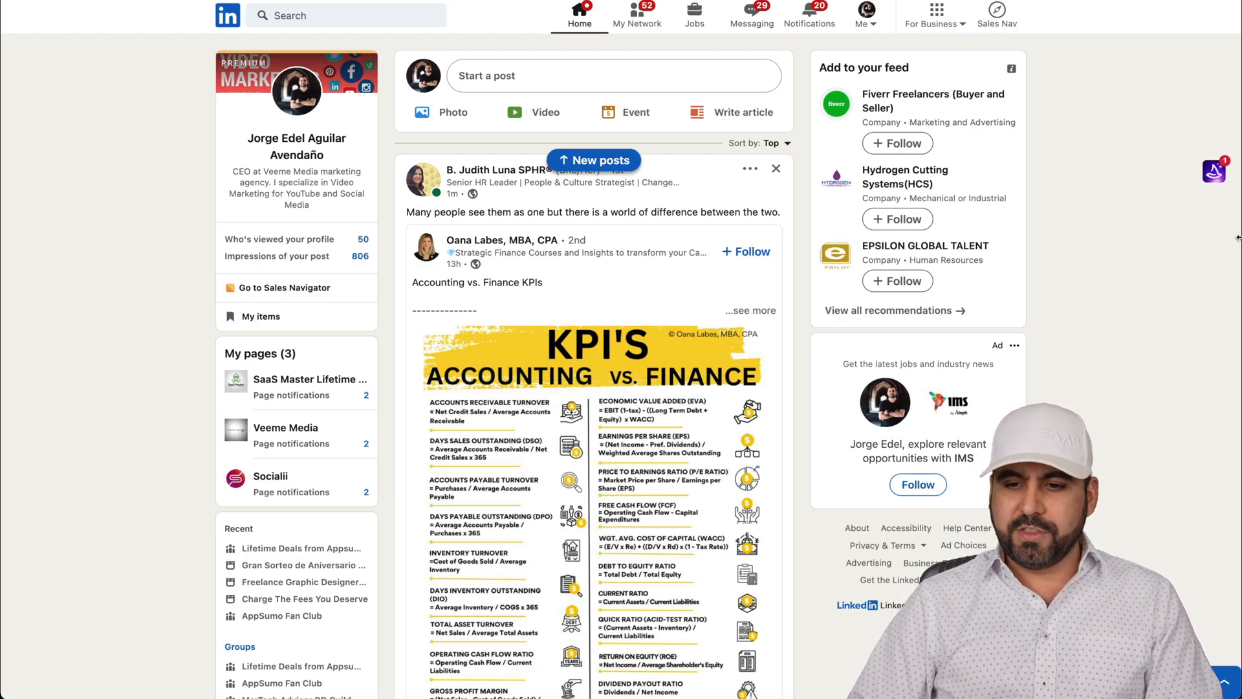
Step: Open the LinkedIn profile of a post's author and look up their contact info in Wiza
right_click(1217, 164)
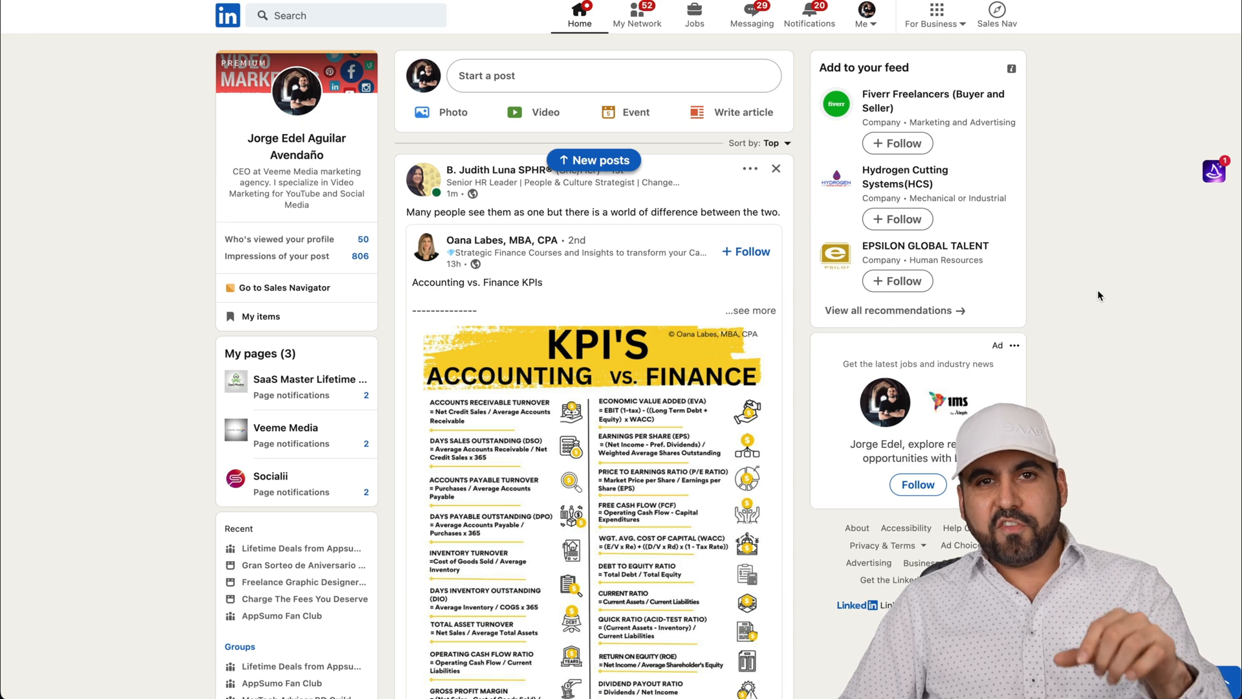
scroll(down, 3)
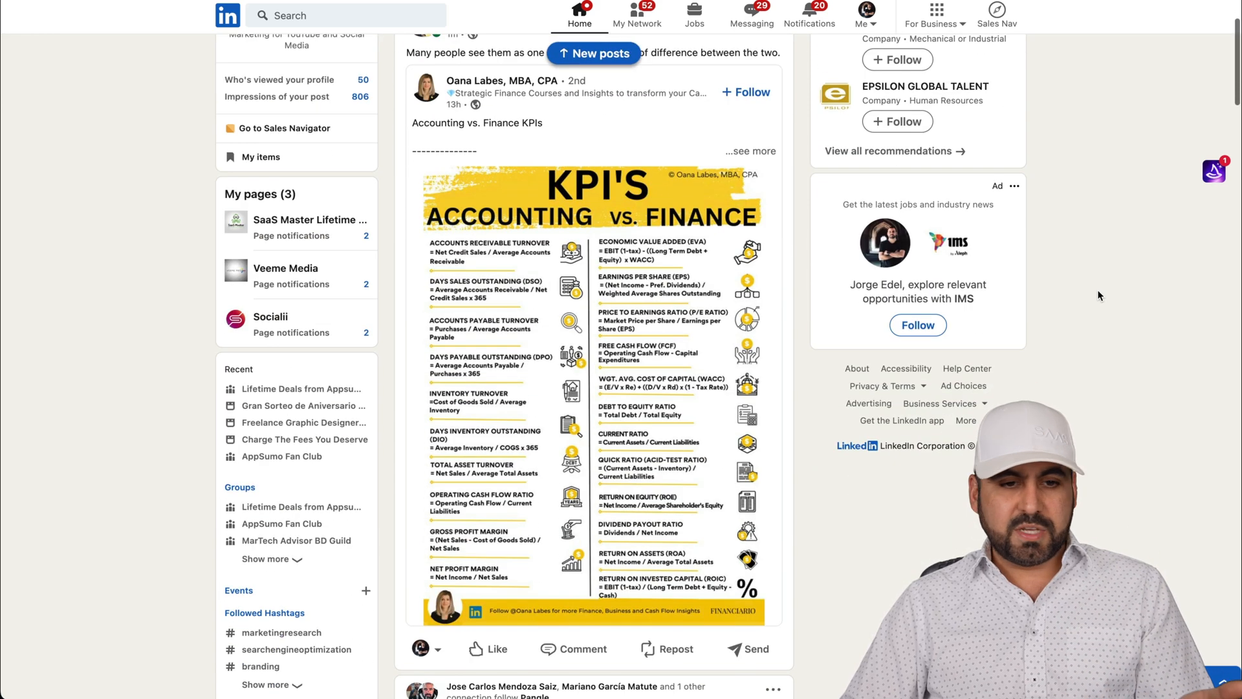
scroll(down, 3)
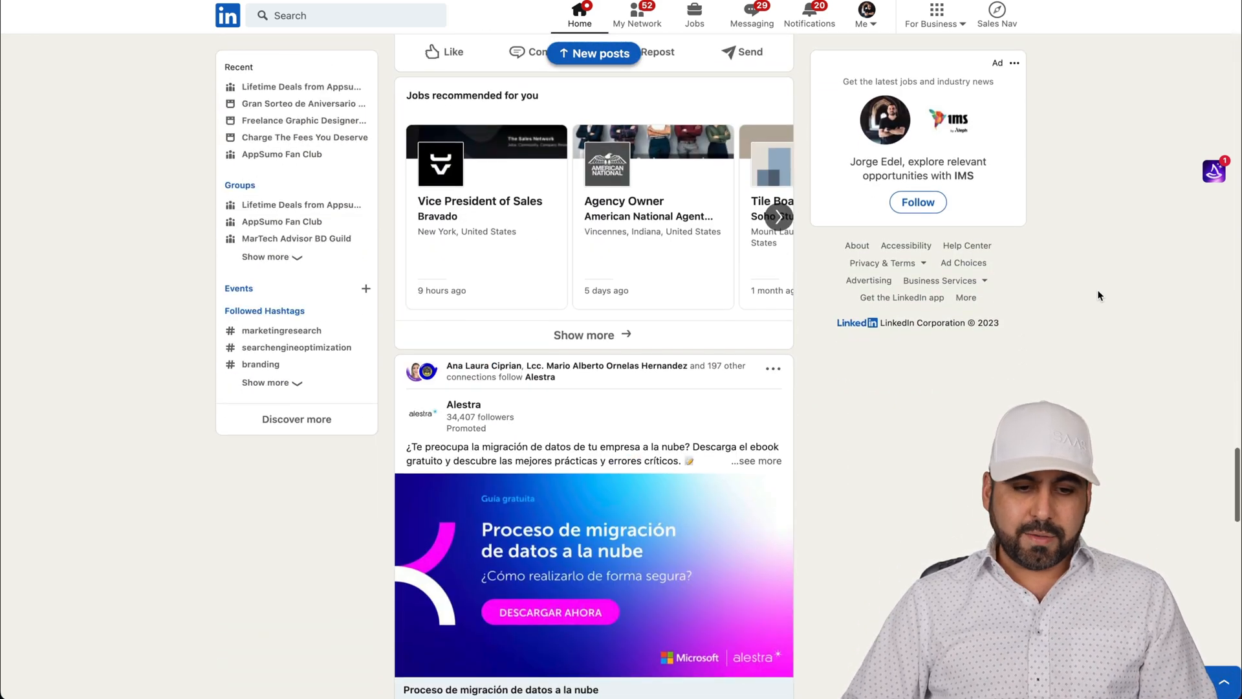
scroll(down, 3)
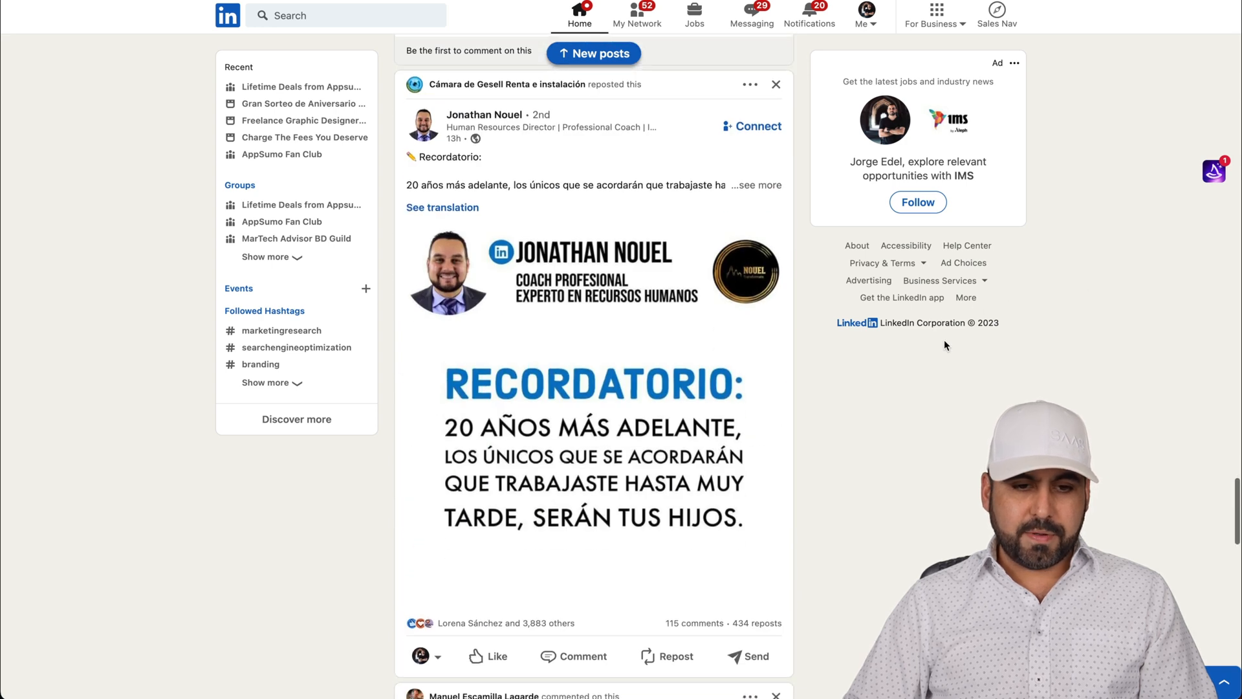
click(484, 120)
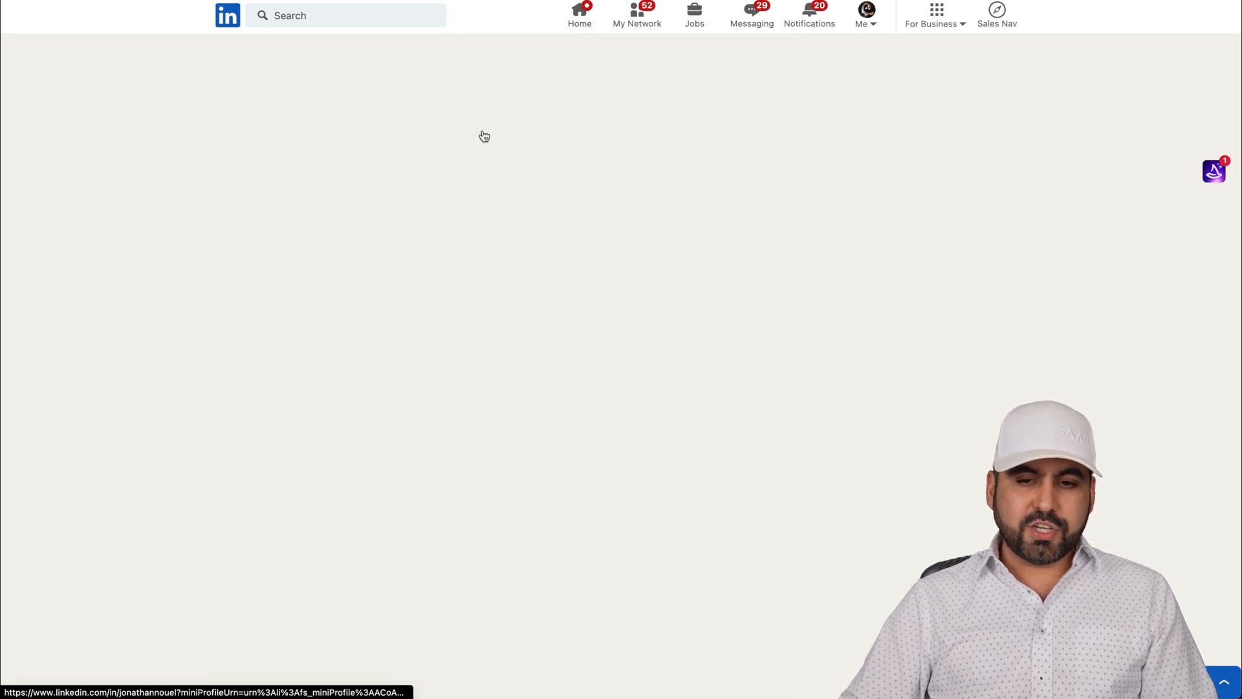
click(484, 136)
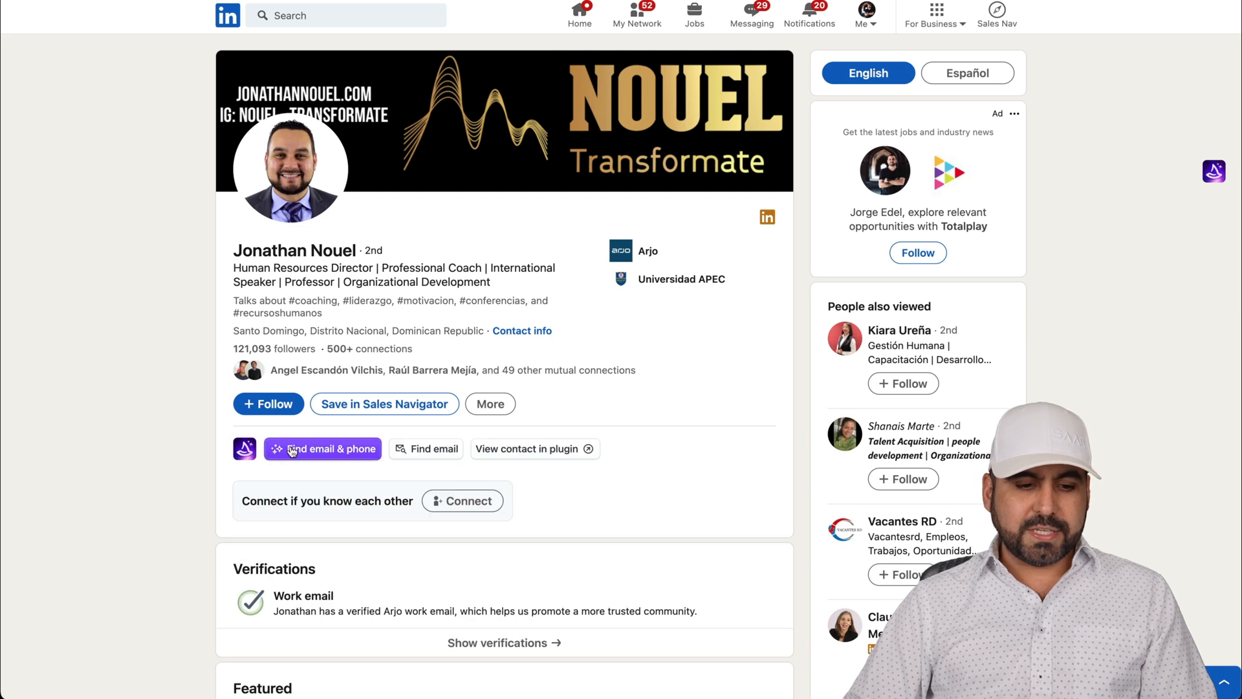
mouse_move(322, 464)
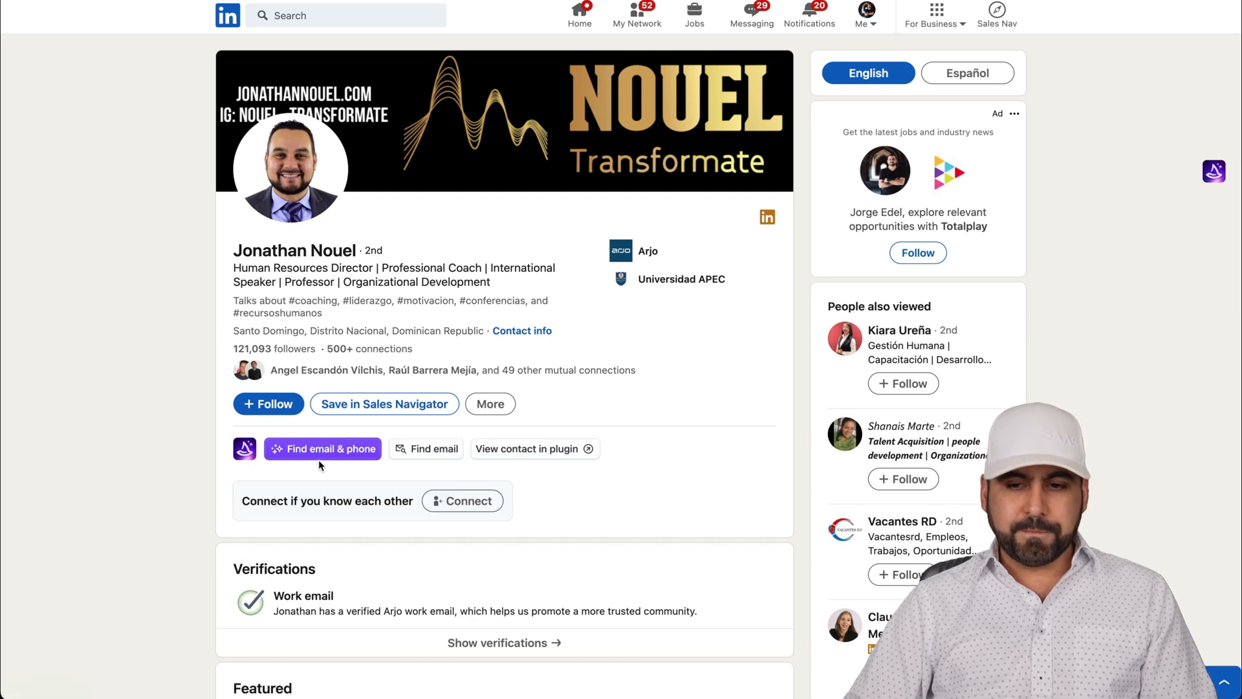
Step: Request the prospect's email address plus phone and personal emails, spending credits to reveal them
click(322, 449)
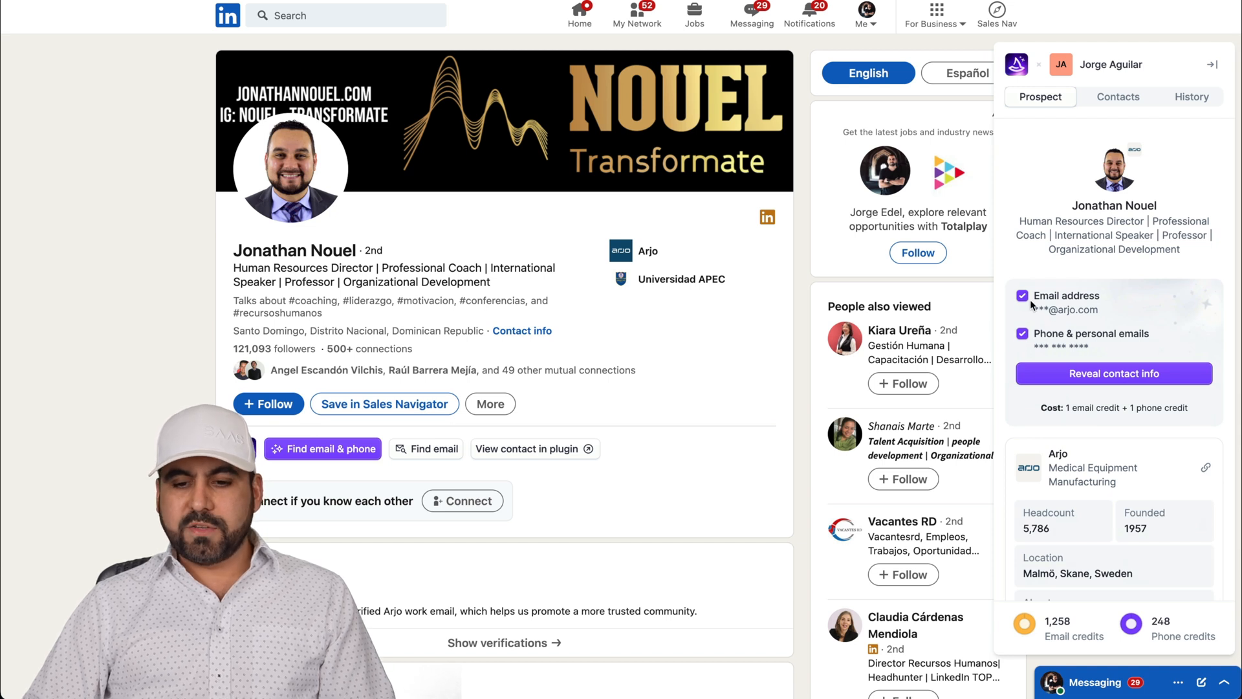
click(1023, 334)
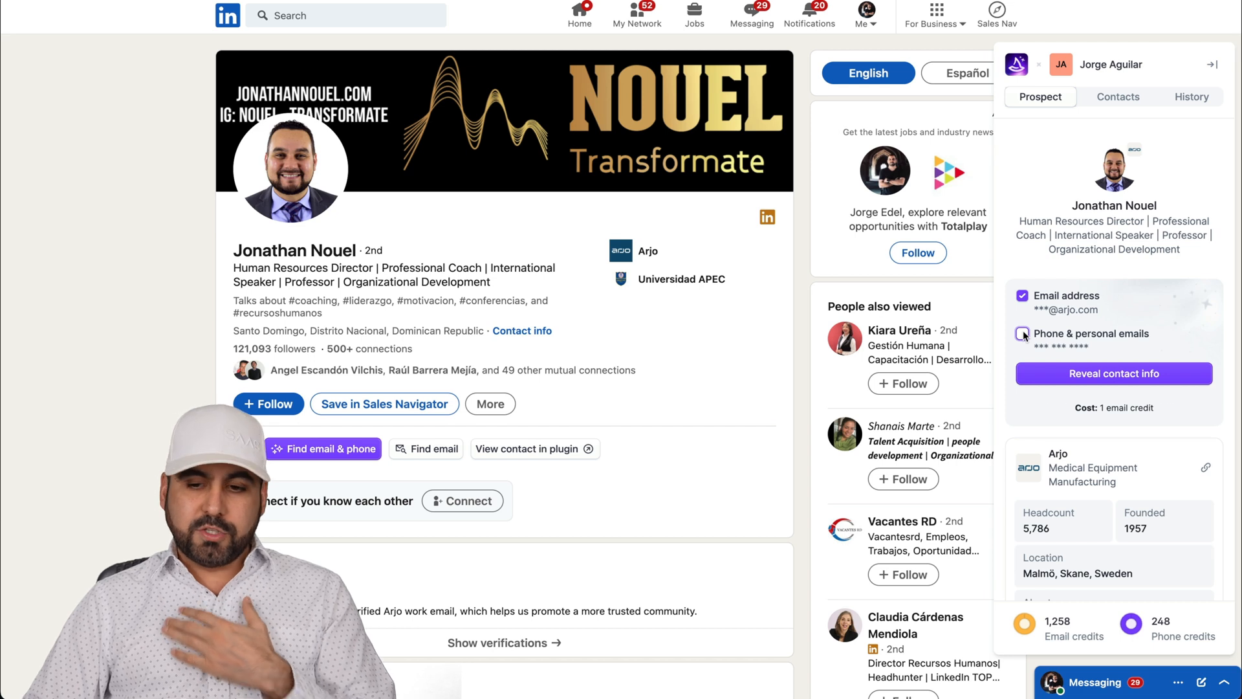
click(1022, 334)
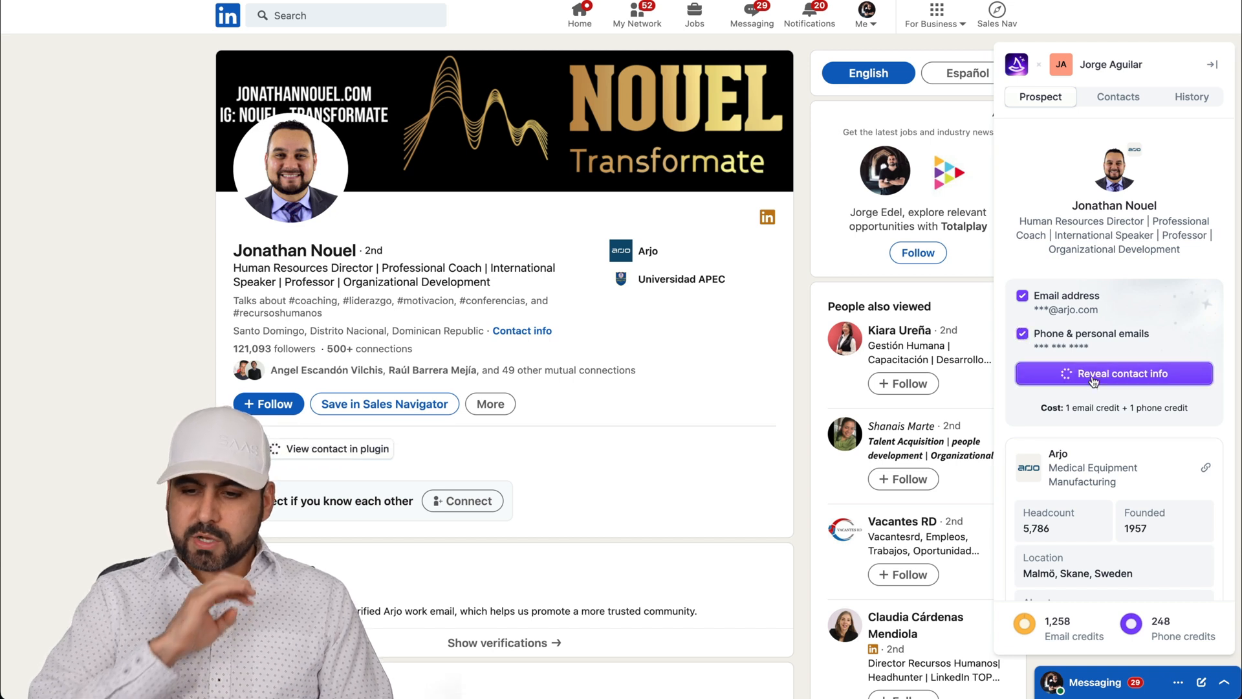
click(1113, 373)
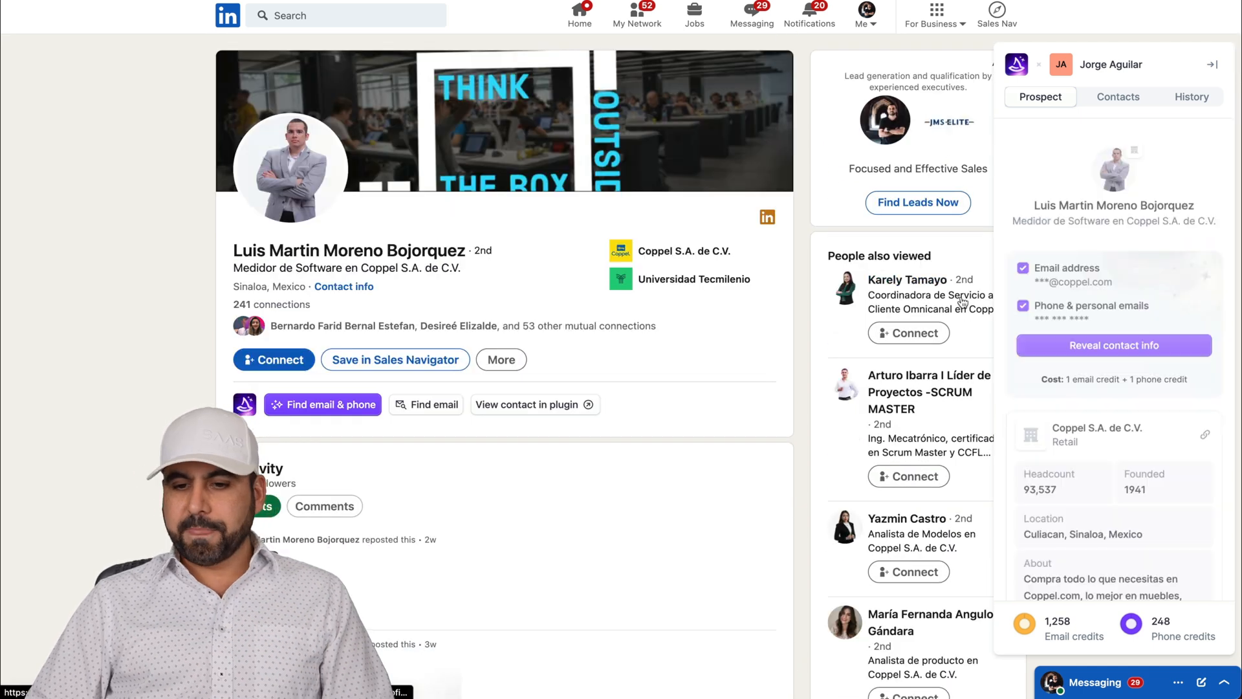
Step: Reveal the Coppel prospect's email and two phone numbers, leaving the save list unselected
click(1113, 345)
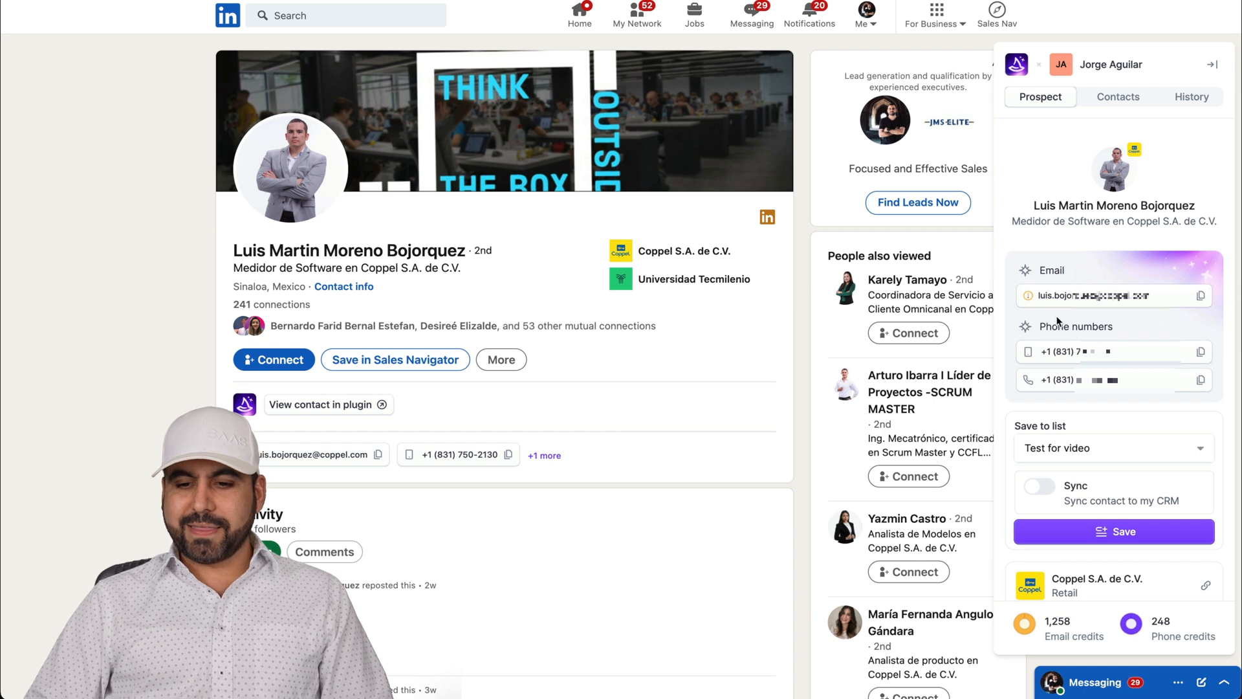
mouse_move(1080, 410)
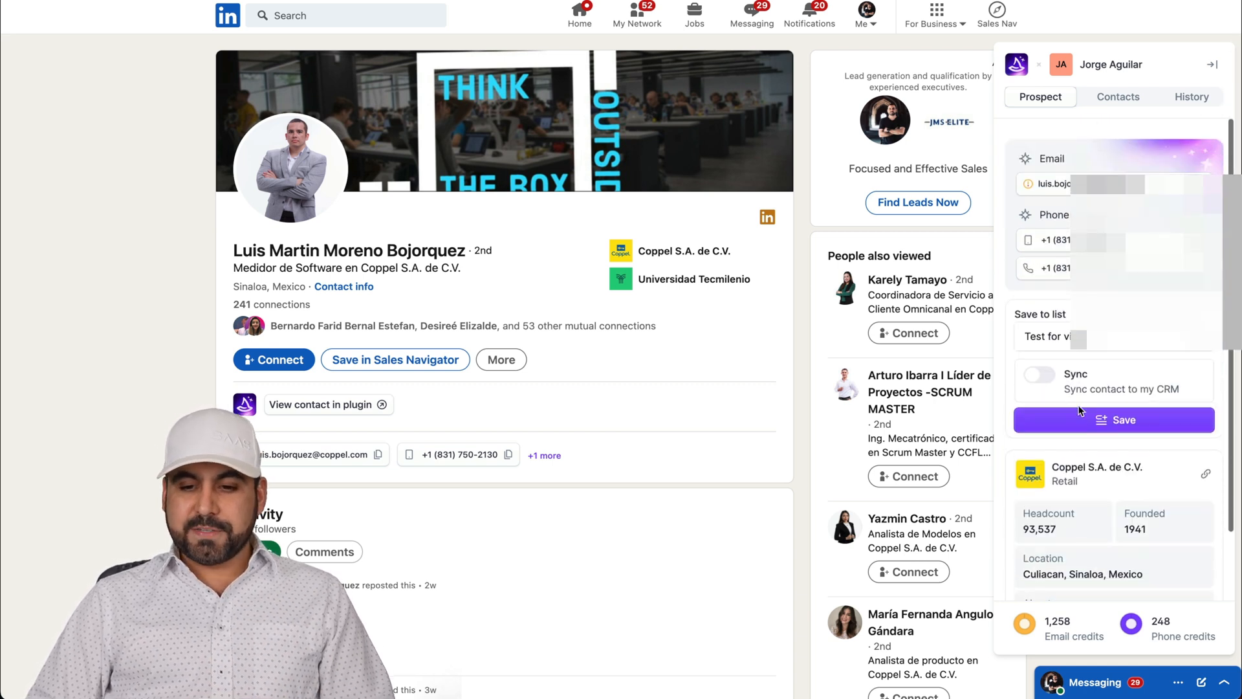
click(1108, 337)
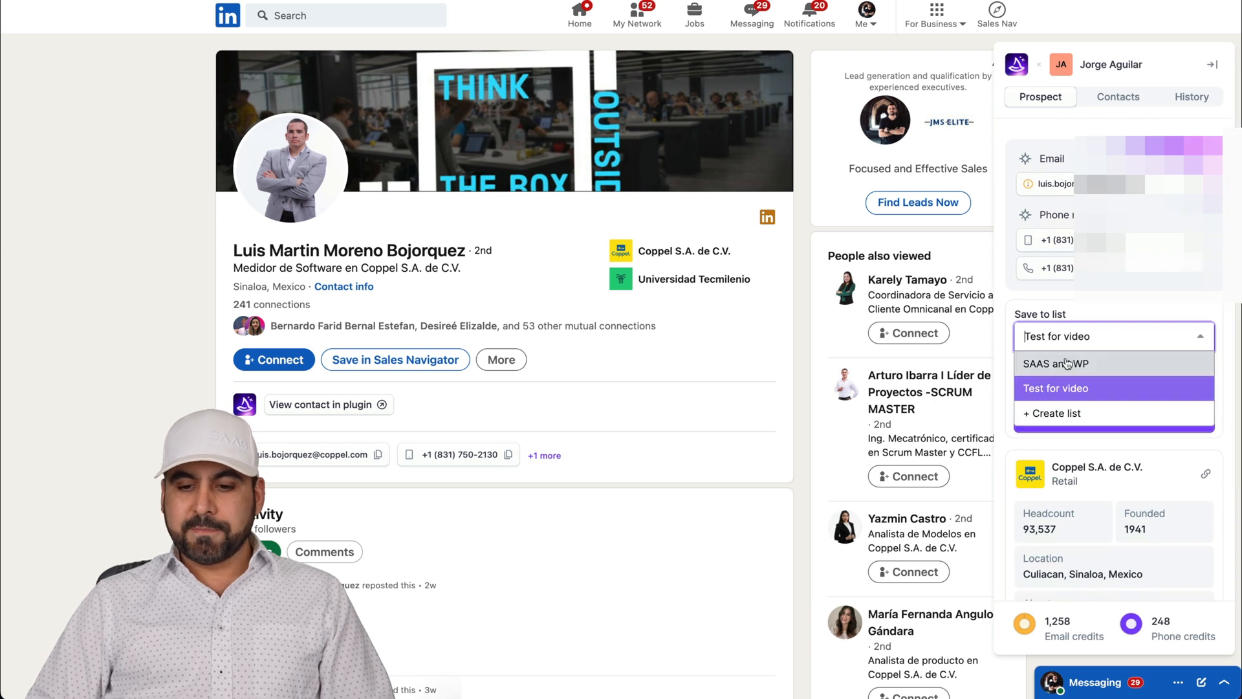
mouse_move(1046, 400)
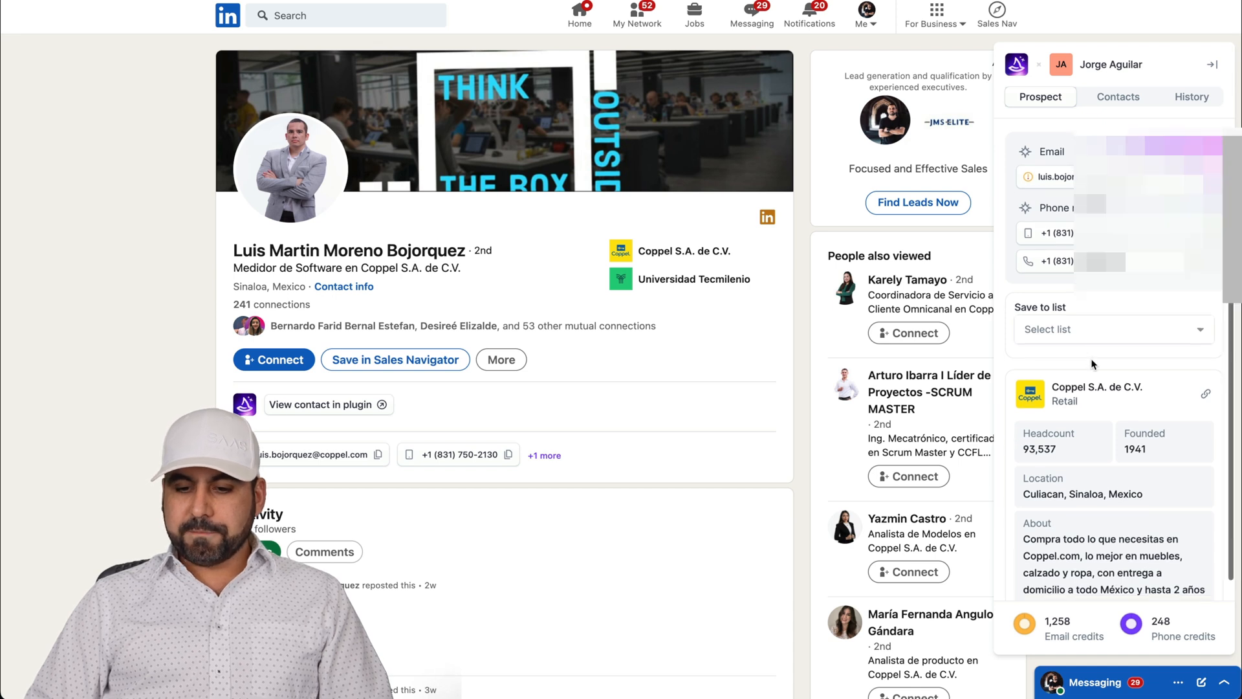
scroll(down, 3)
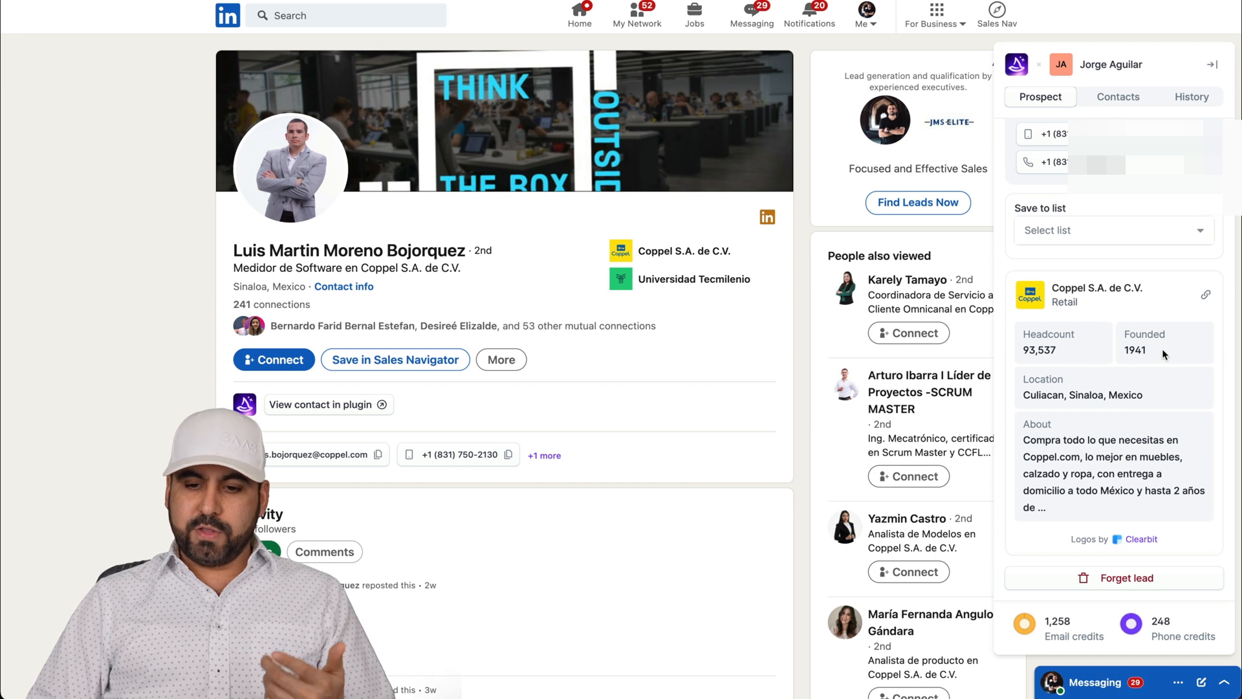
mouse_move(1104, 454)
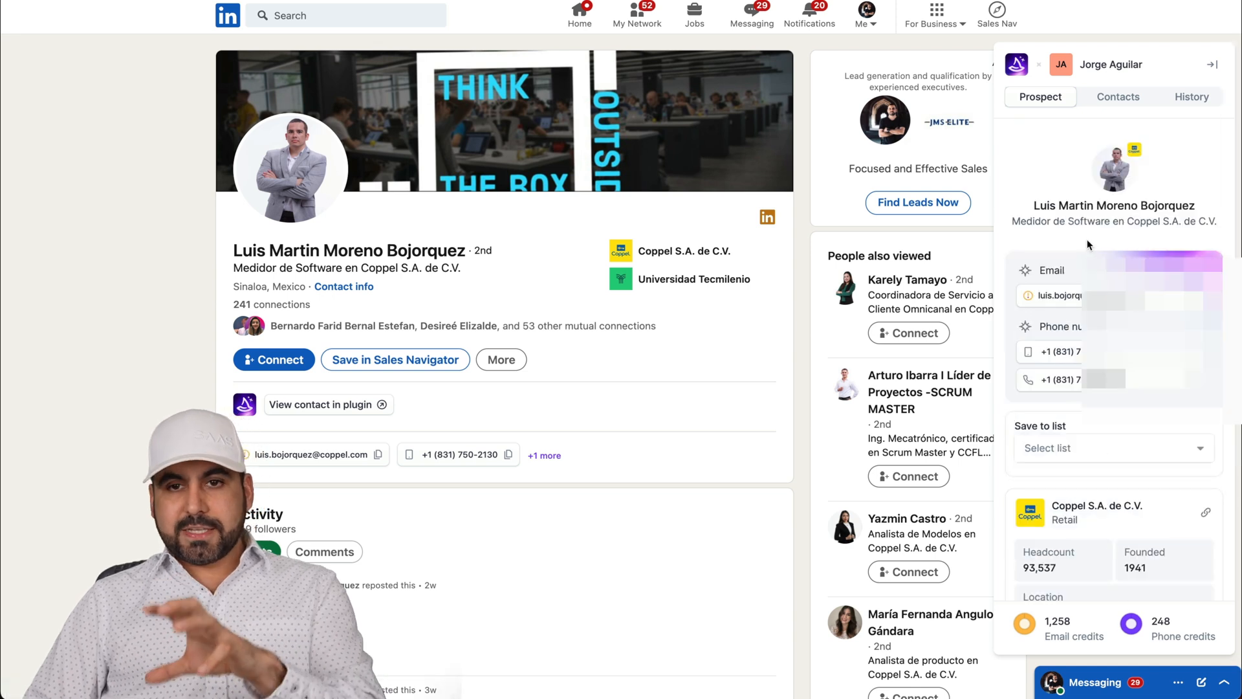
Step: Review the saved contacts in the Test for video list, then the lookup history
click(1117, 97)
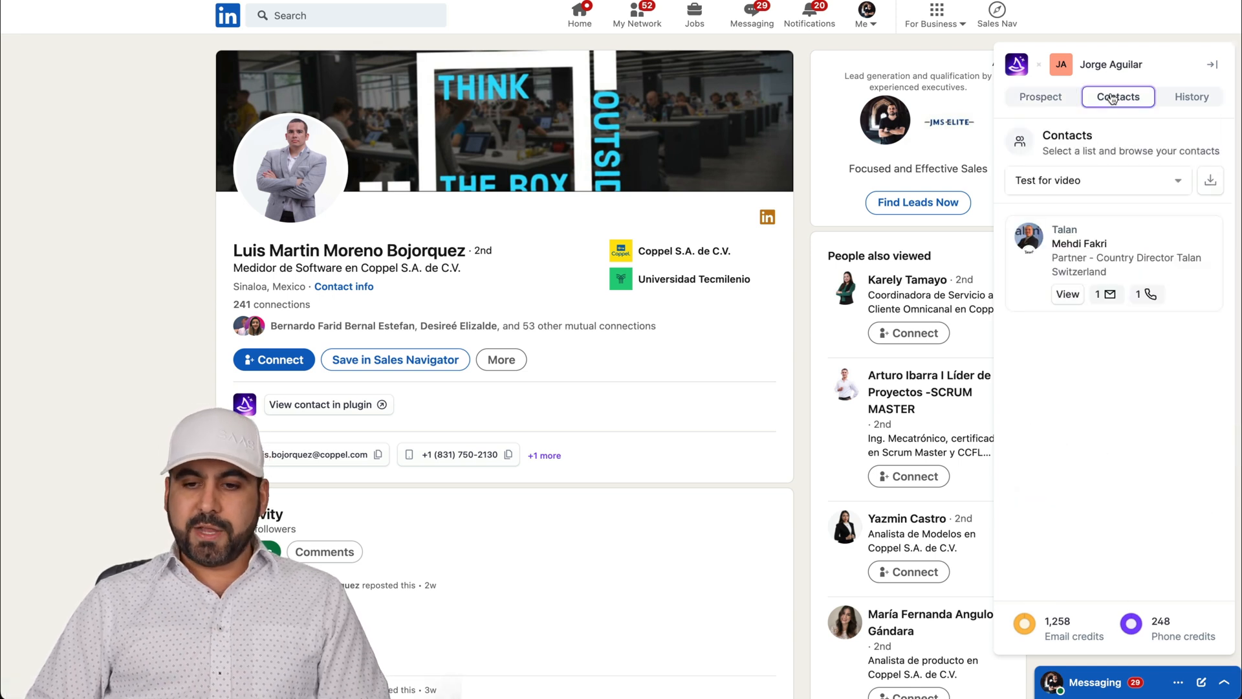
mouse_move(1099, 225)
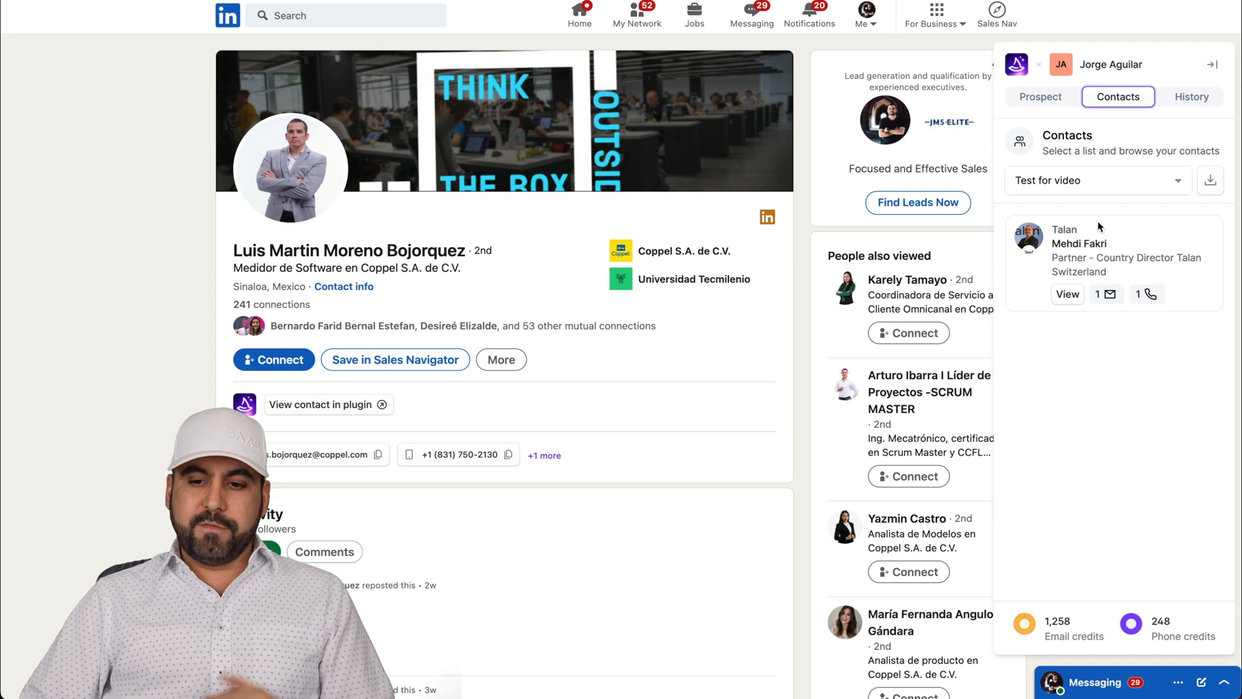
mouse_move(1095, 225)
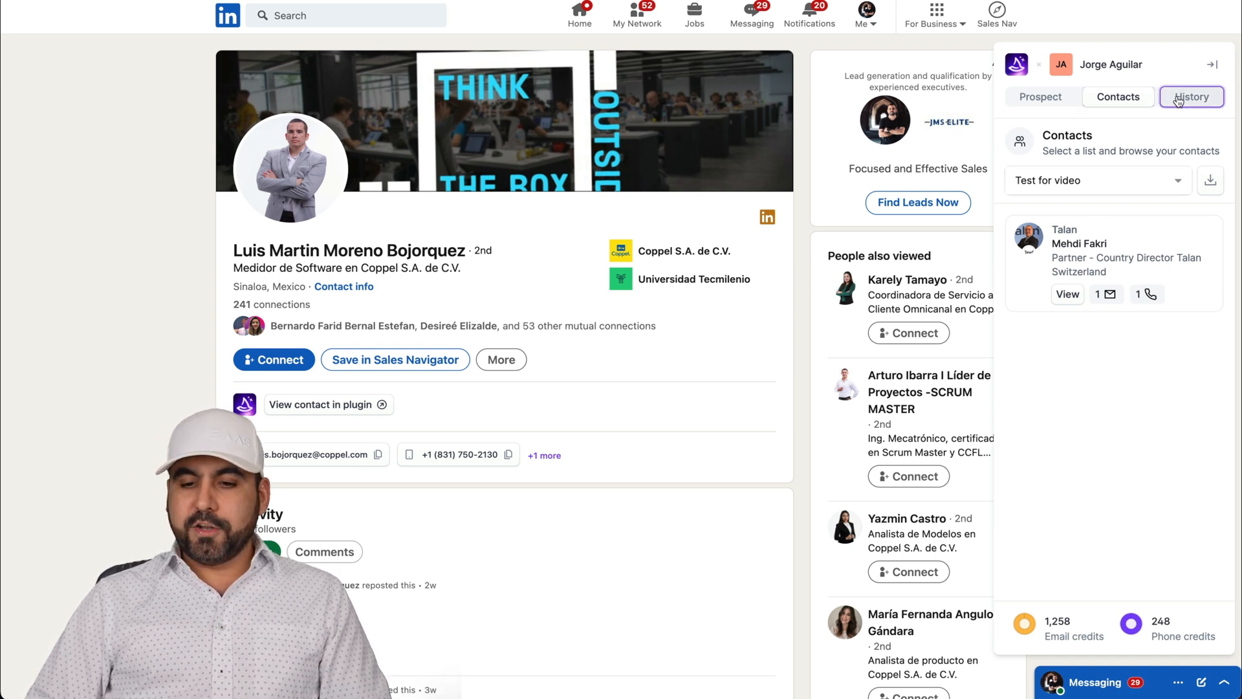
click(1192, 97)
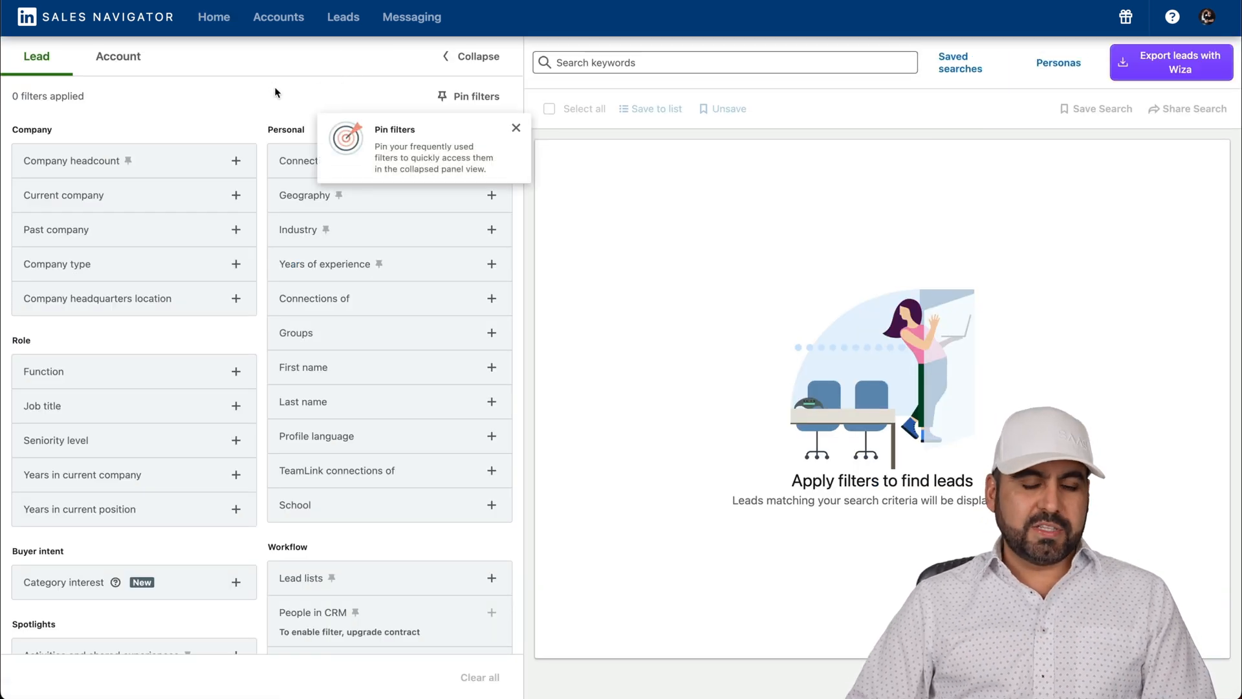
Step: Filter leads to company headcount ranges 51-200 and 201-500
click(517, 128)
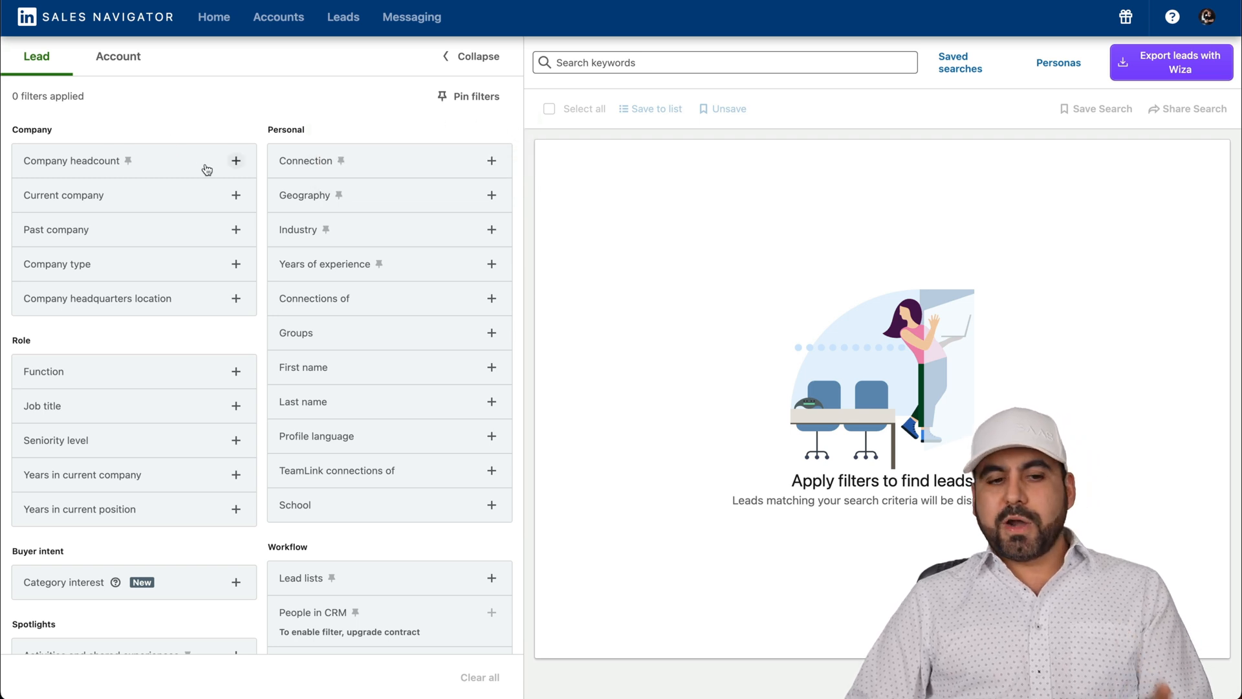
click(234, 161)
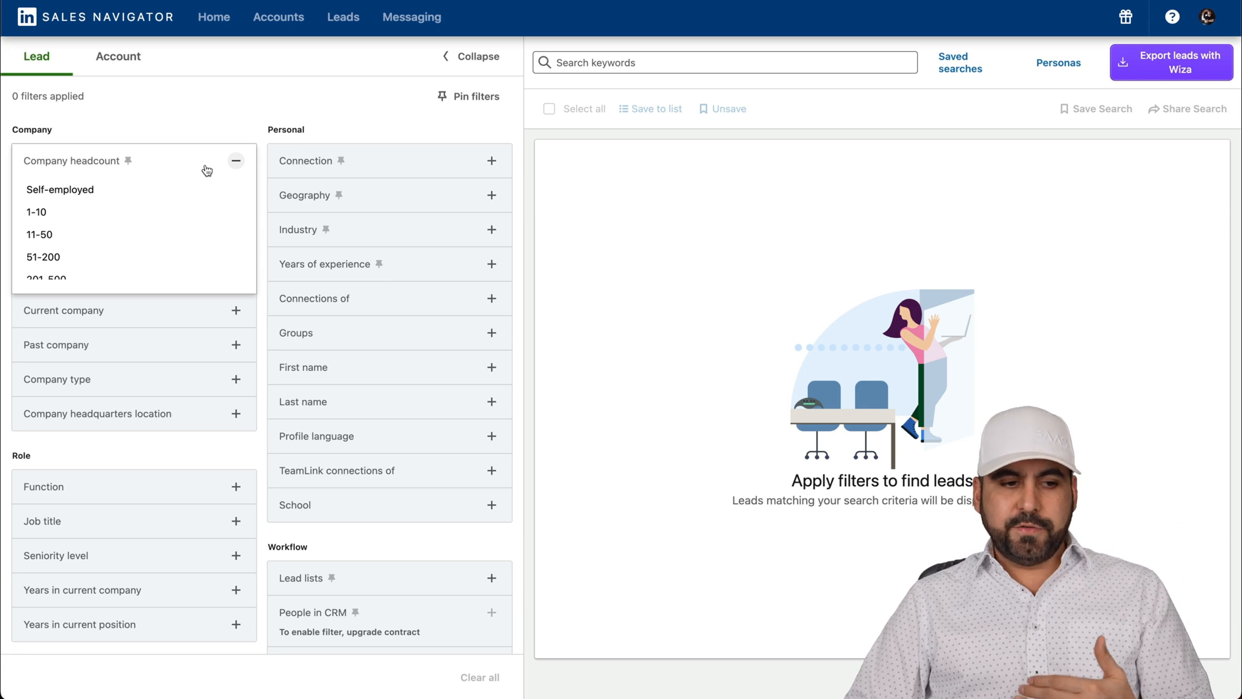
scroll(down, 3)
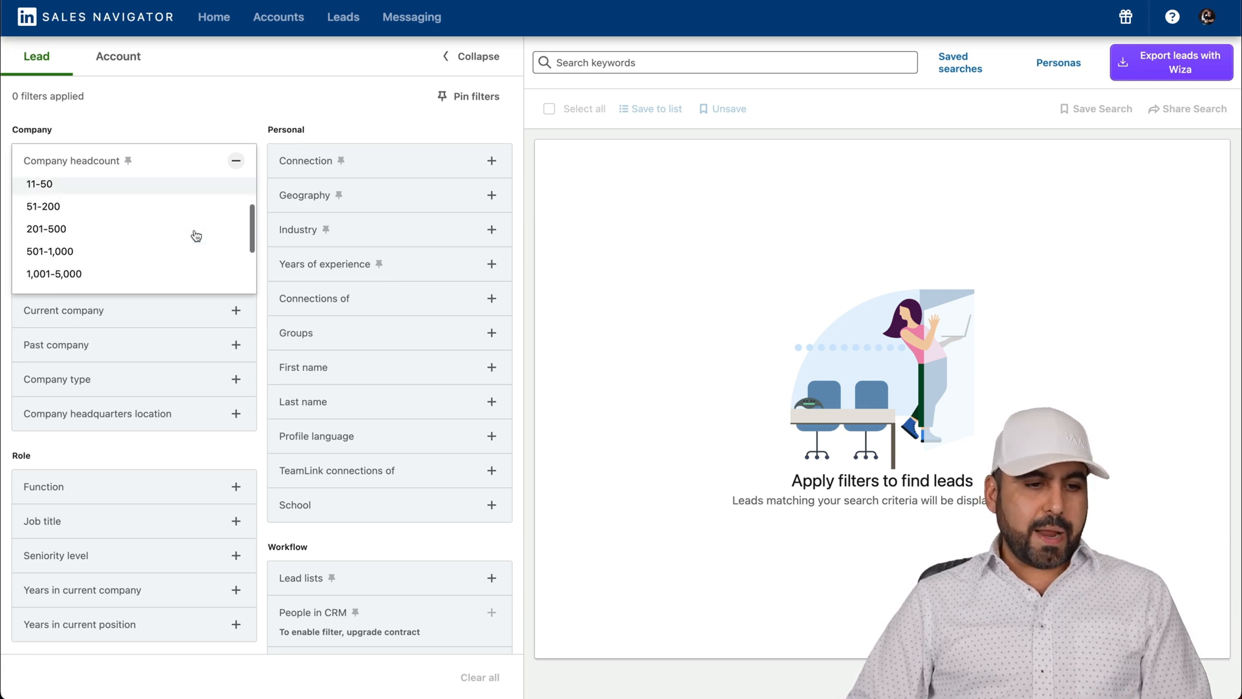
click(44, 206)
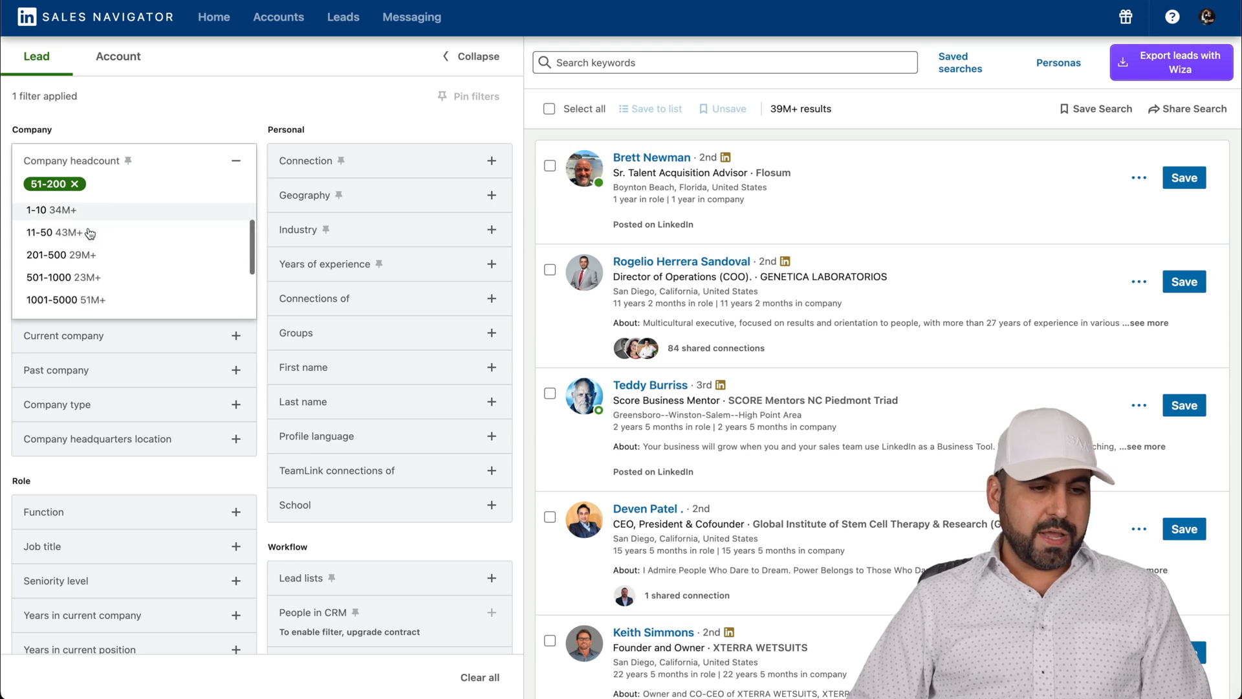
click(61, 255)
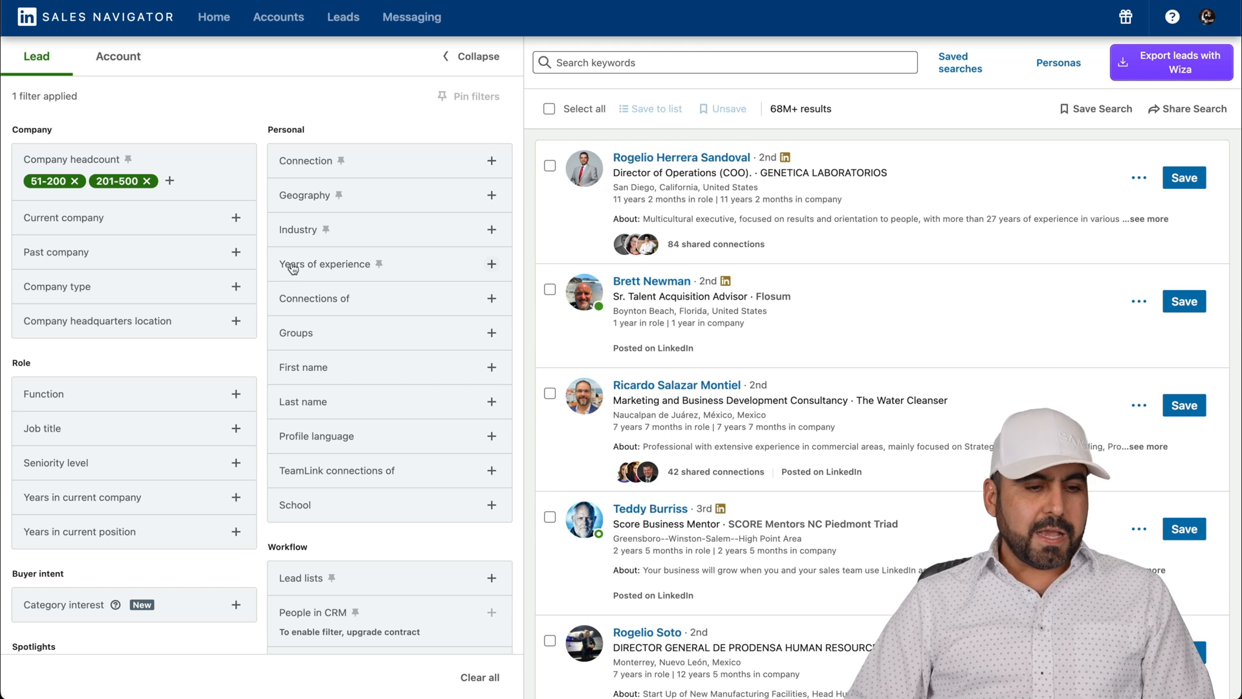
scroll(down, 3)
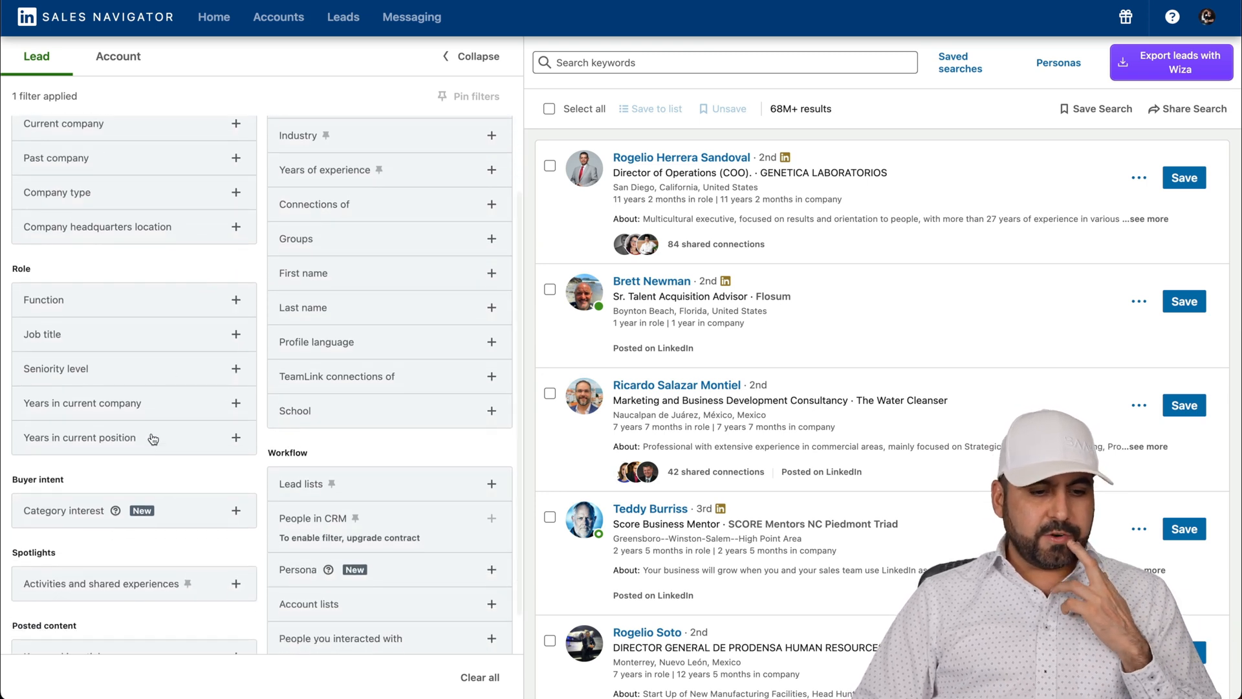
mouse_move(61, 520)
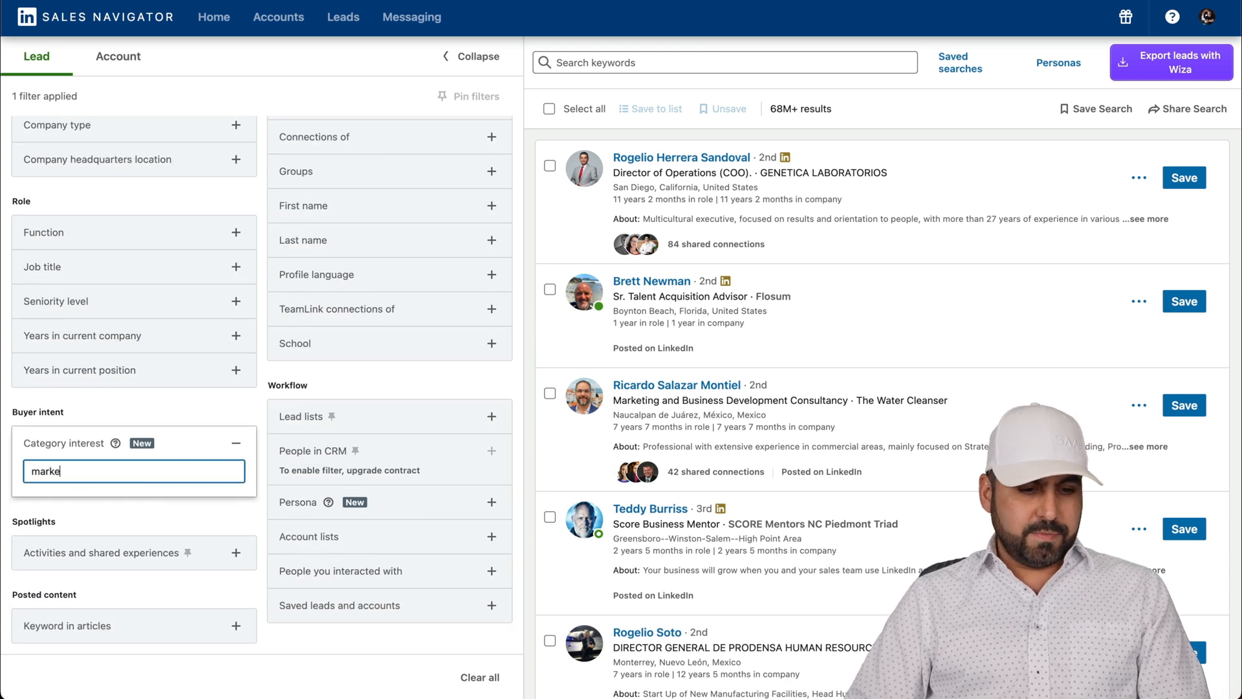
Step: Add Video Marketing Software interest and Software Development industry, then send the results to Wiza for export
text(marke)
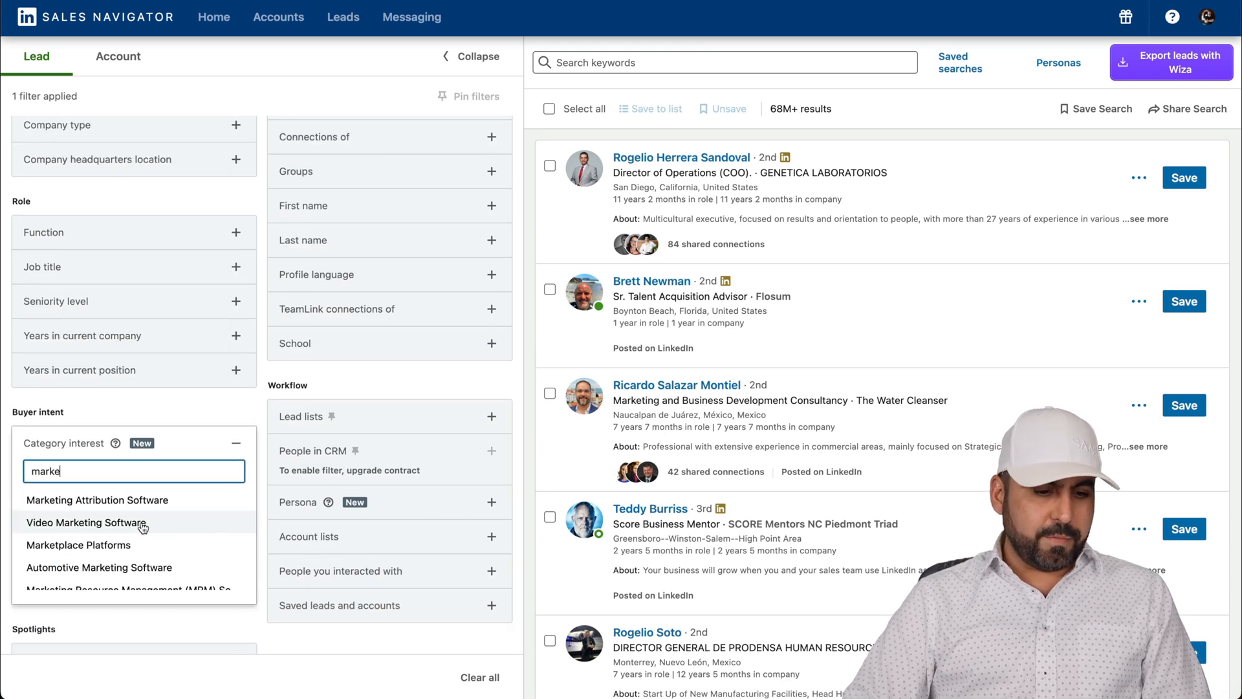
click(84, 522)
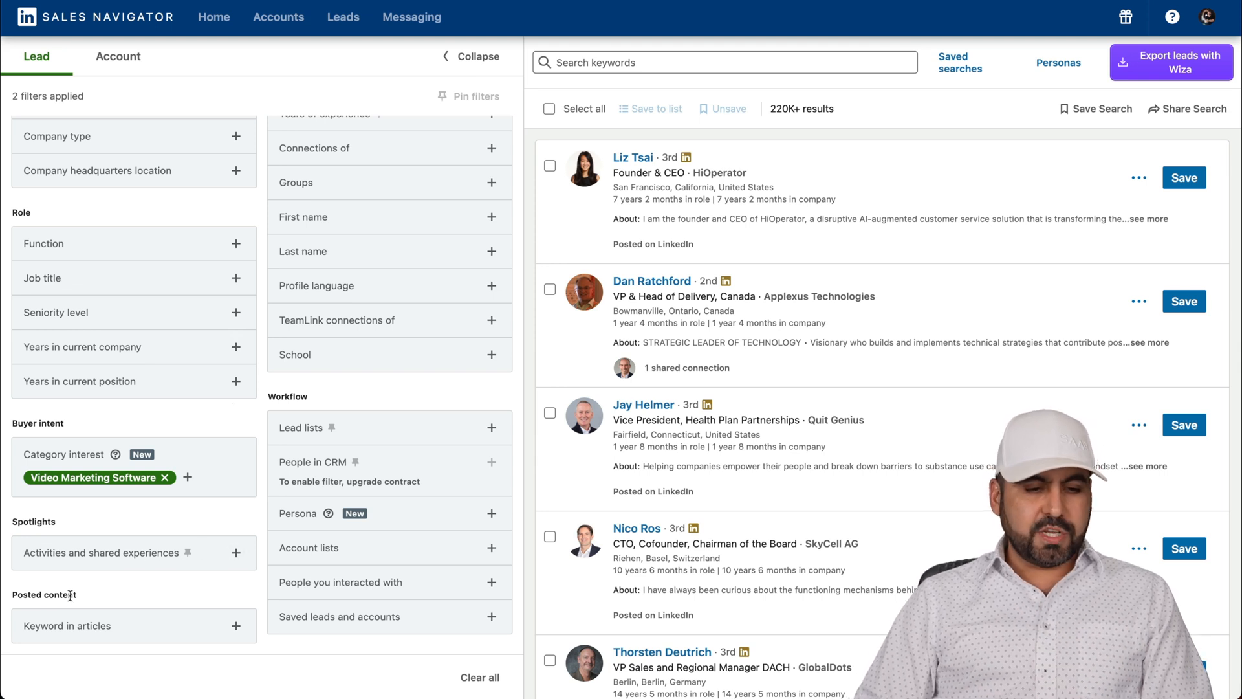
scroll(up, 3)
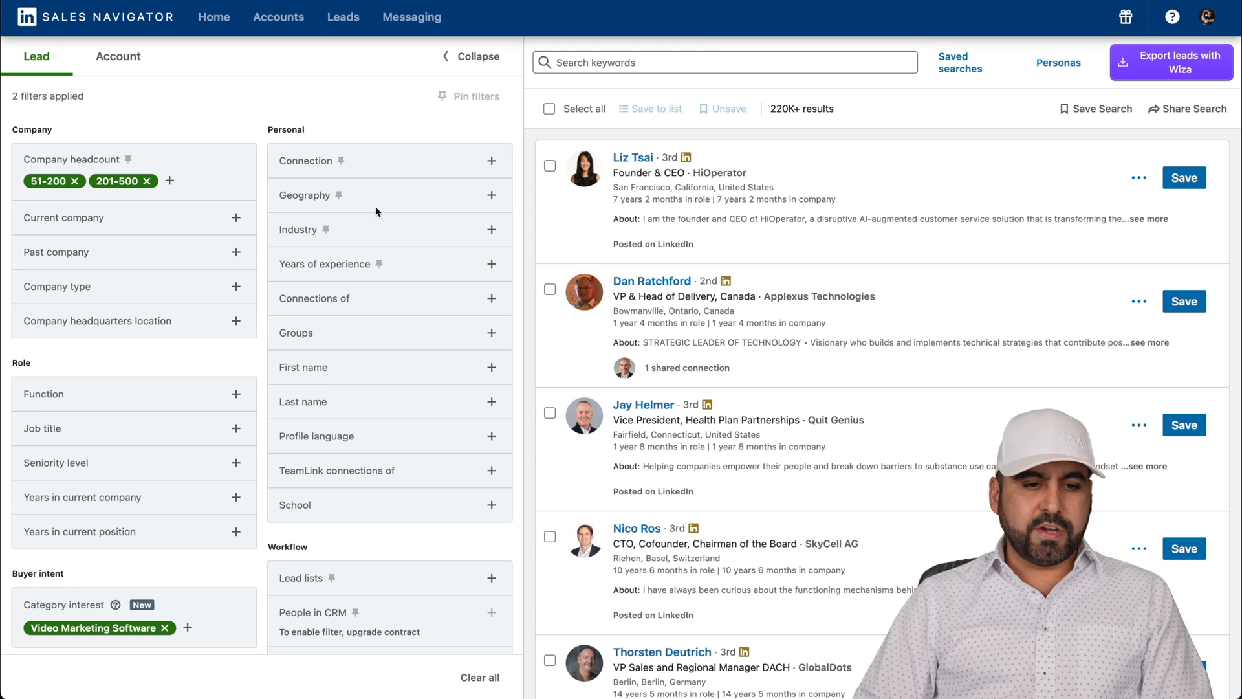
click(492, 229)
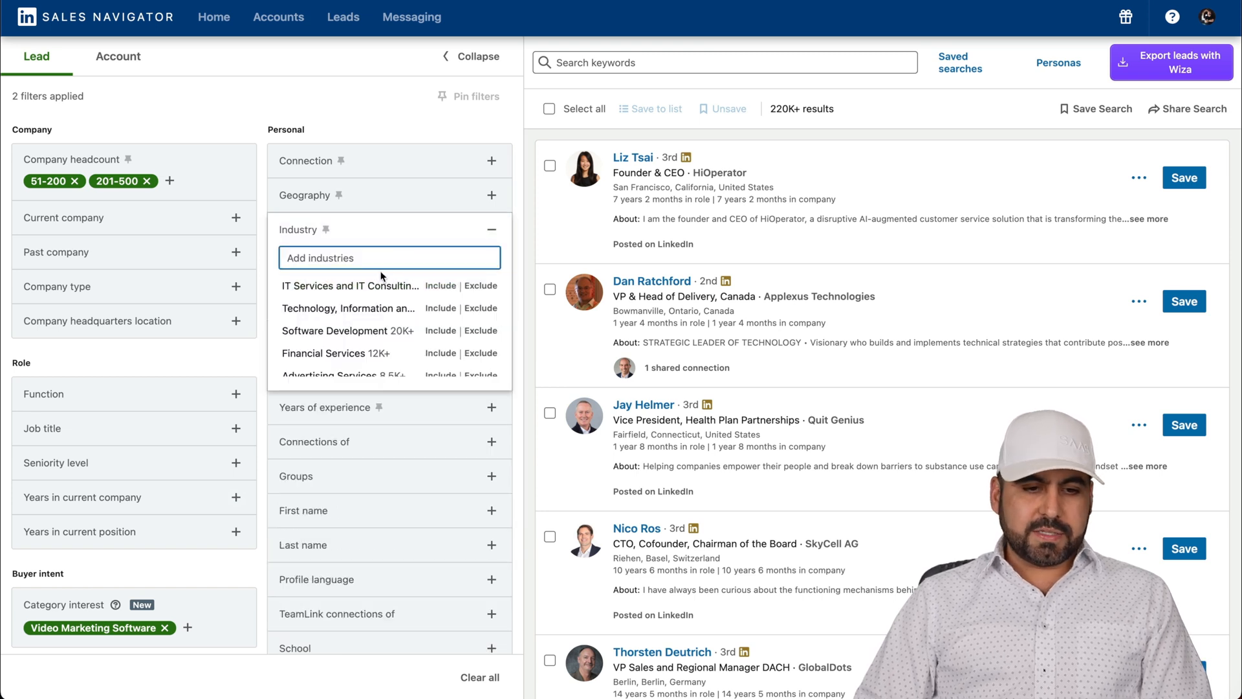
mouse_move(349, 330)
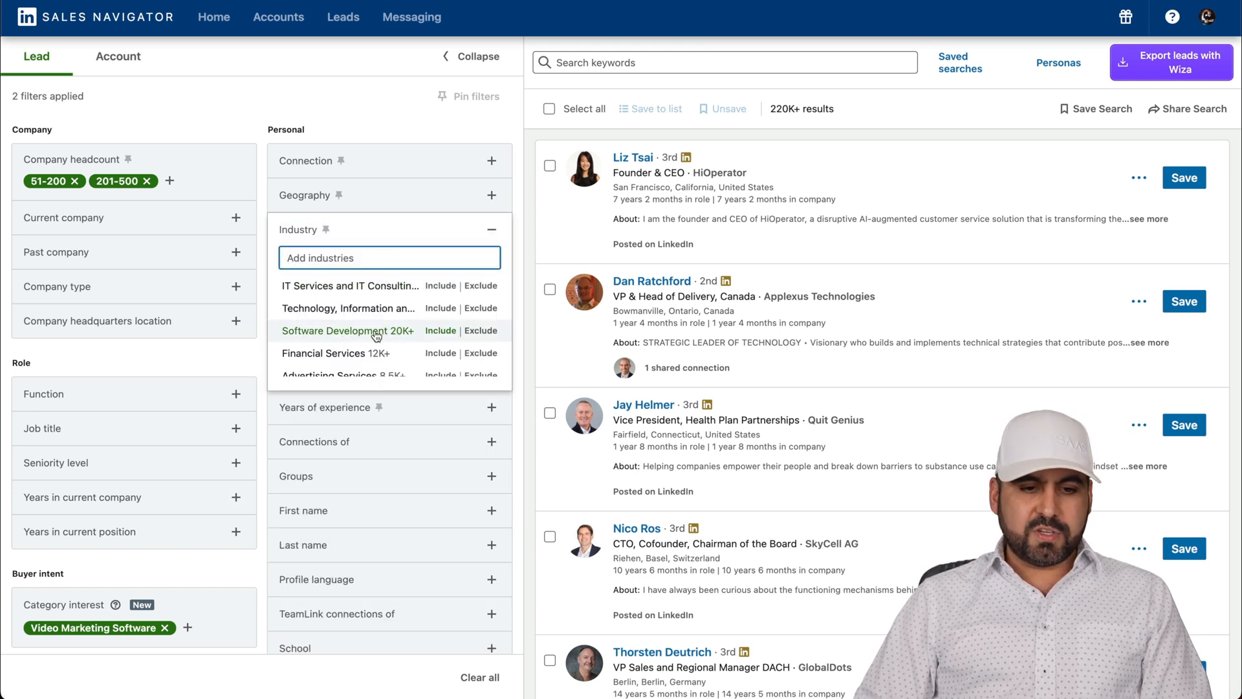
click(440, 330)
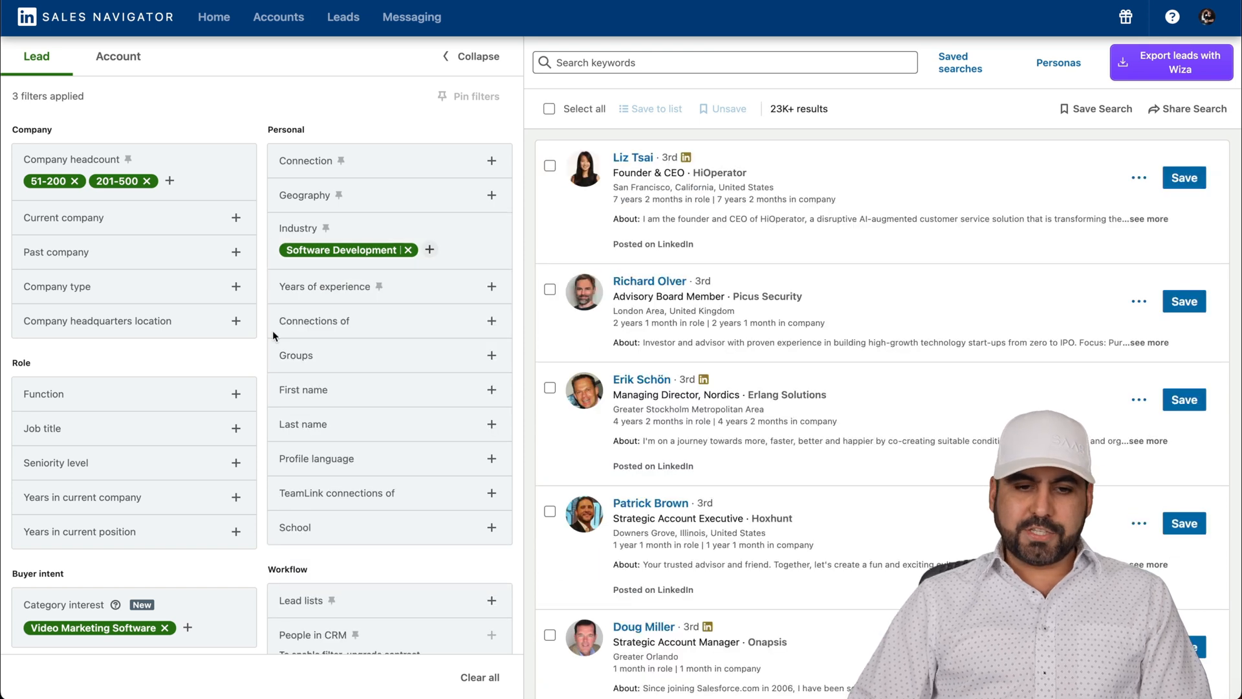
mouse_move(396, 493)
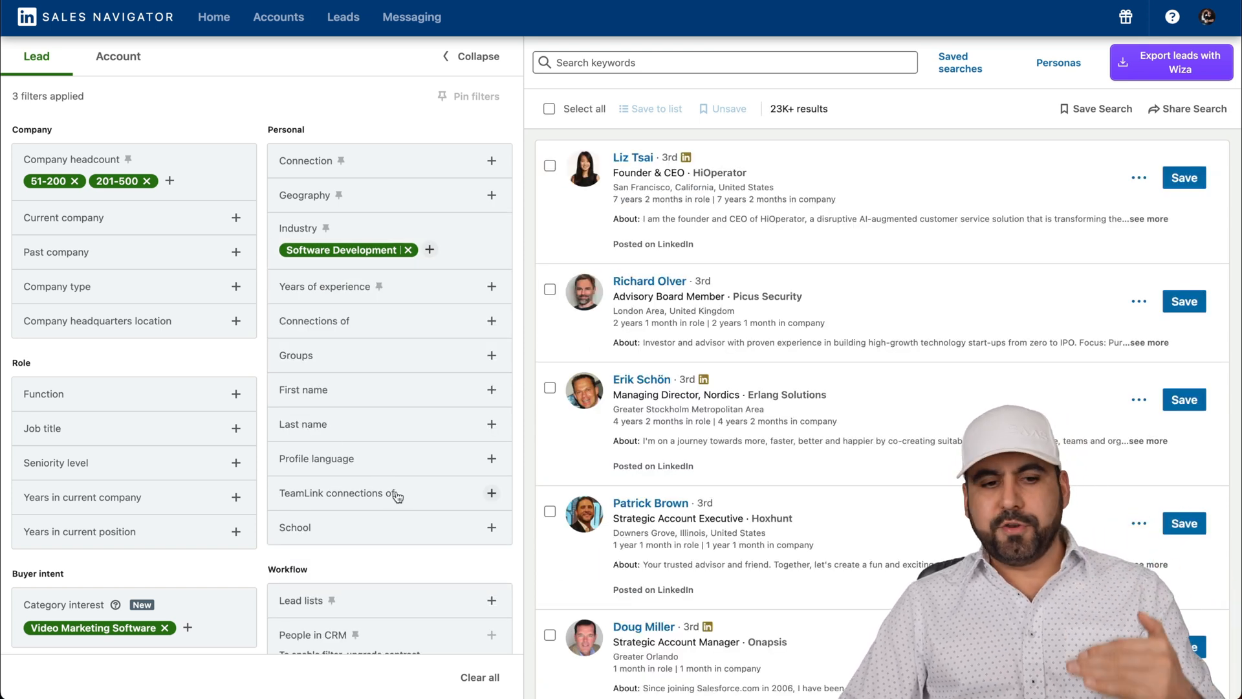
mouse_move(396, 493)
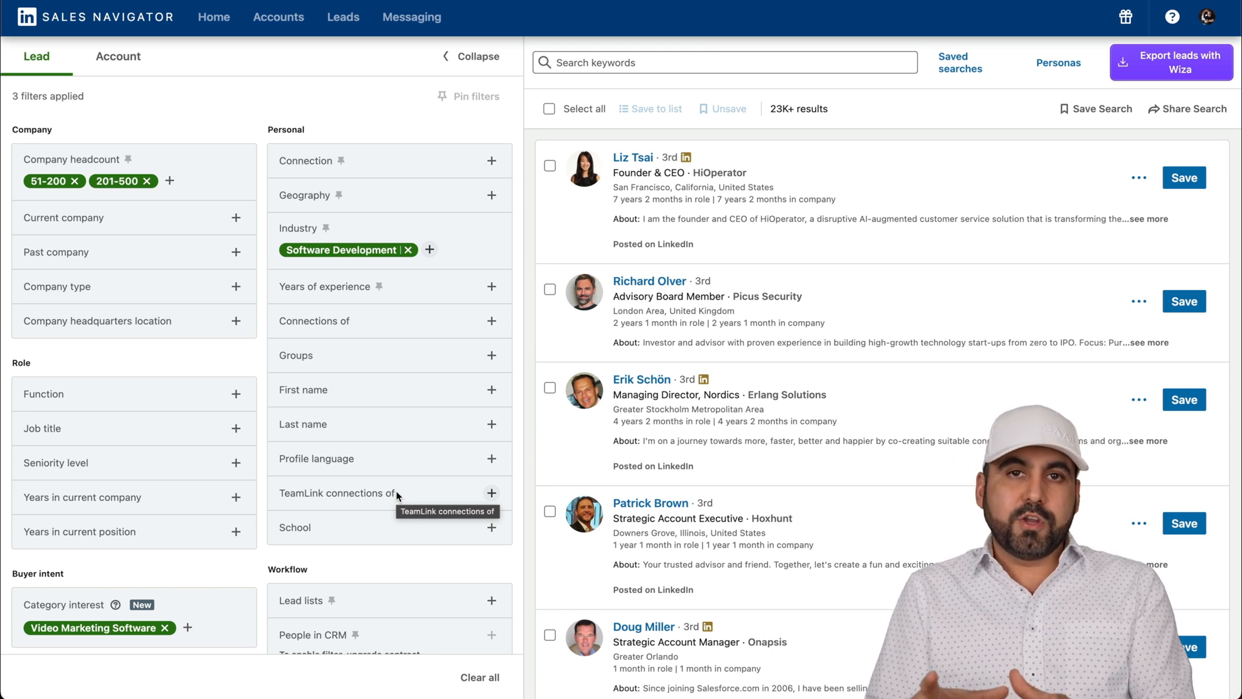
mouse_move(1076, 114)
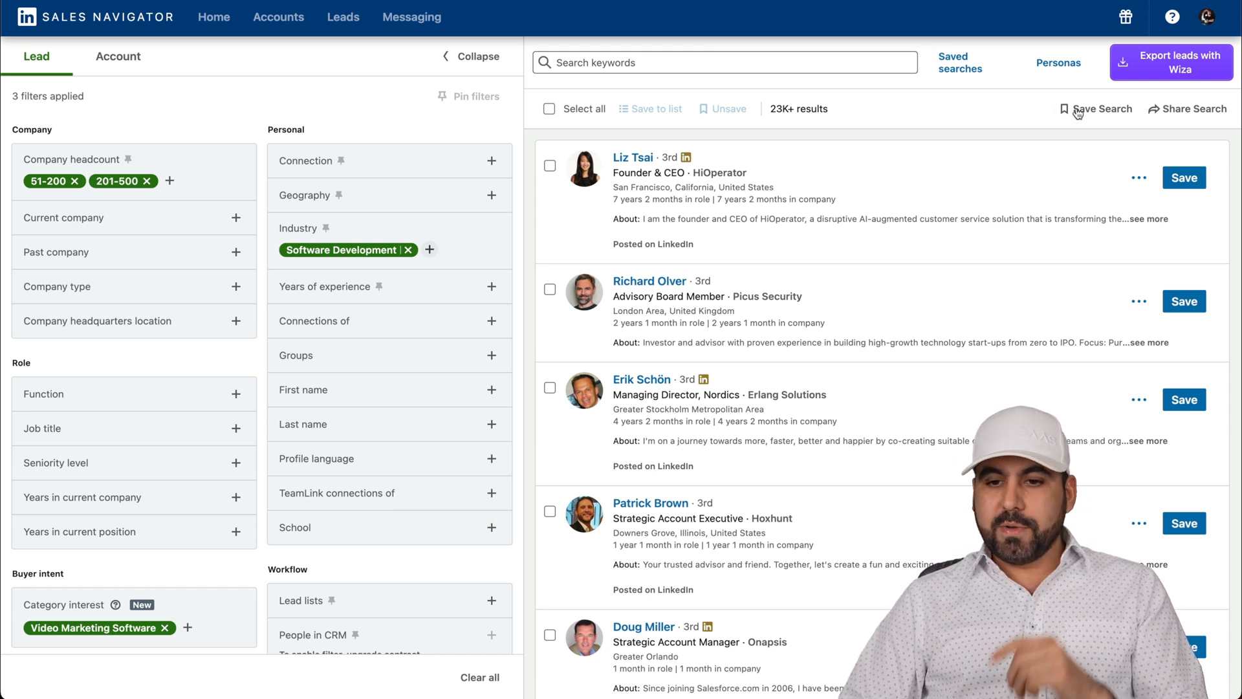
mouse_move(1171, 62)
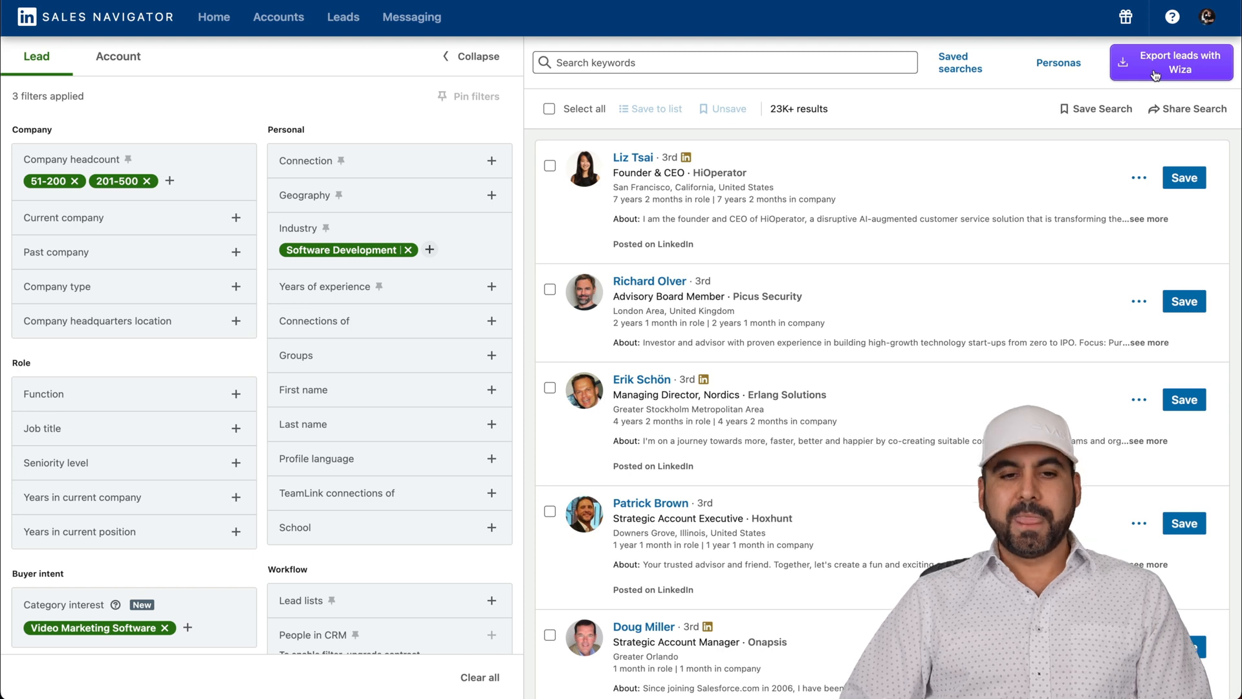
click(1172, 62)
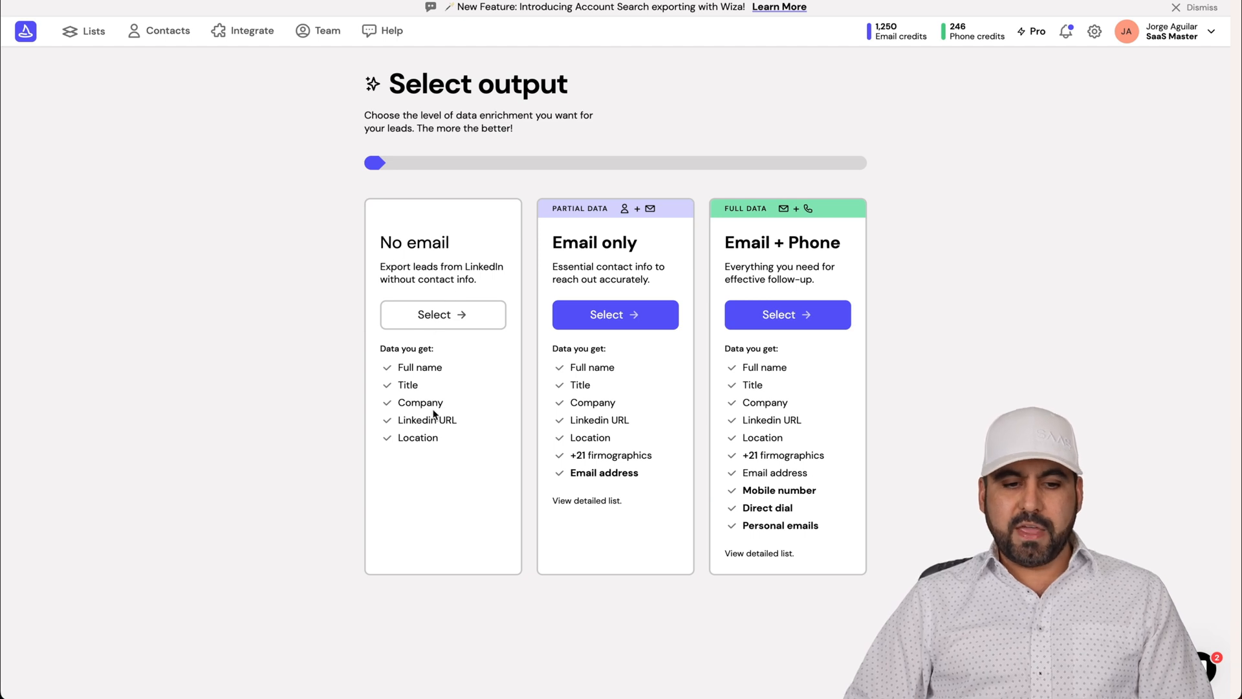
mouse_move(430, 366)
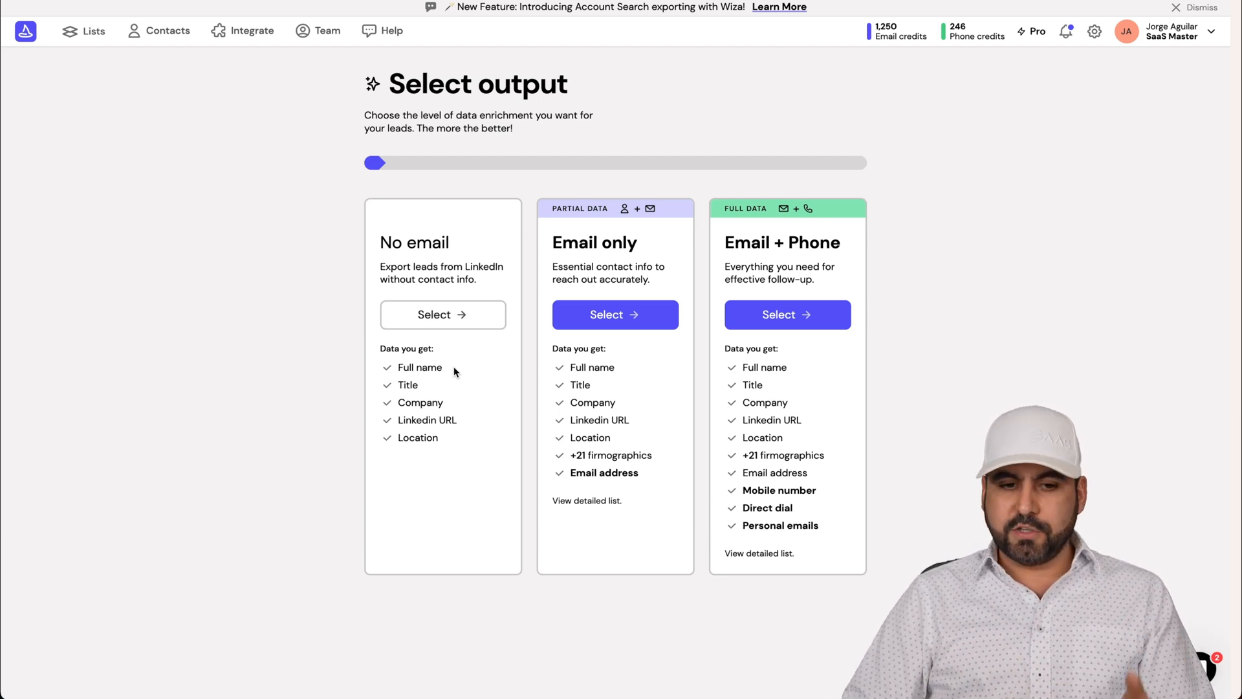
mouse_move(609, 260)
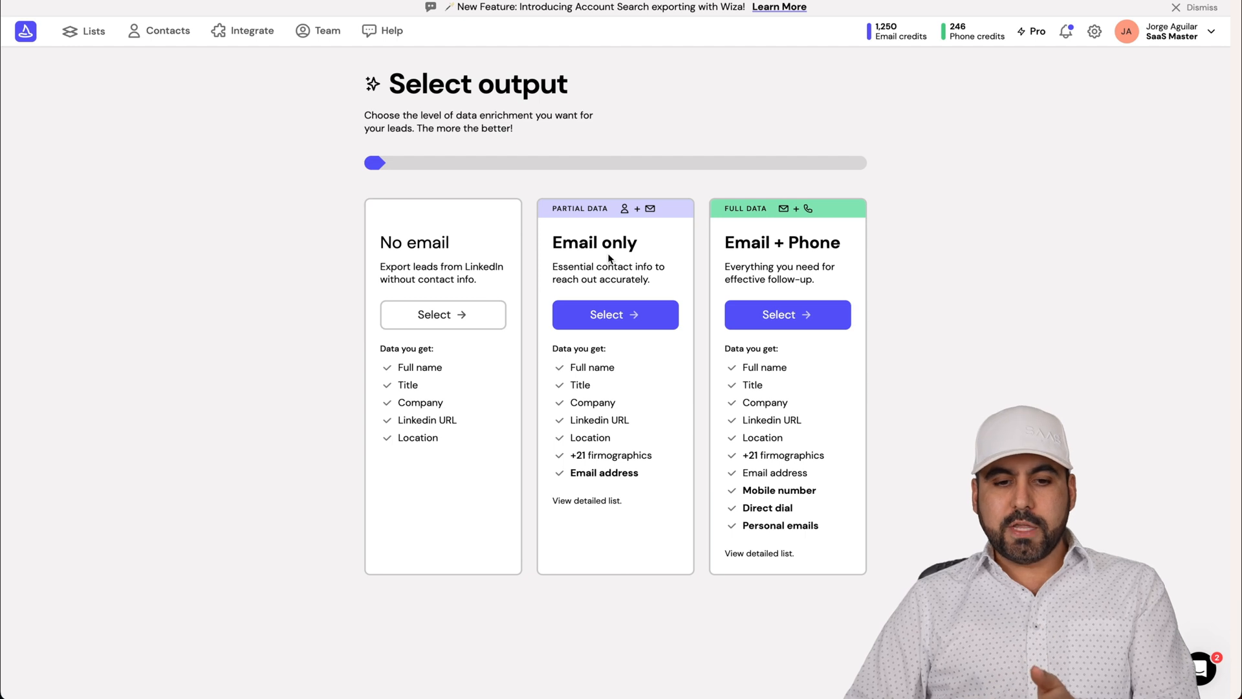
mouse_move(670, 239)
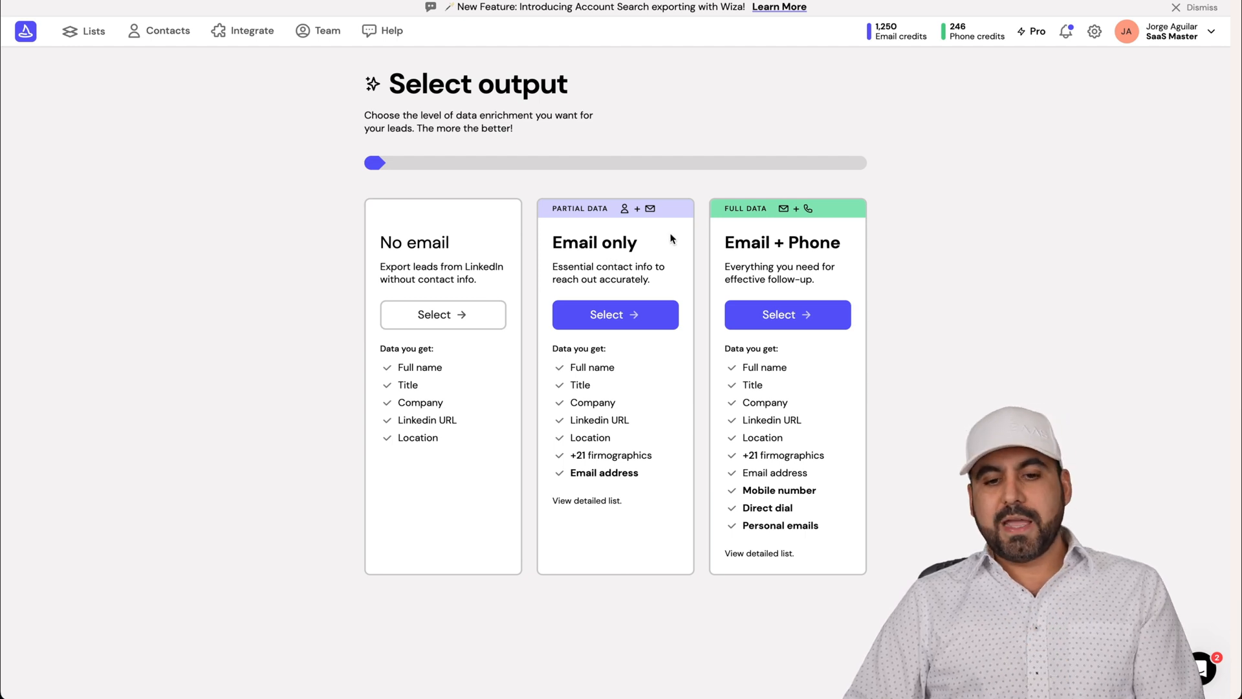
mouse_move(807, 260)
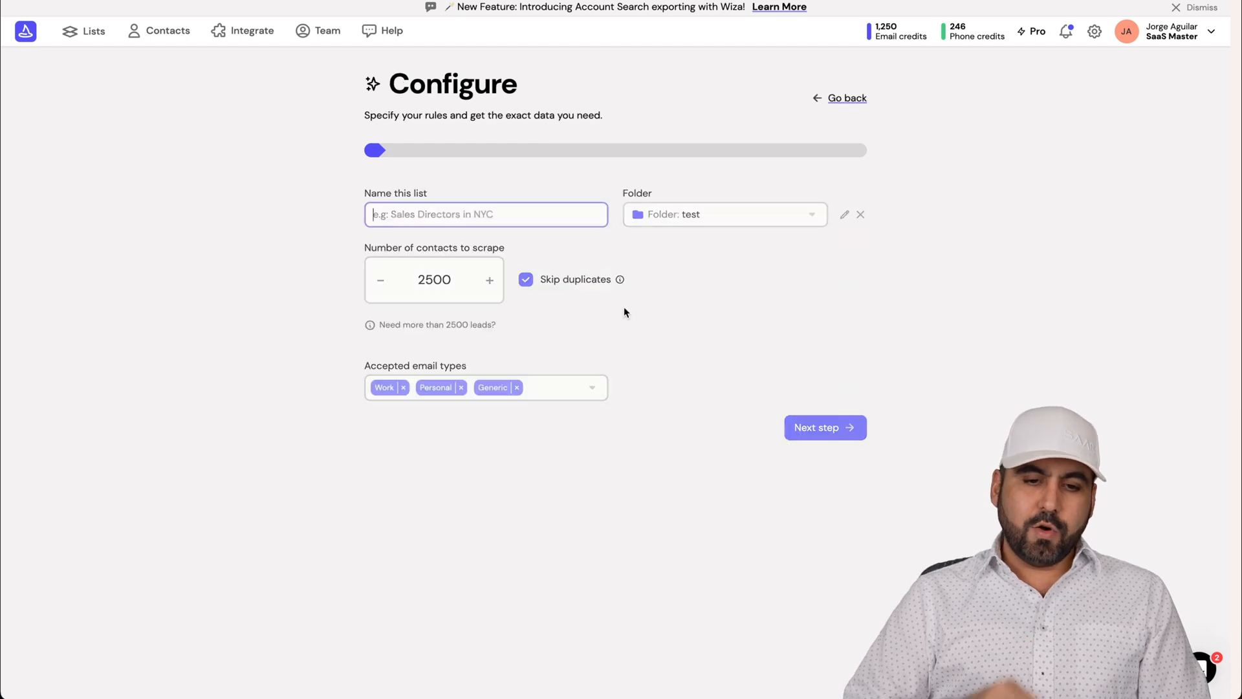
Step: Name the list 'test for video 2', limit it to 5 contacts, and start the email scan
click(486, 212)
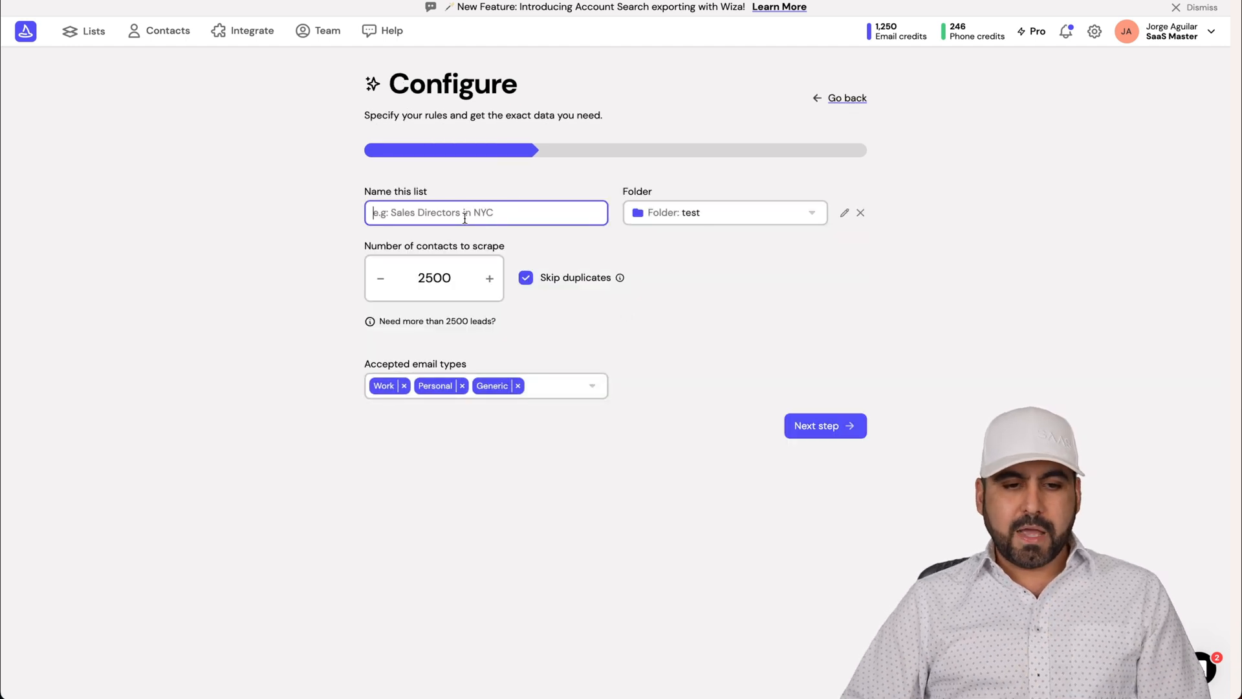
text(test for vie)
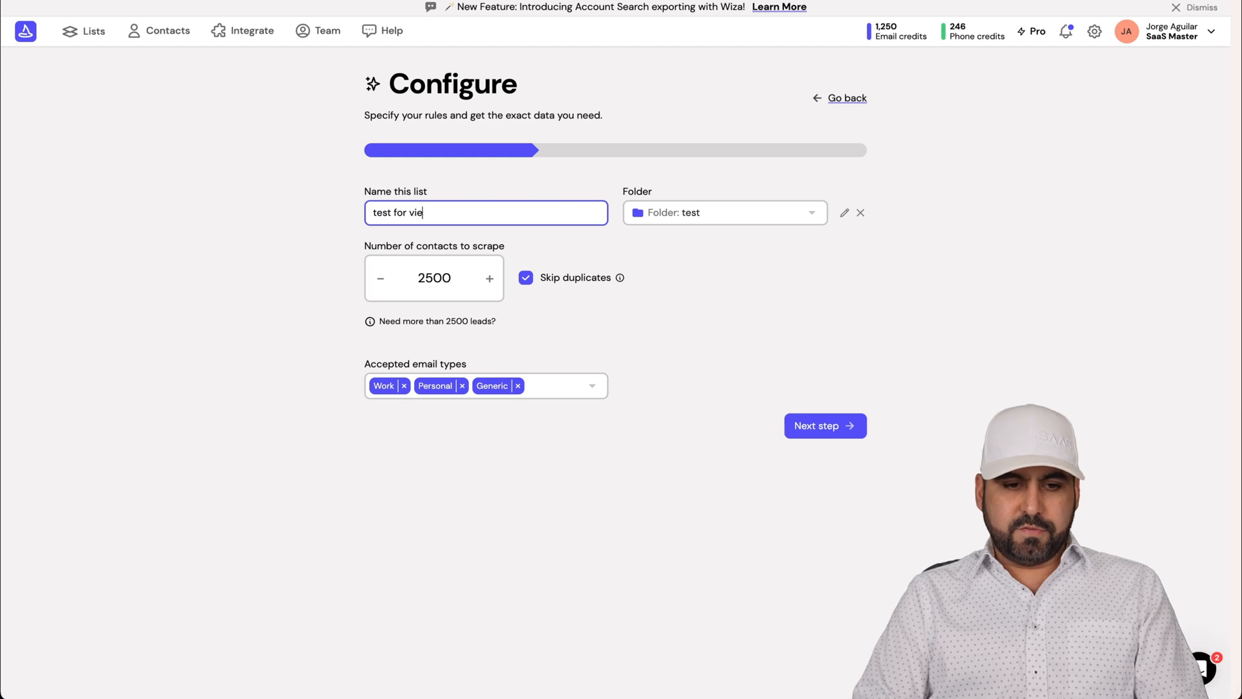
text(deo 2)
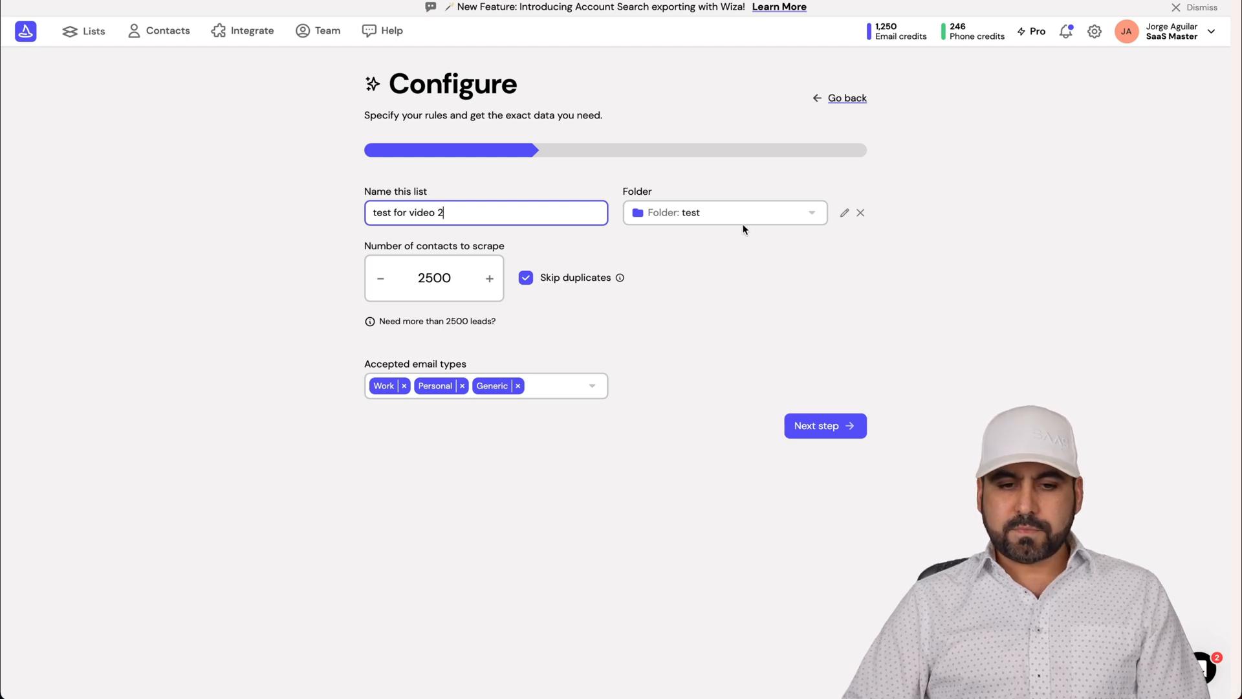
click(721, 212)
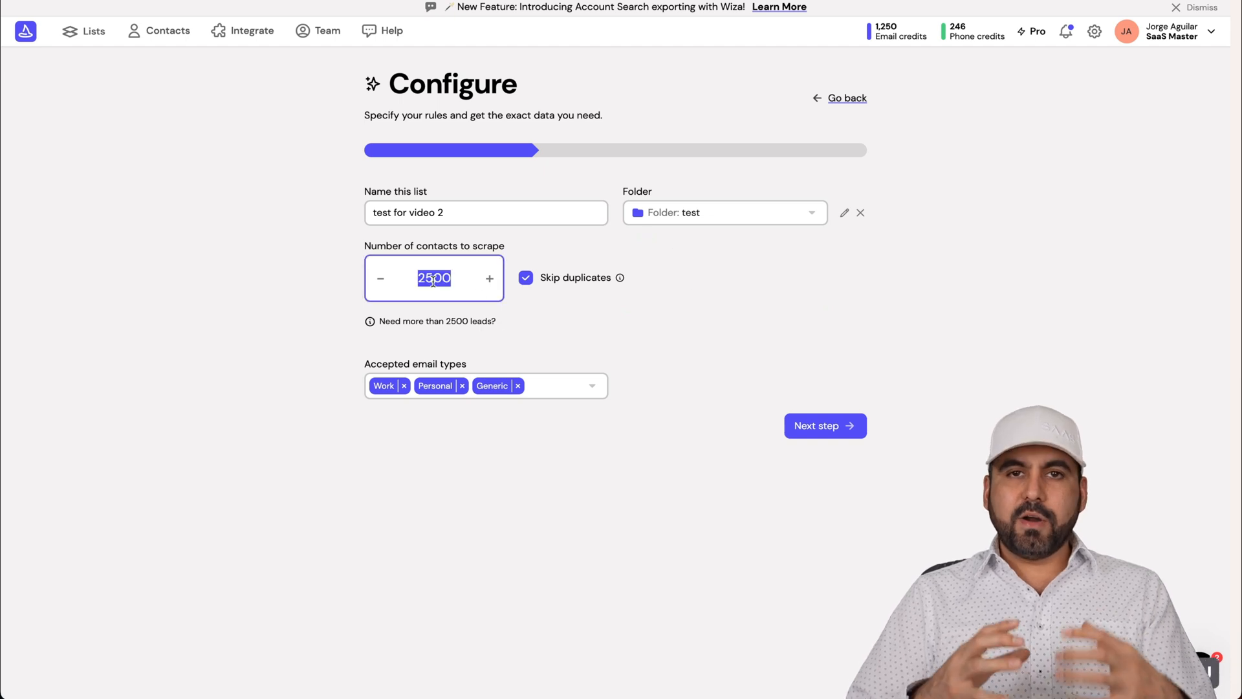
text(5)
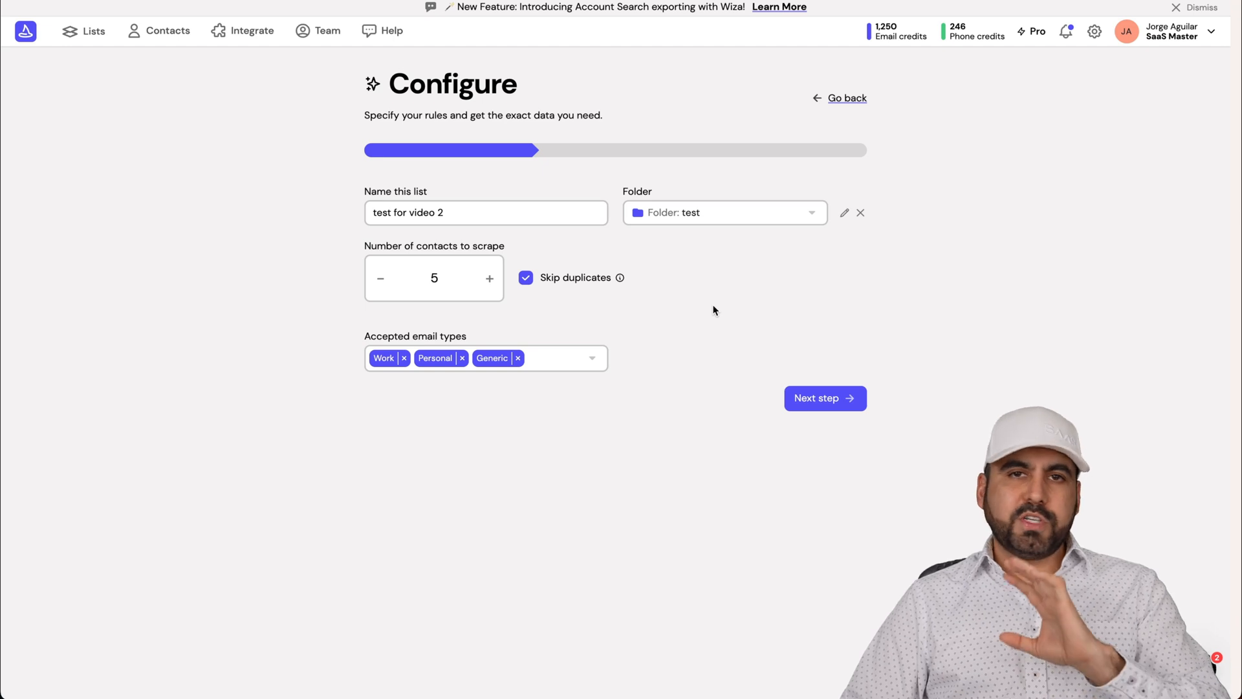
mouse_move(562, 365)
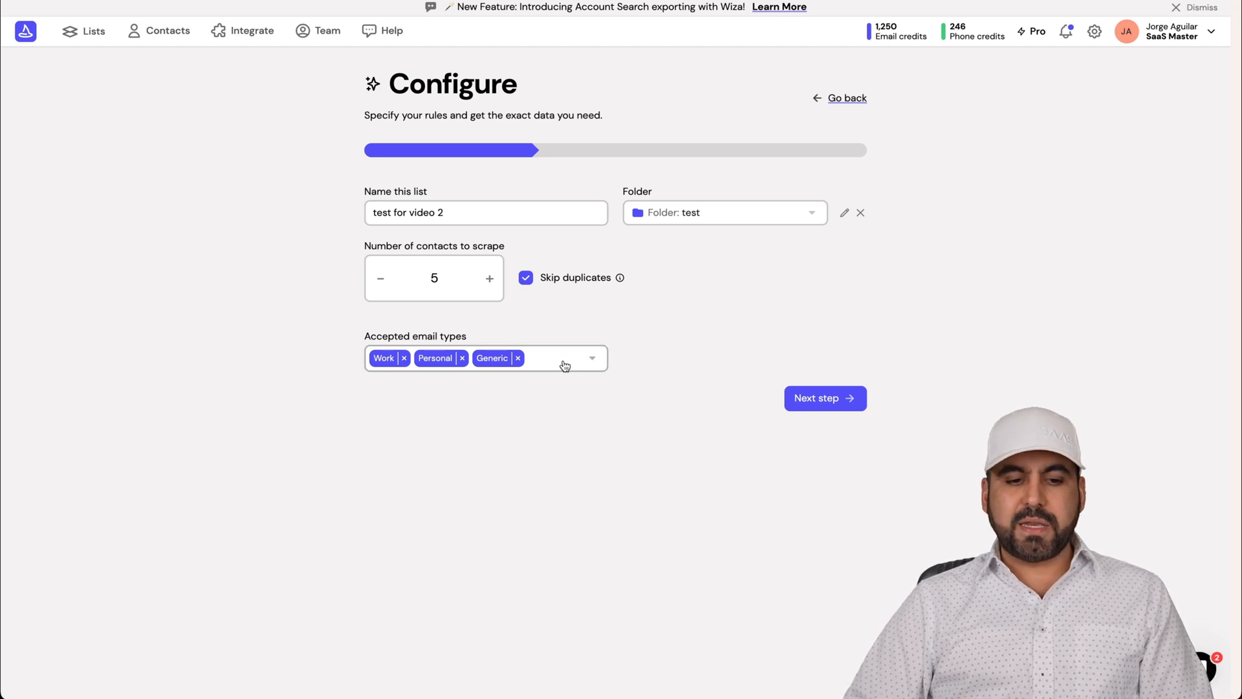
mouse_move(536, 423)
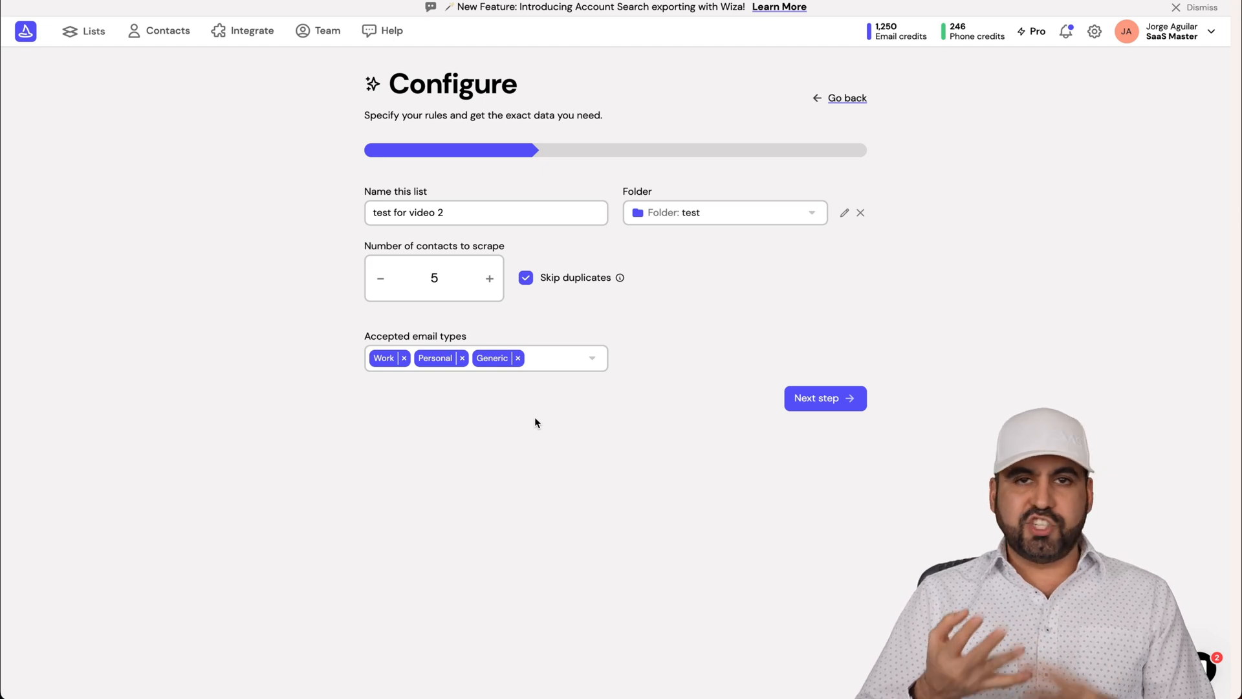
mouse_move(450, 387)
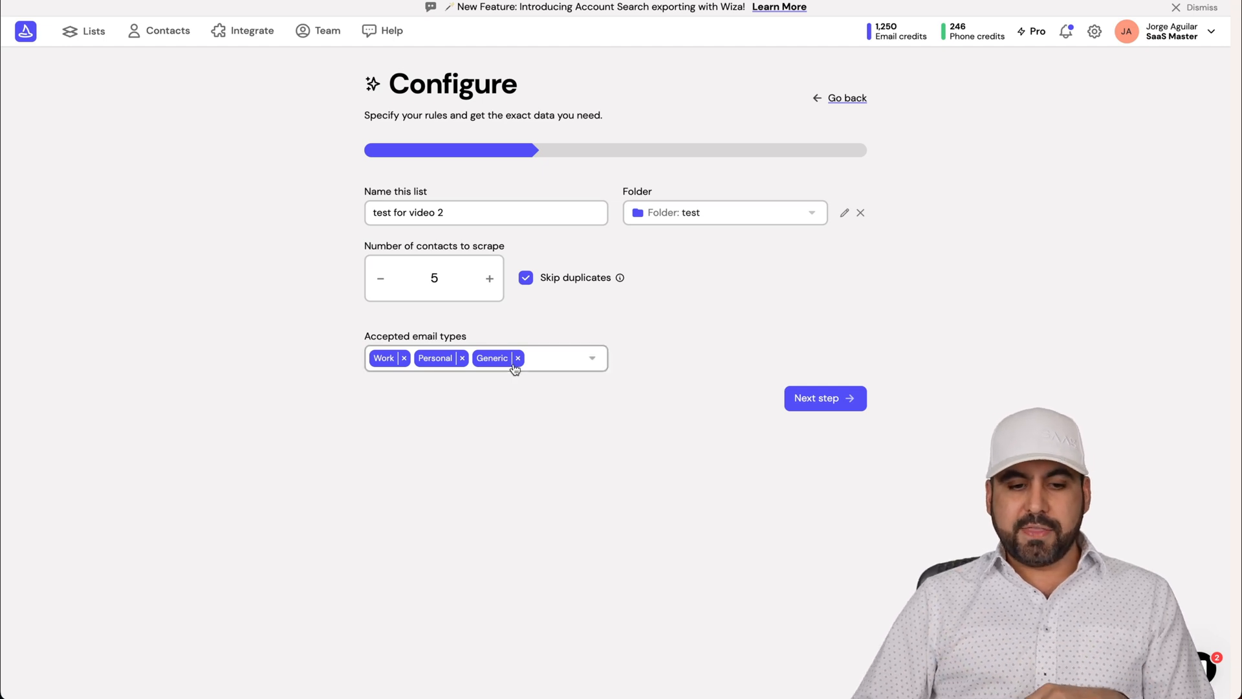
mouse_move(722, 410)
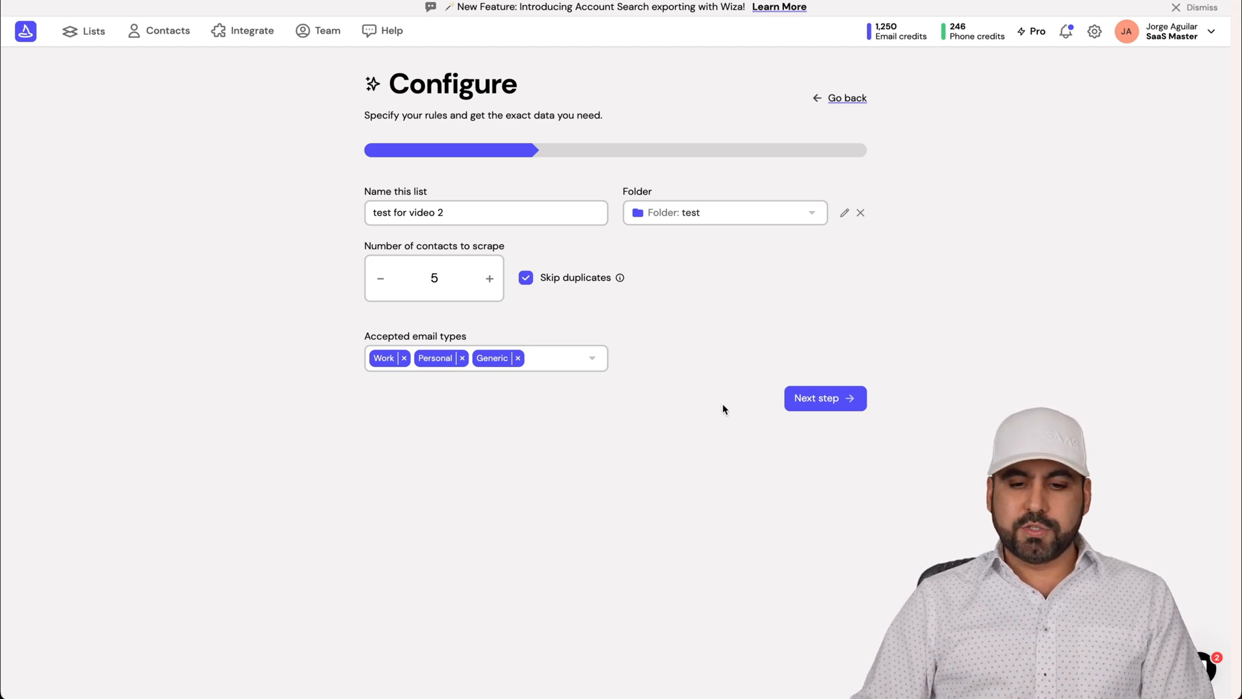
mouse_move(841, 407)
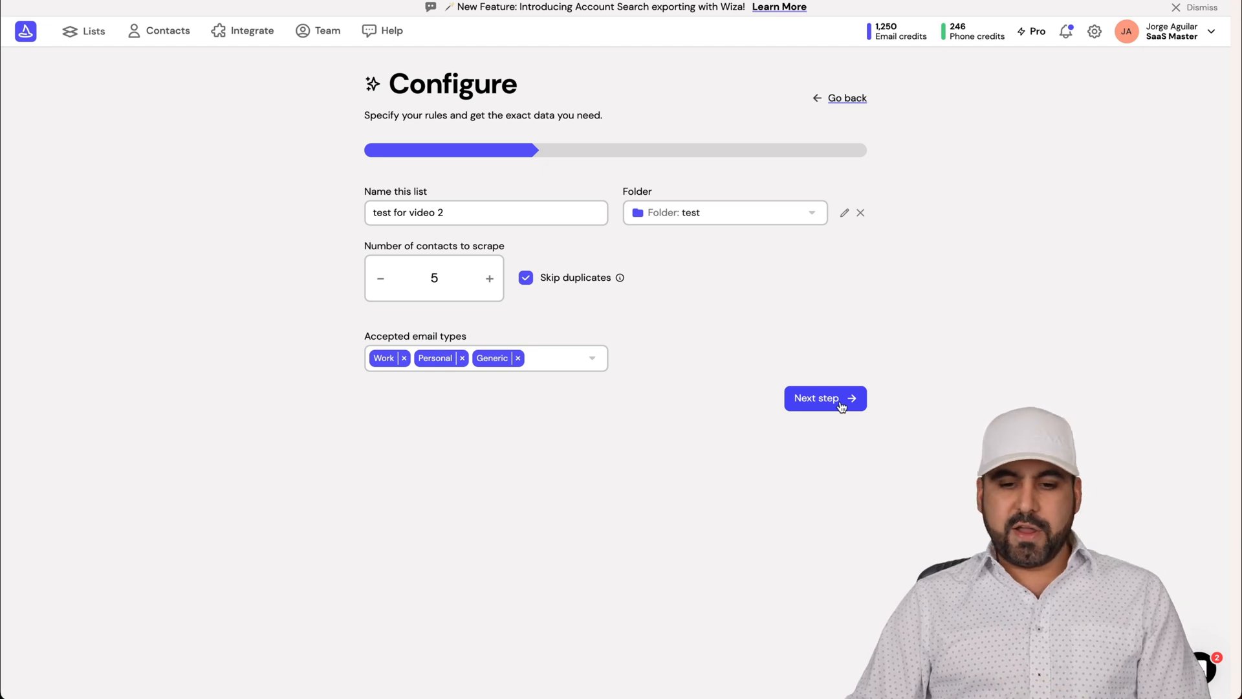
click(824, 397)
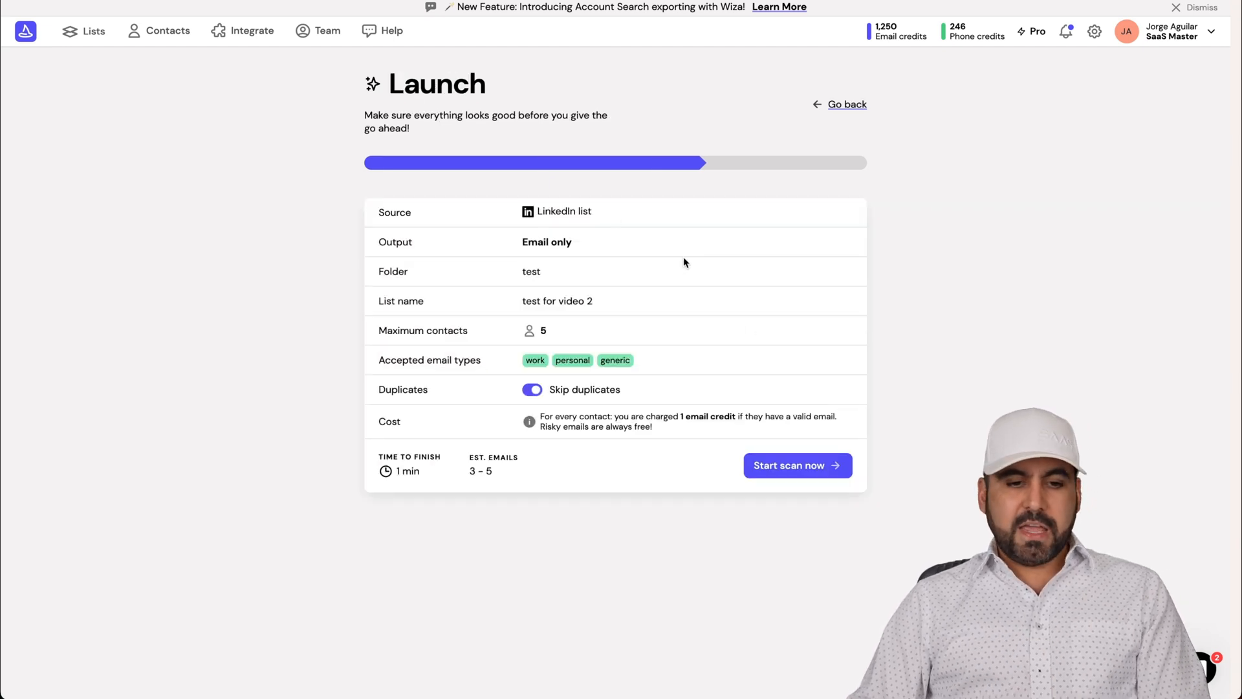
mouse_move(645, 467)
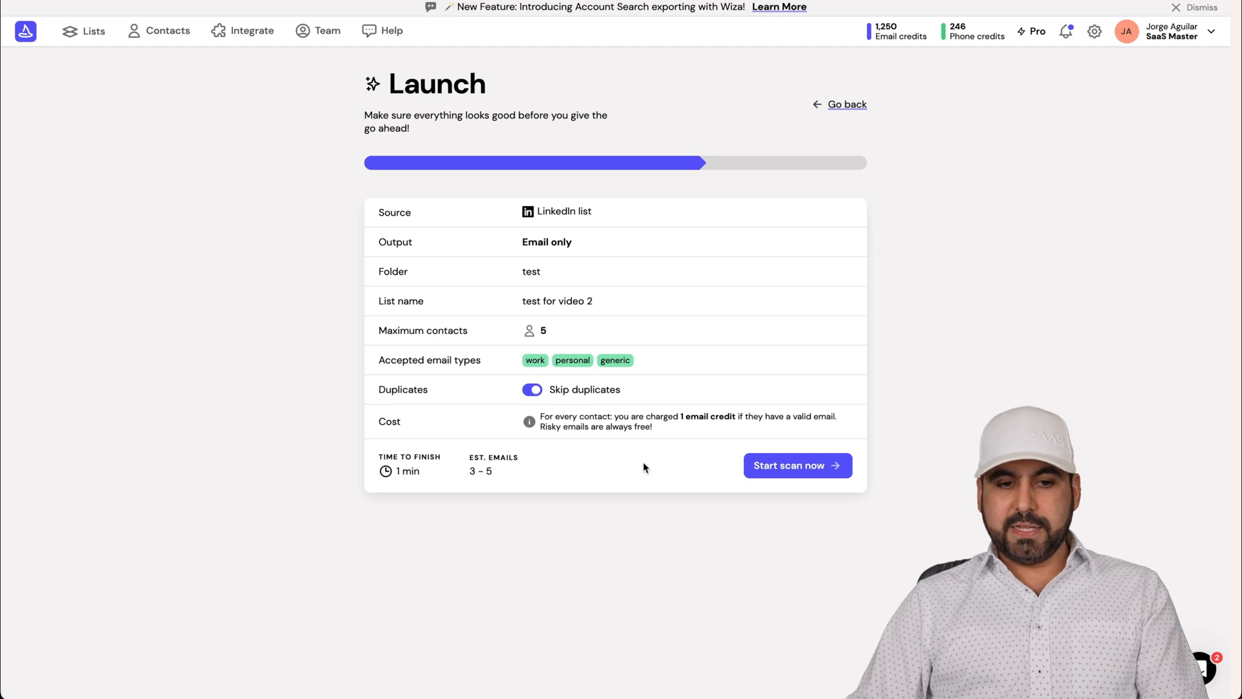
mouse_move(846, 104)
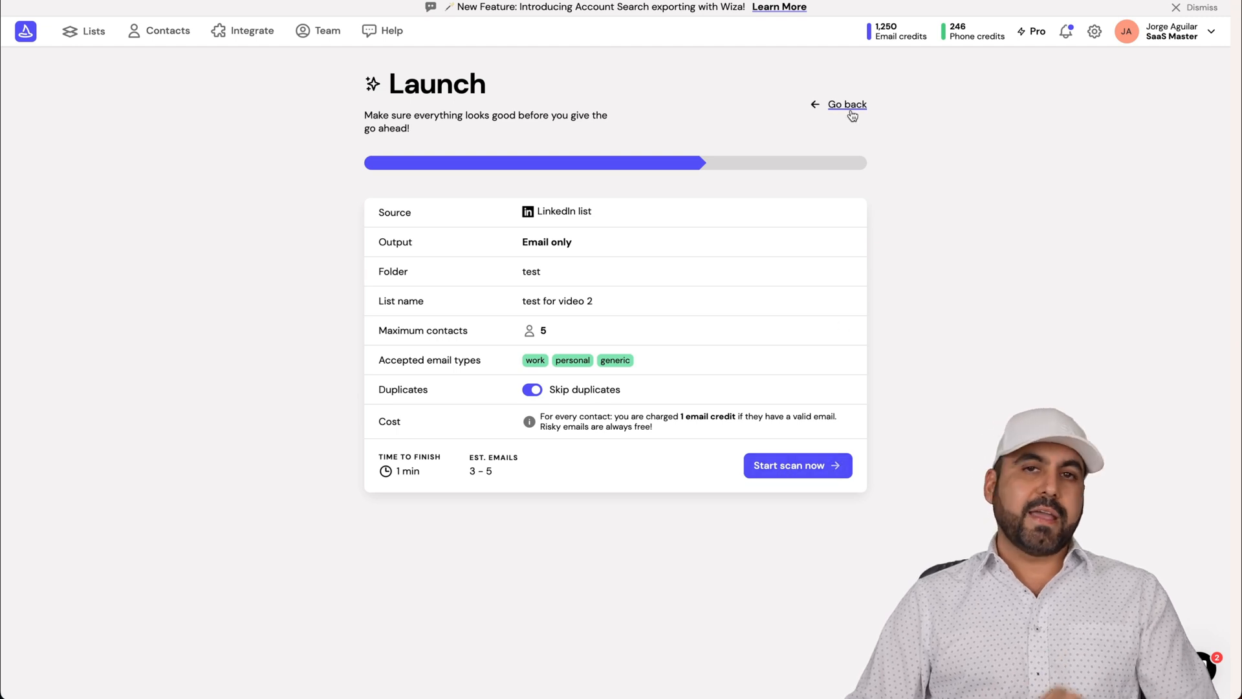
click(797, 465)
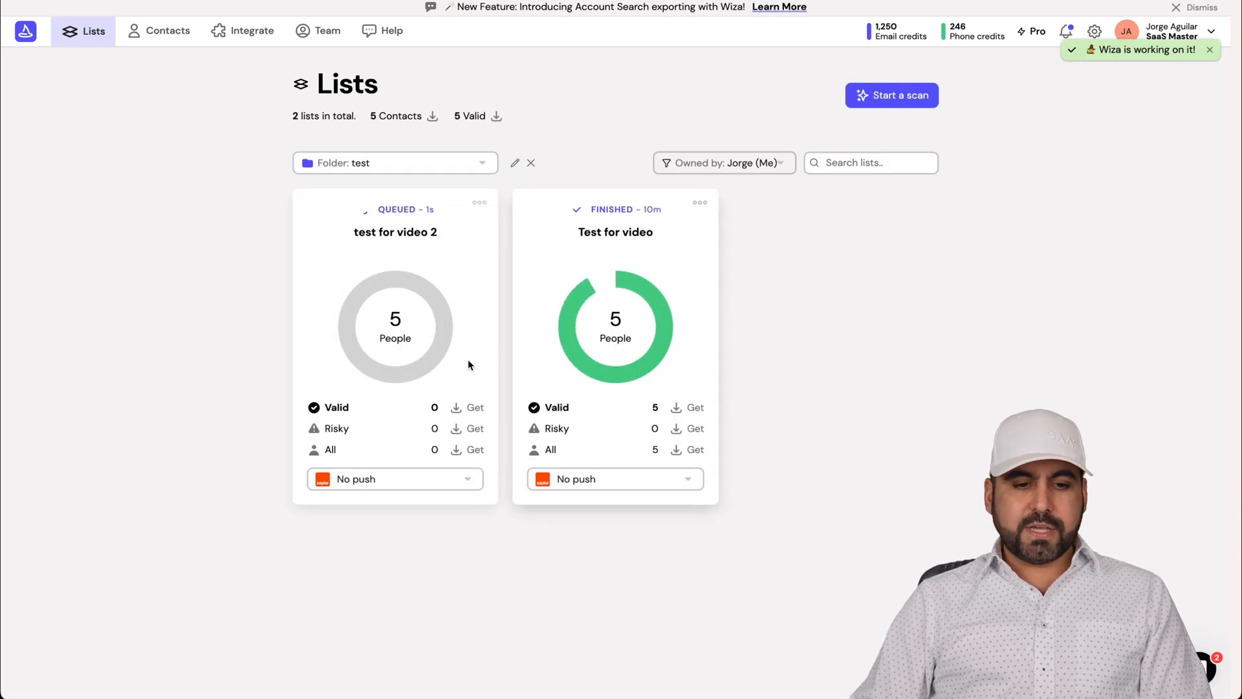
mouse_move(399, 449)
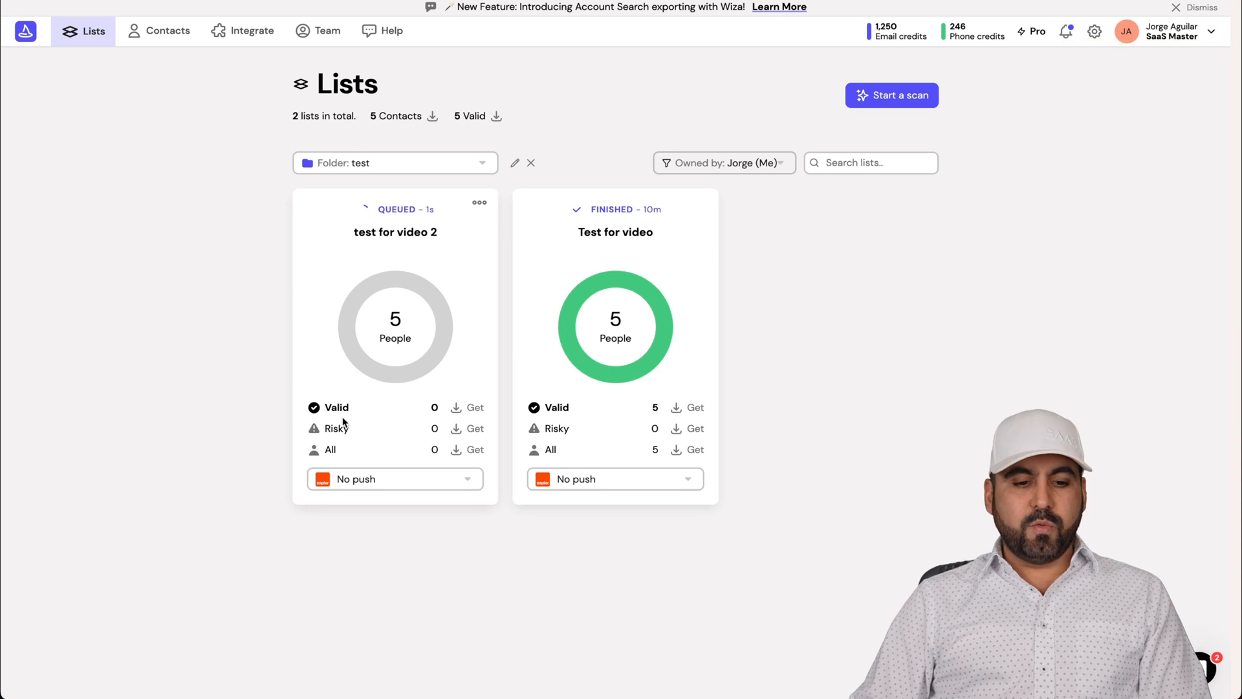
mouse_move(615, 327)
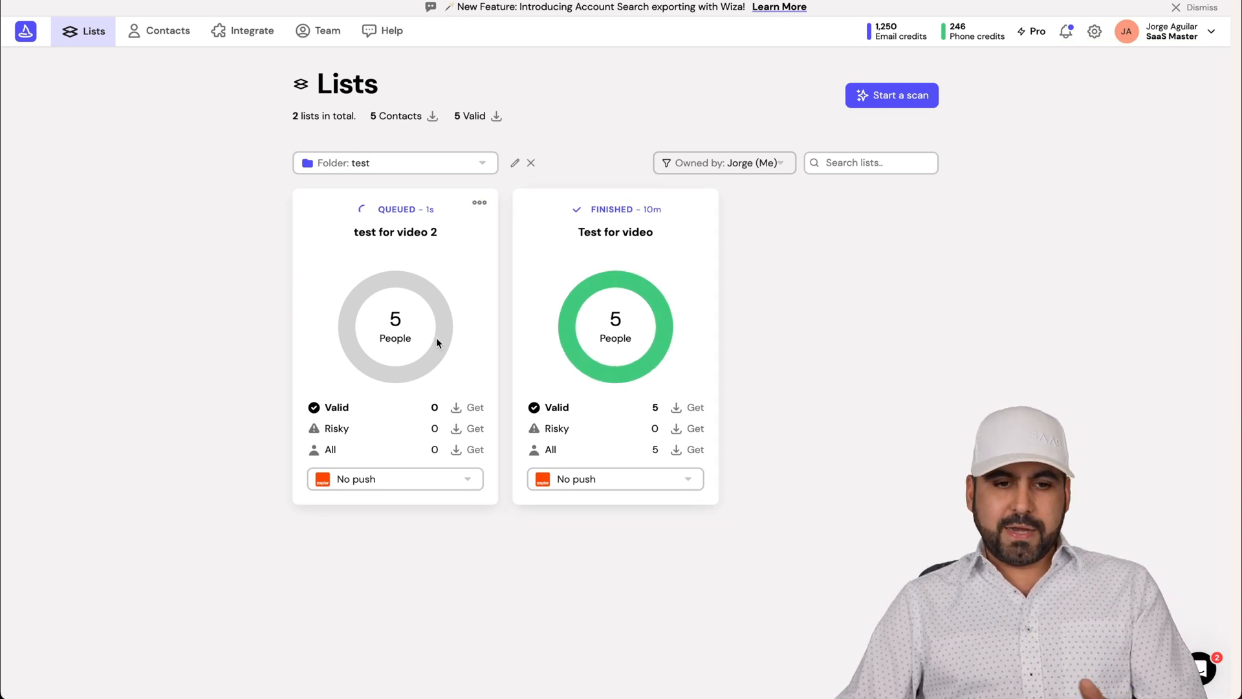
mouse_move(616, 321)
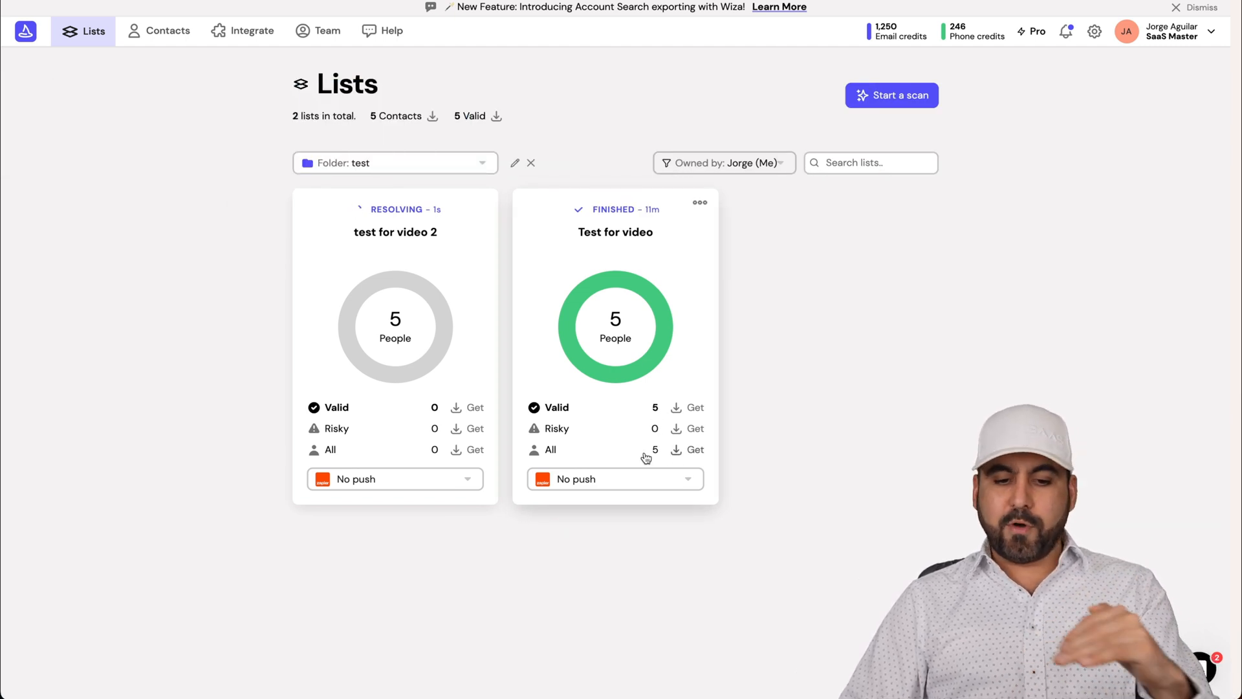
Step: Review the push options for the finished Test for video list while the new scan runs
click(614, 479)
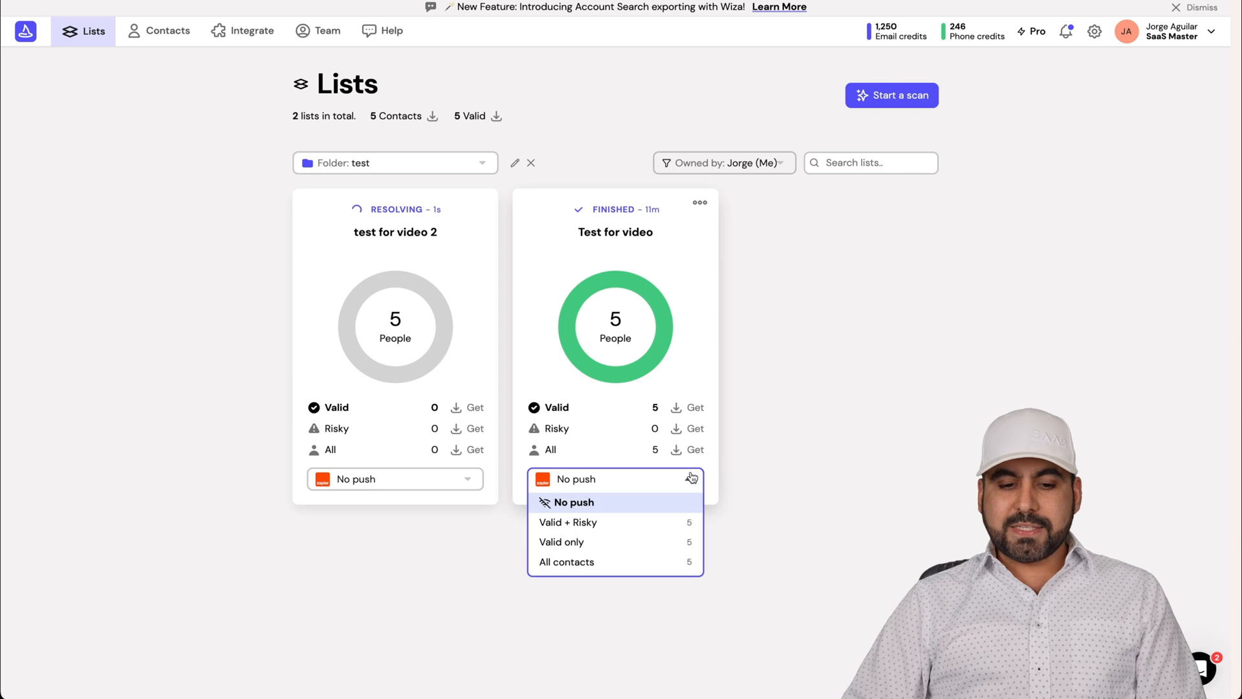
mouse_move(604, 506)
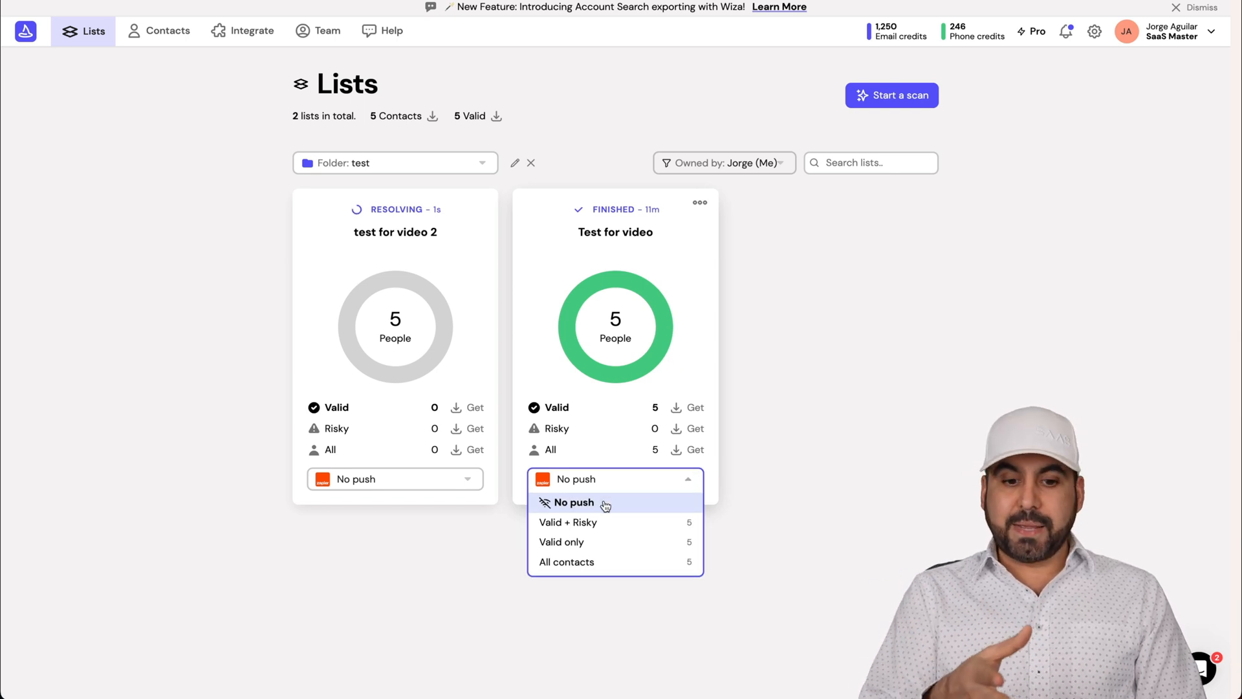
mouse_move(624, 528)
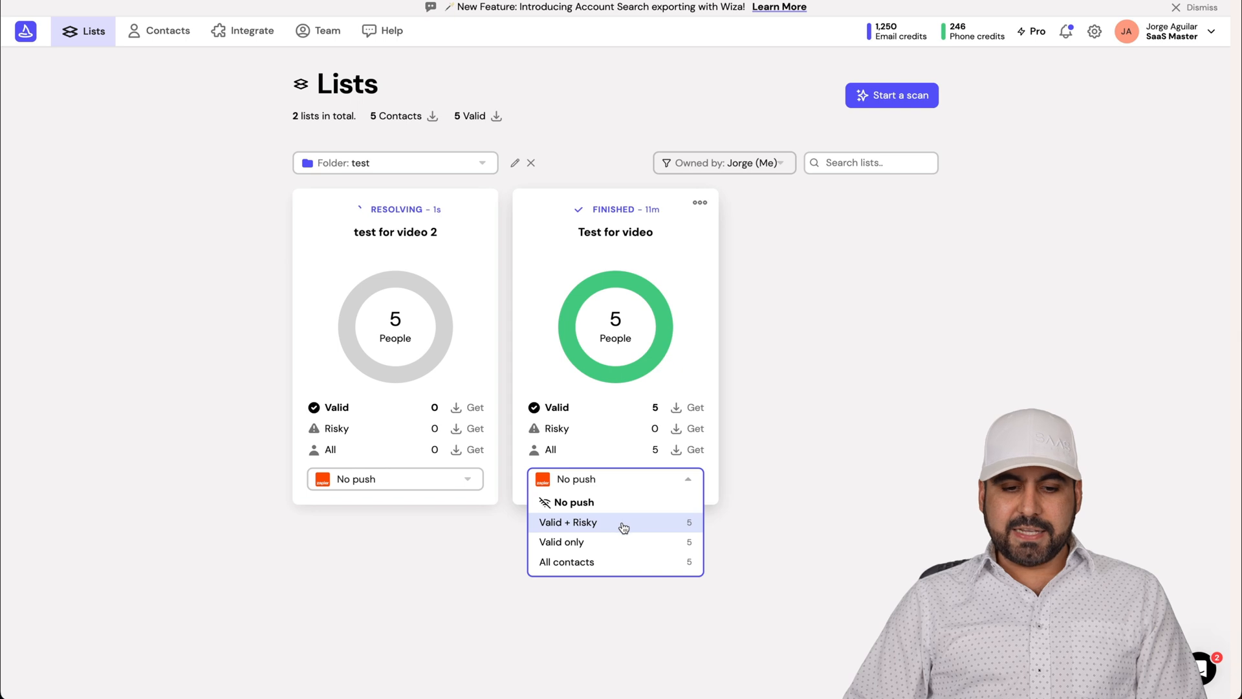
mouse_move(604, 561)
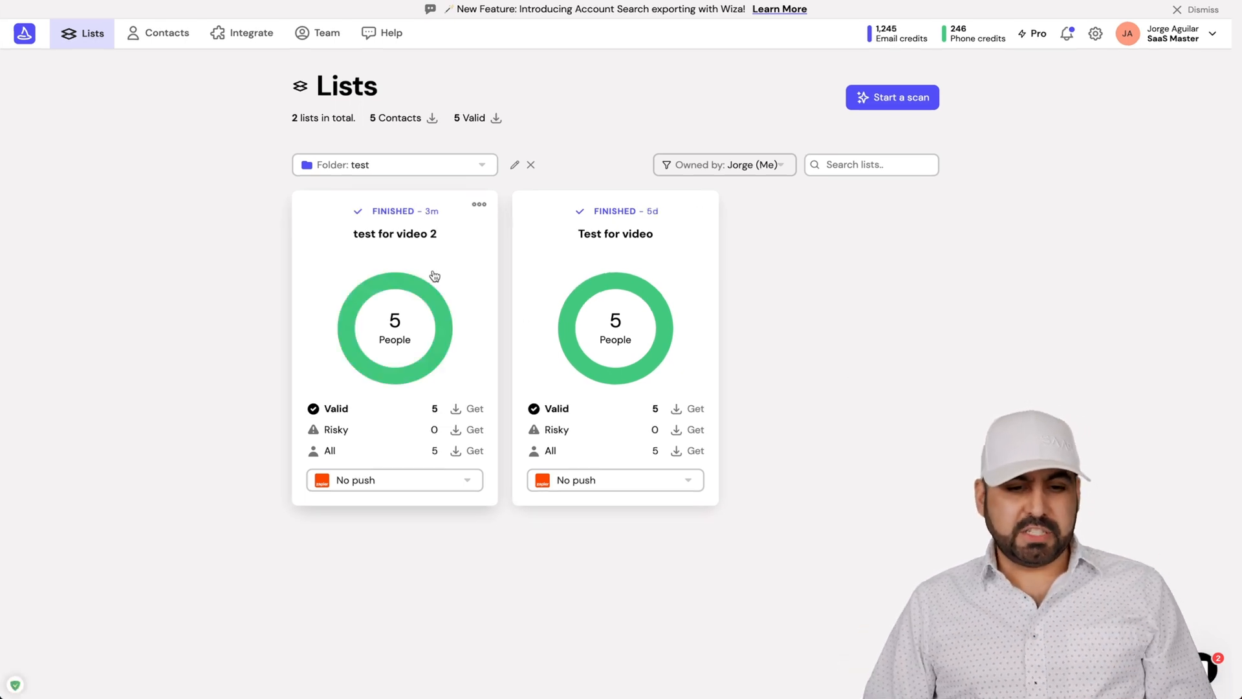
mouse_move(395, 328)
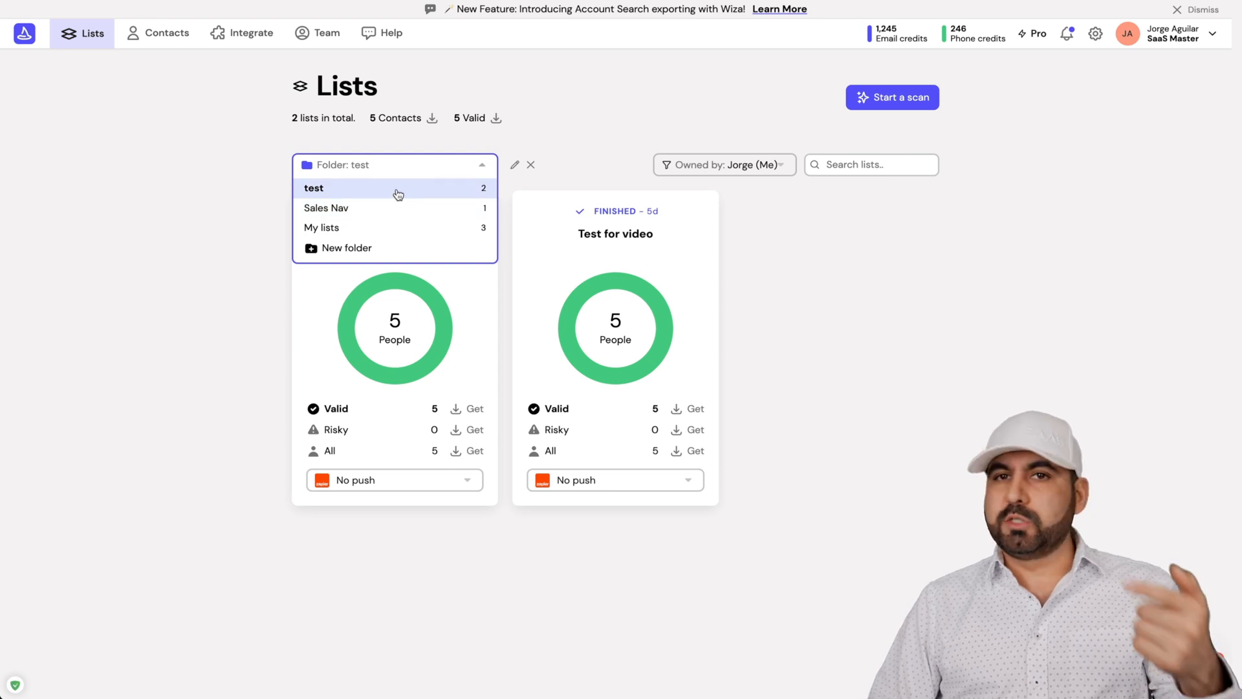
mouse_move(394, 228)
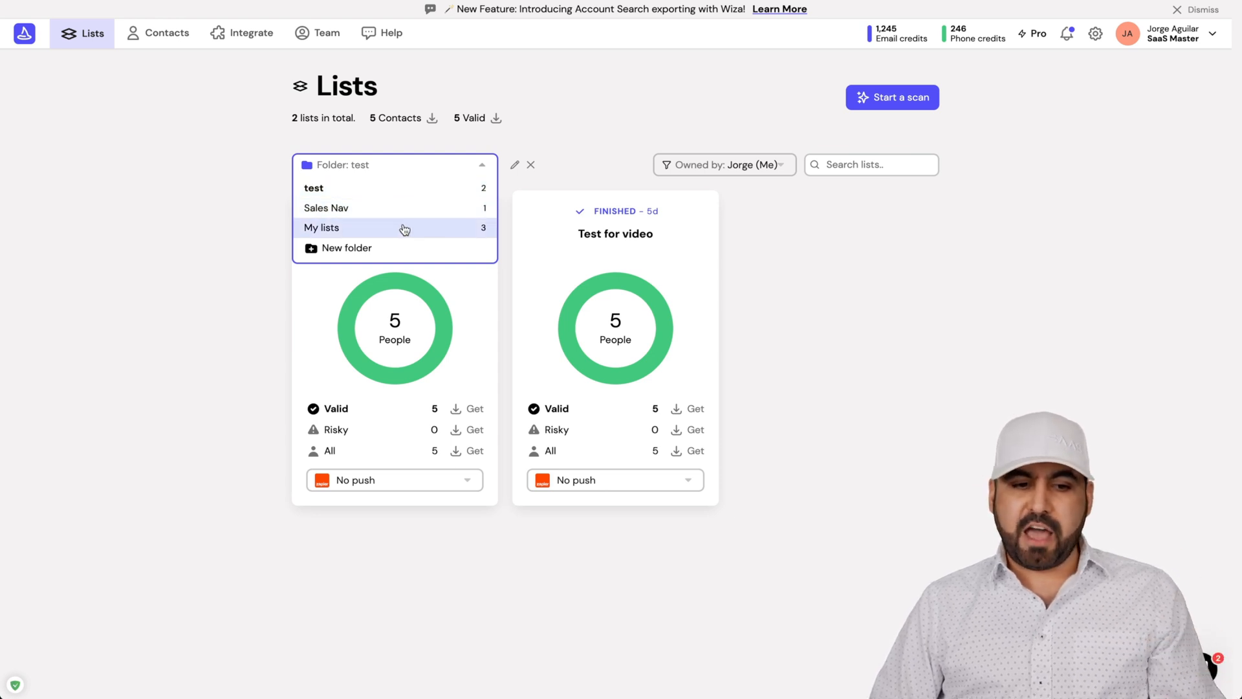
mouse_move(392, 254)
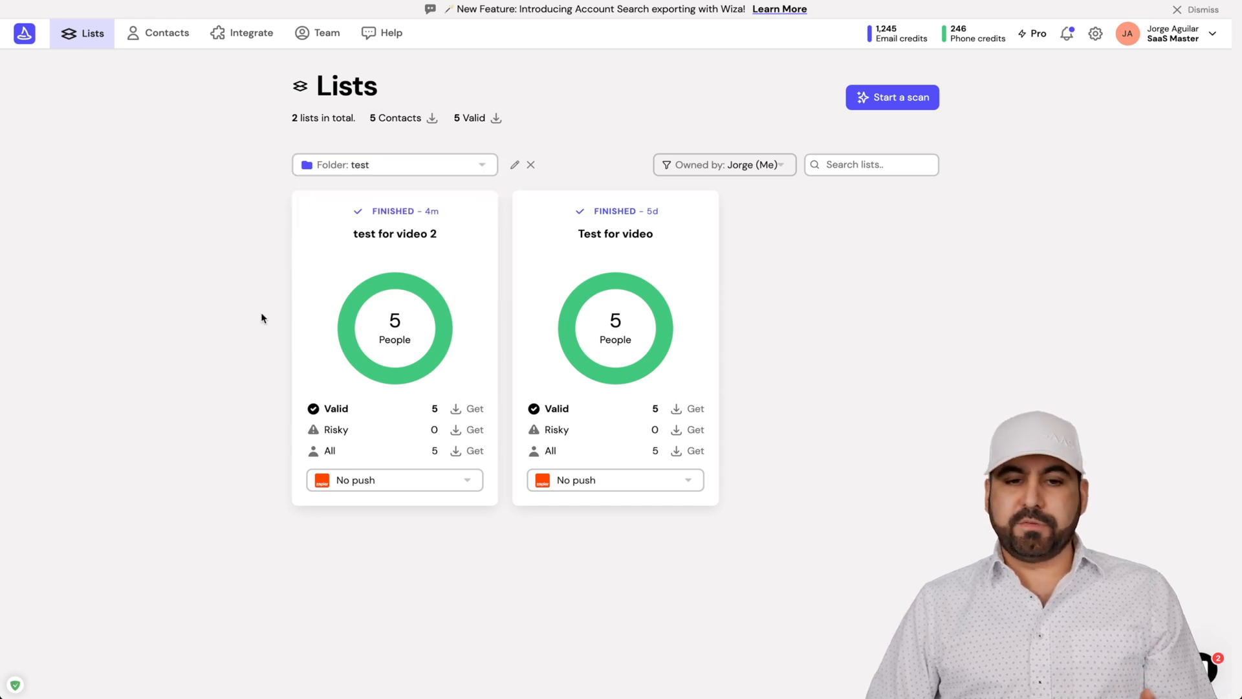
Step: Go to Wiza's Contacts section from the lists overview
click(167, 32)
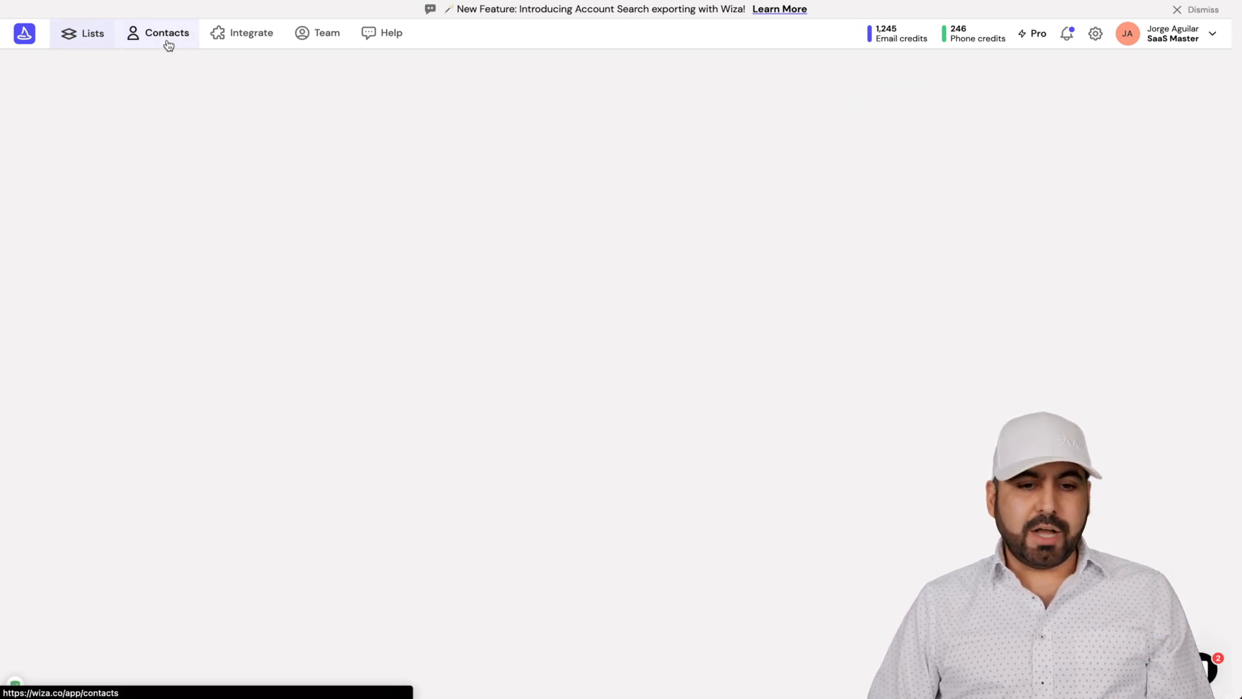
click(167, 32)
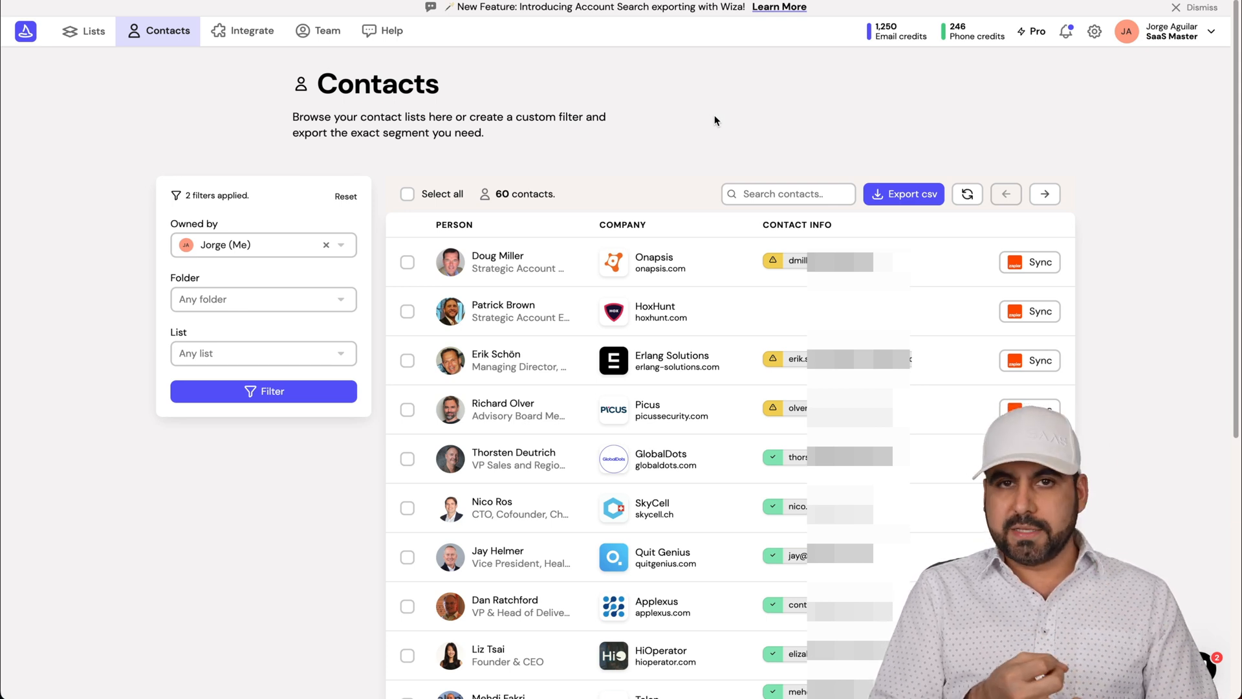
mouse_move(628, 91)
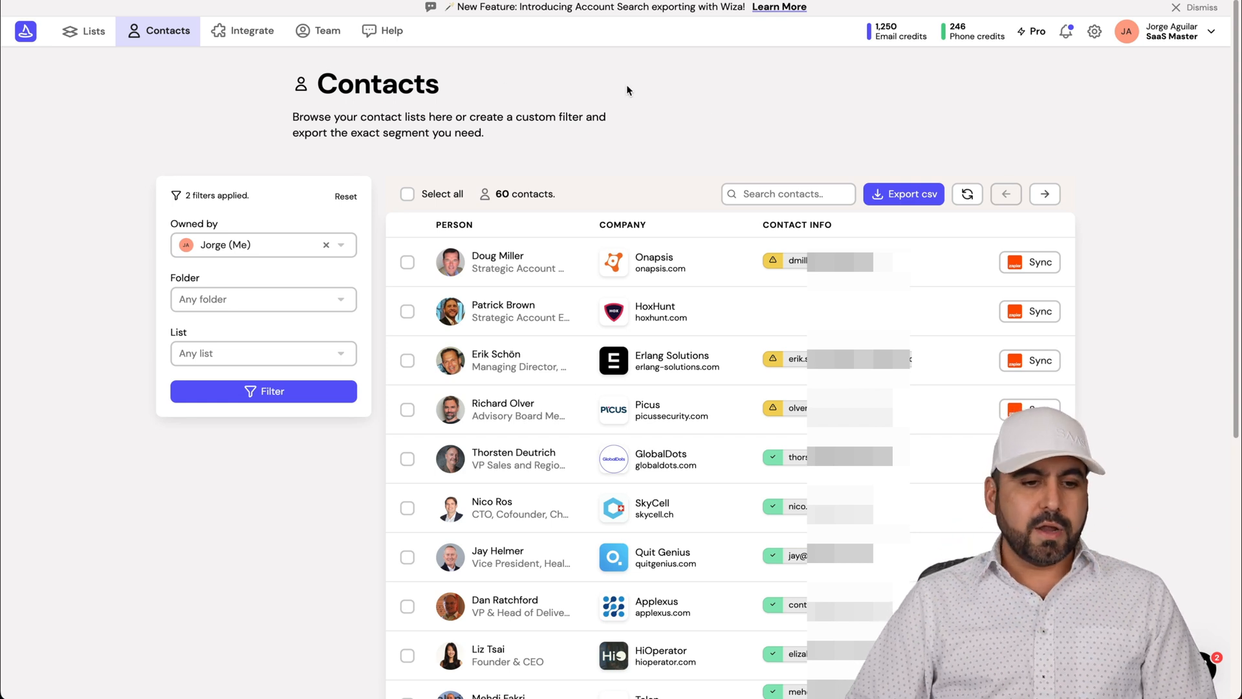
mouse_move(960, 230)
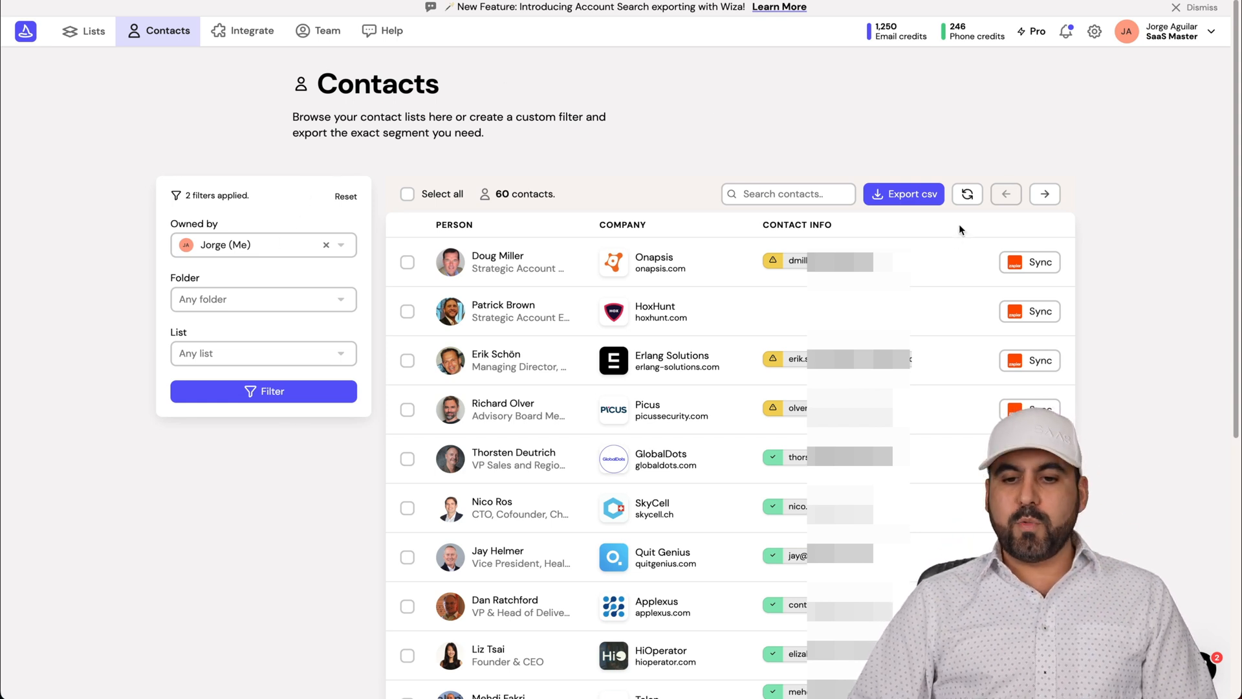
mouse_move(903, 194)
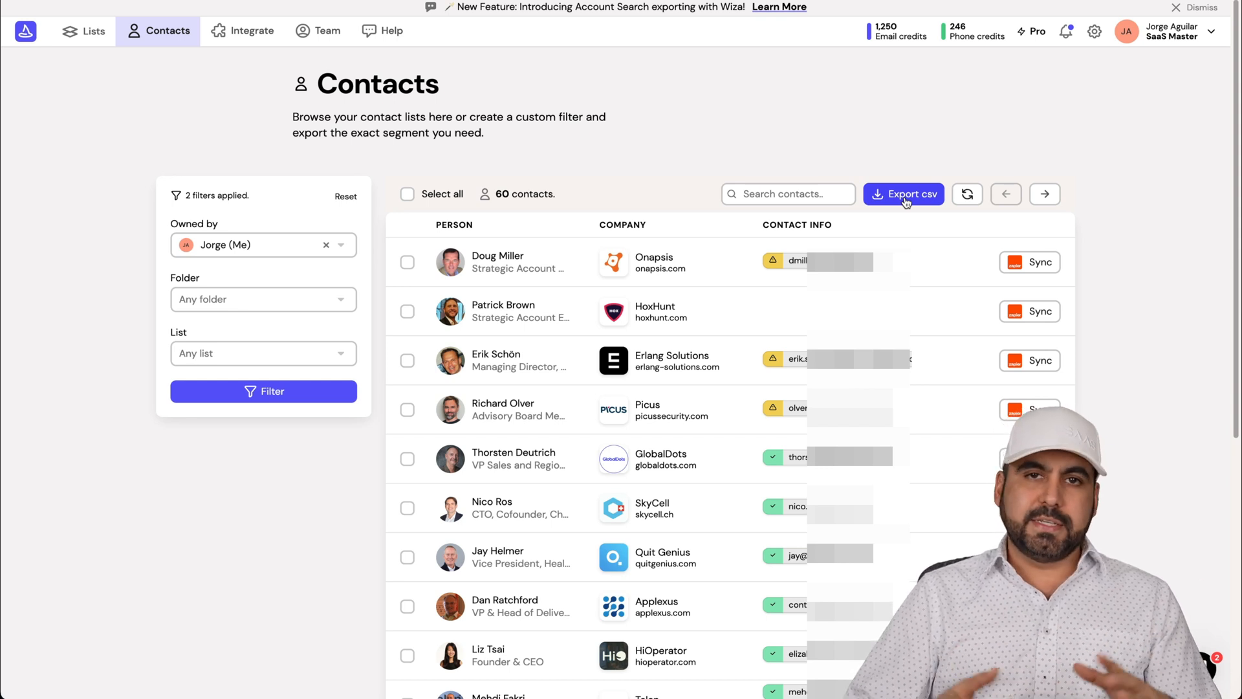
mouse_move(870, 198)
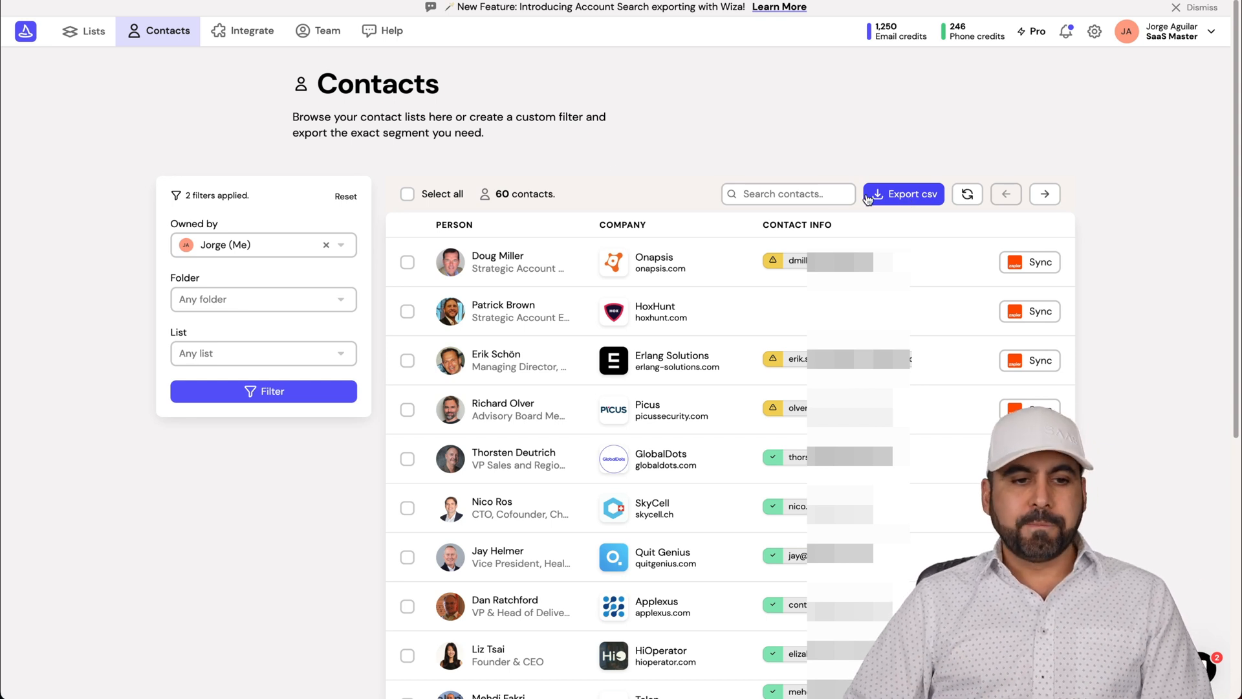
Step: Go to Wiza's Integrate page listing Salesforce, Hubspot, Zapier and other connections
click(242, 30)
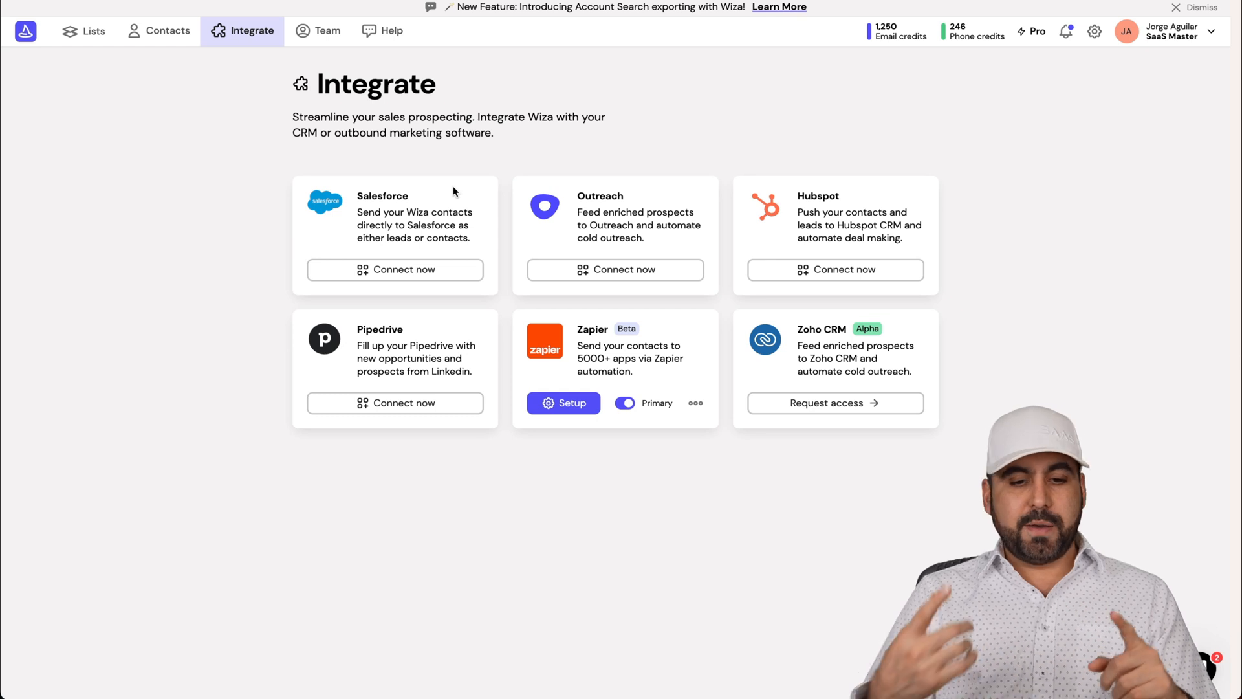
mouse_move(474, 256)
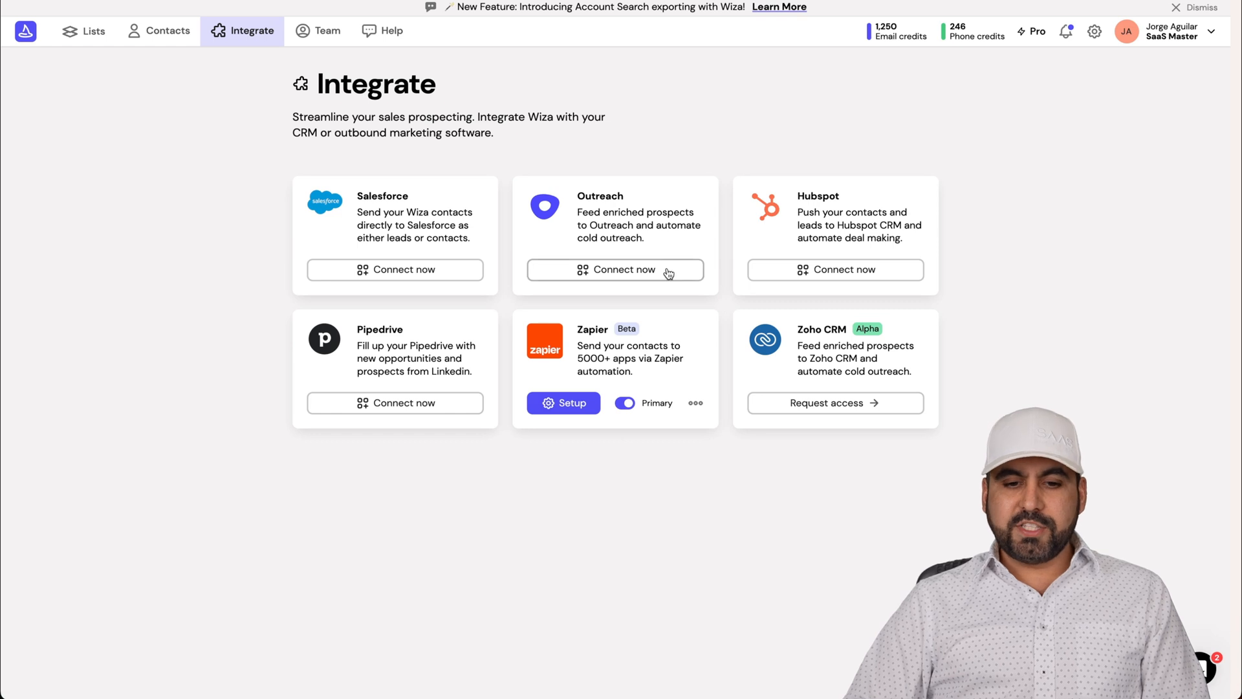
Step: Switch to the draft Zap with the Wiza contact-synced trigger and expand its Sendinblue action
click(563, 402)
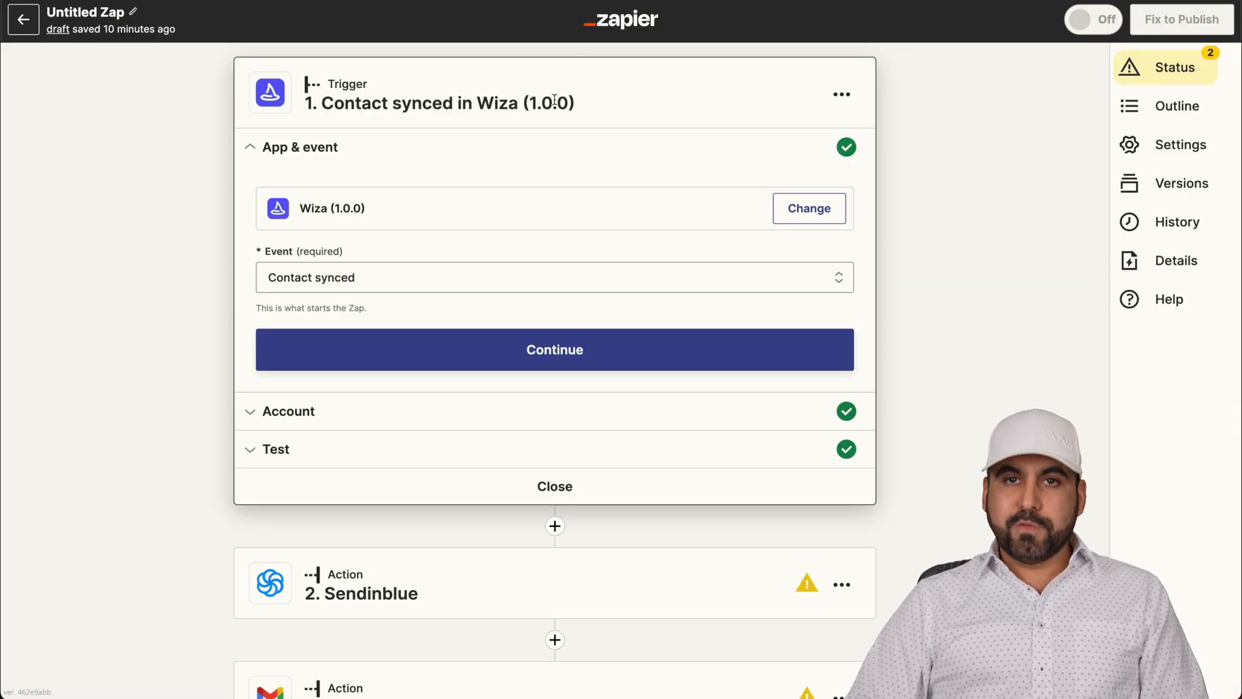
mouse_move(371, 87)
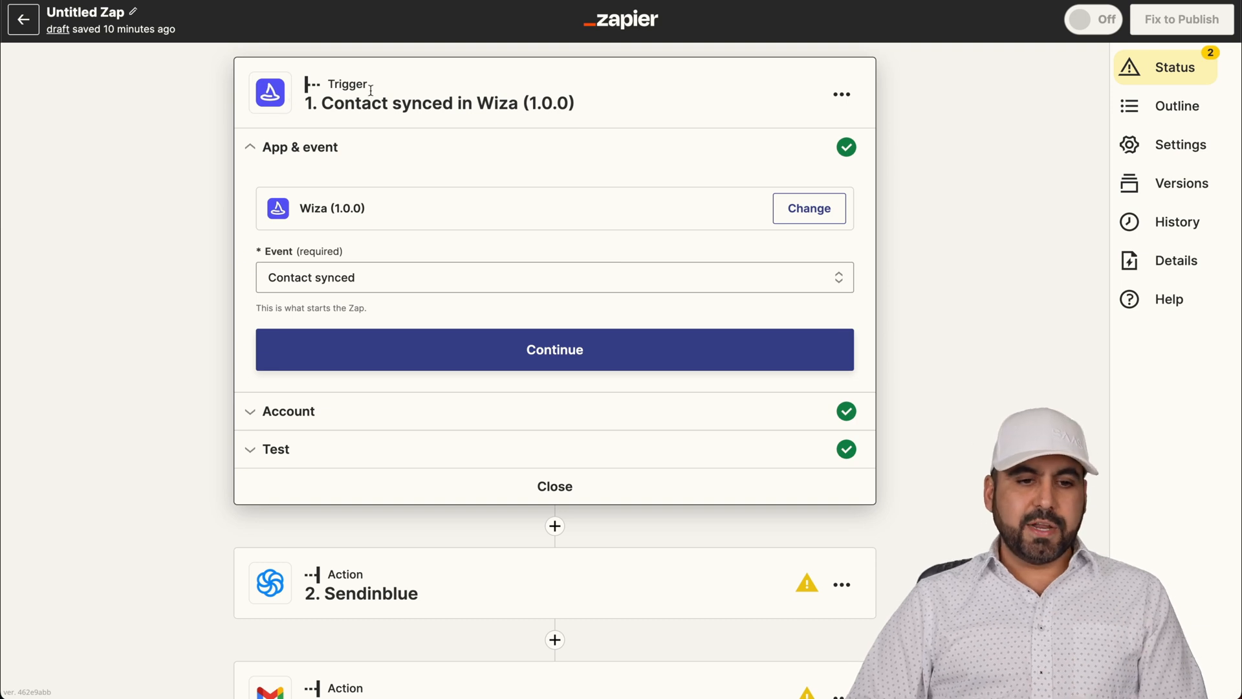
mouse_move(373, 87)
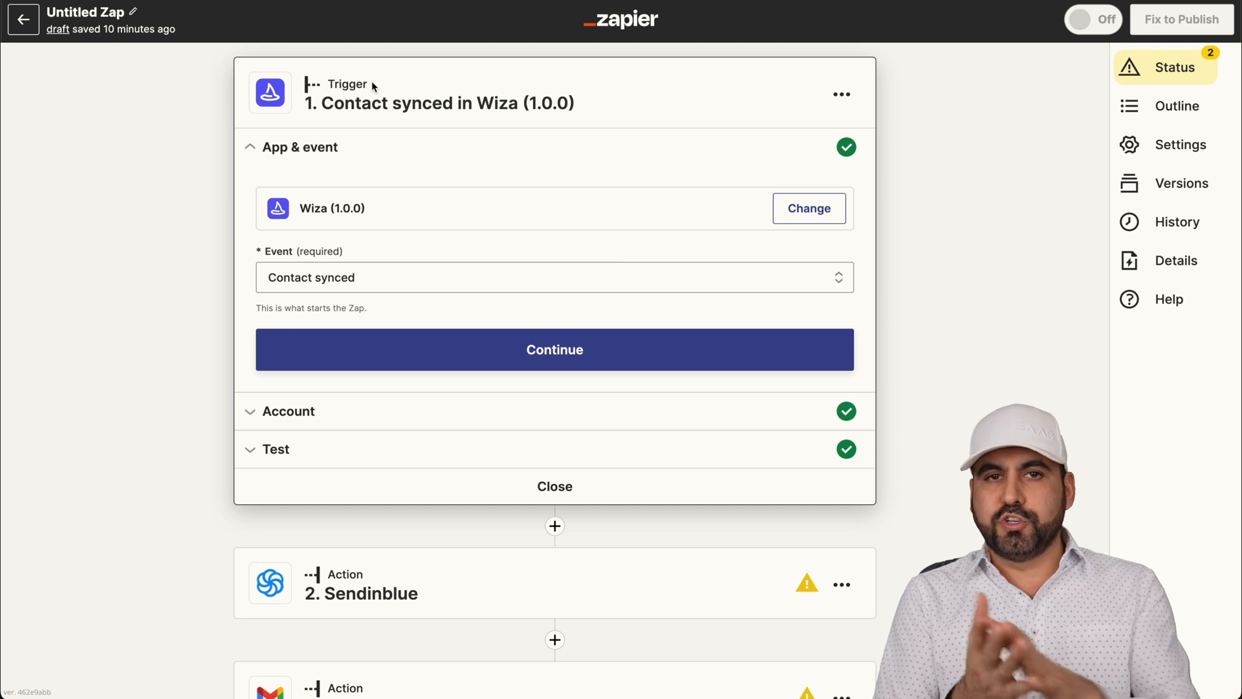
mouse_move(319, 191)
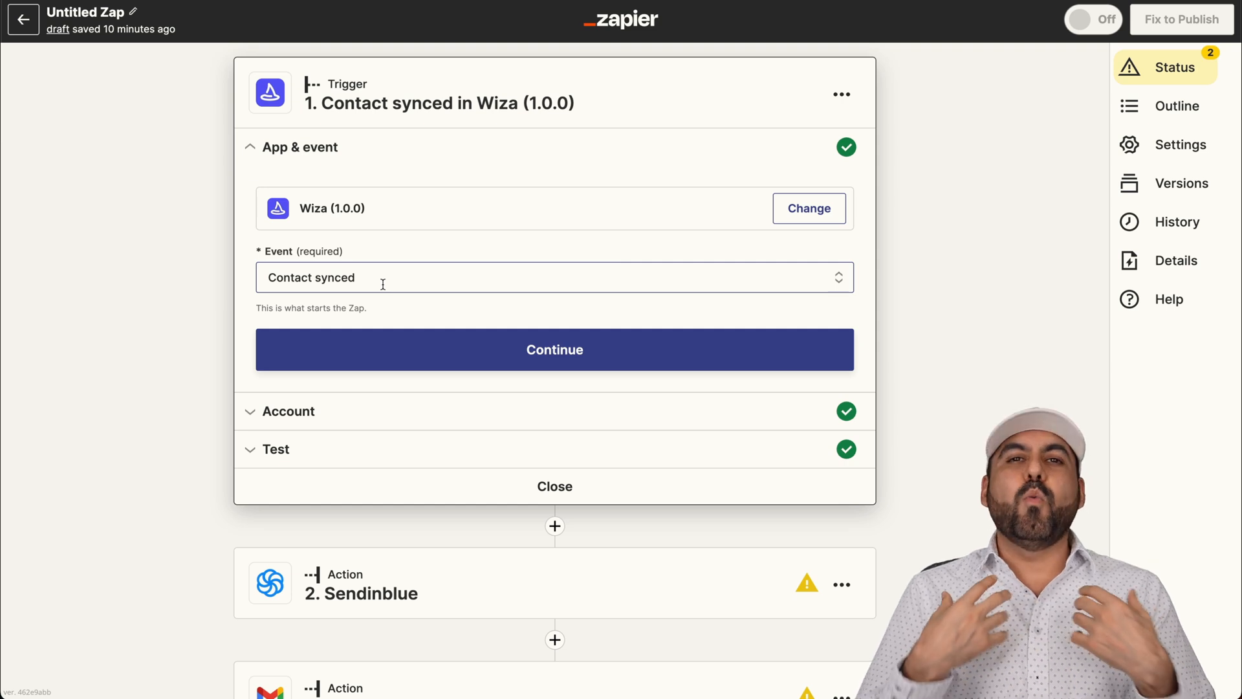
scroll(down, 3)
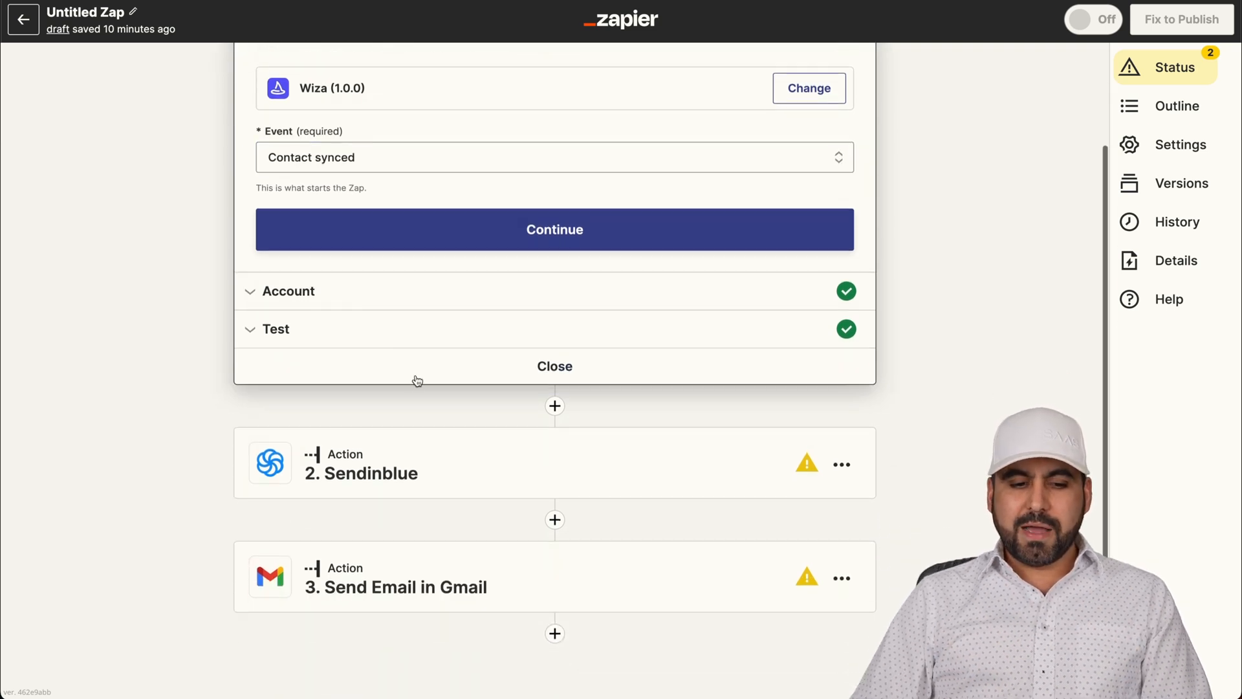
click(556, 365)
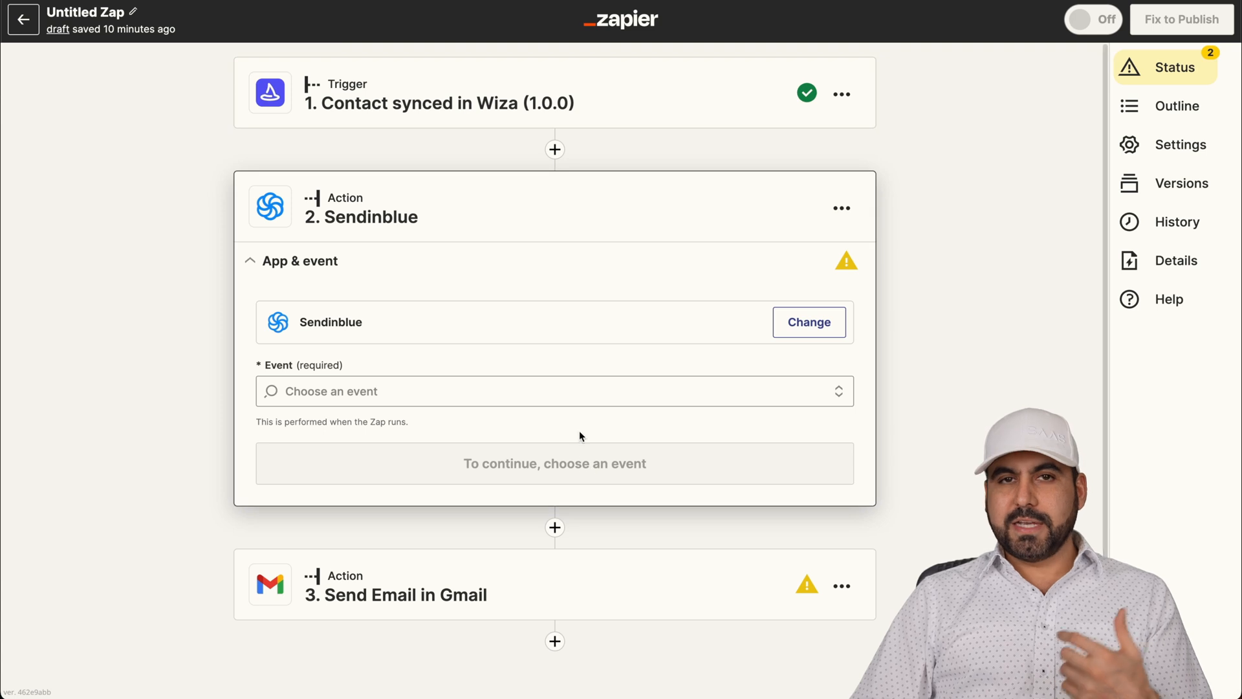
mouse_move(551, 222)
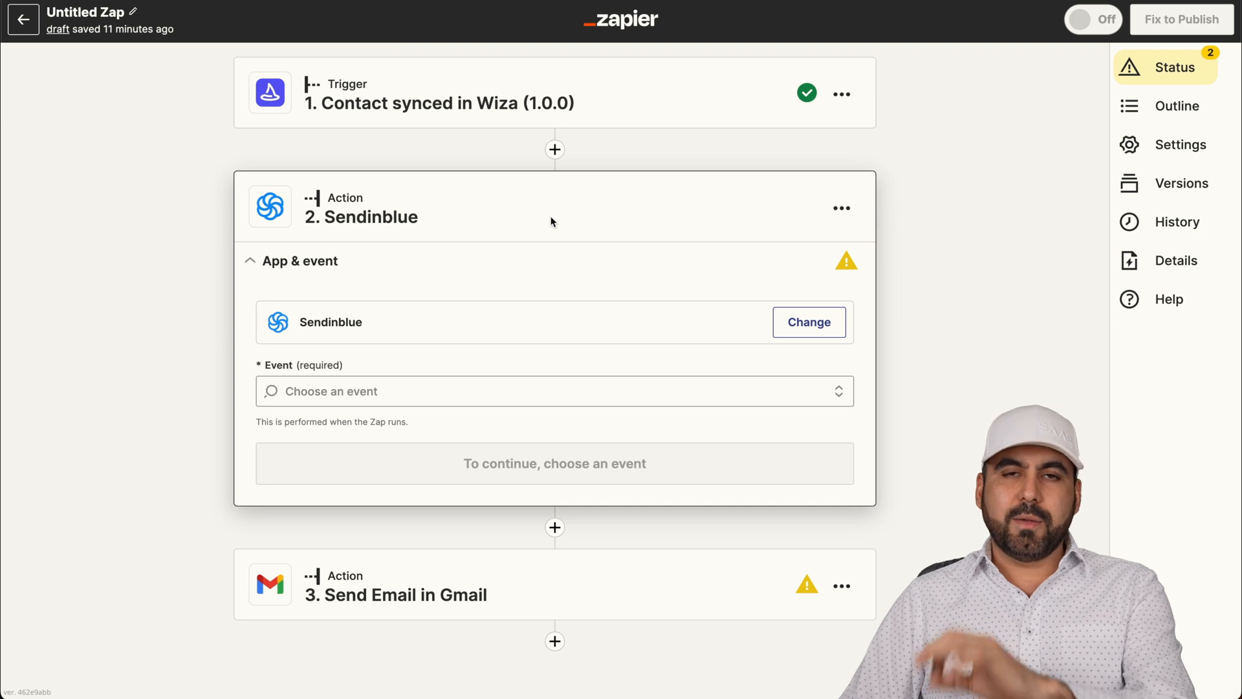
mouse_move(605, 219)
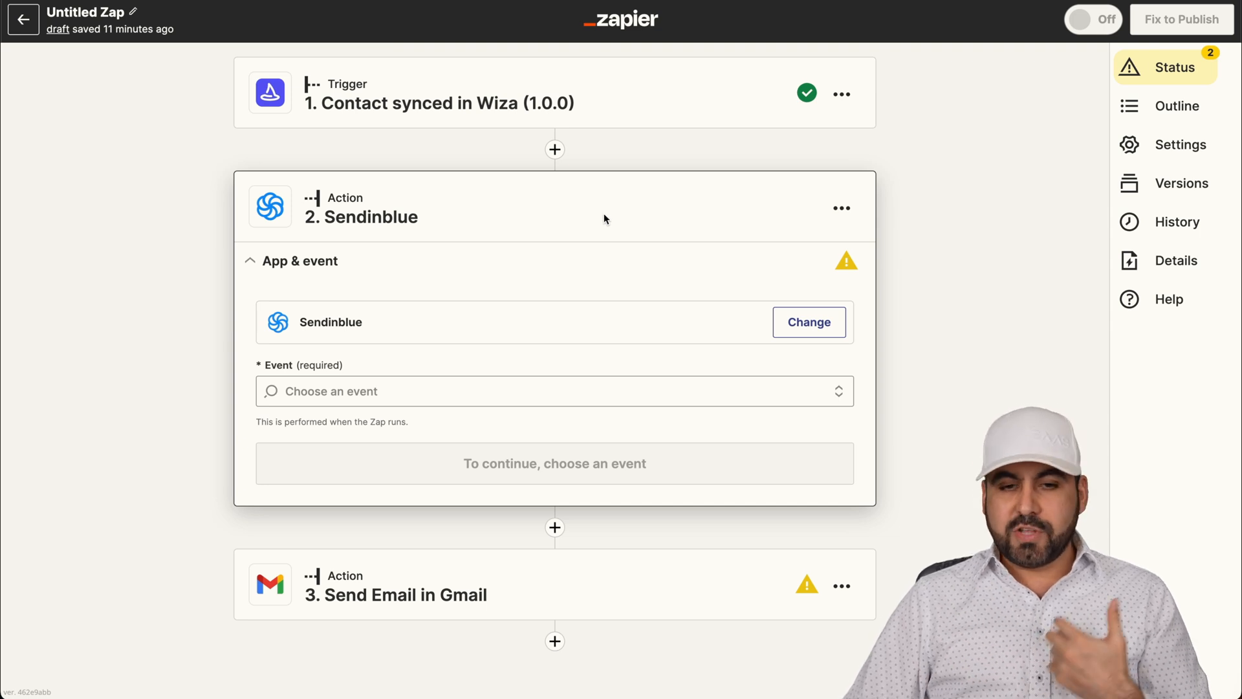
mouse_move(542, 553)
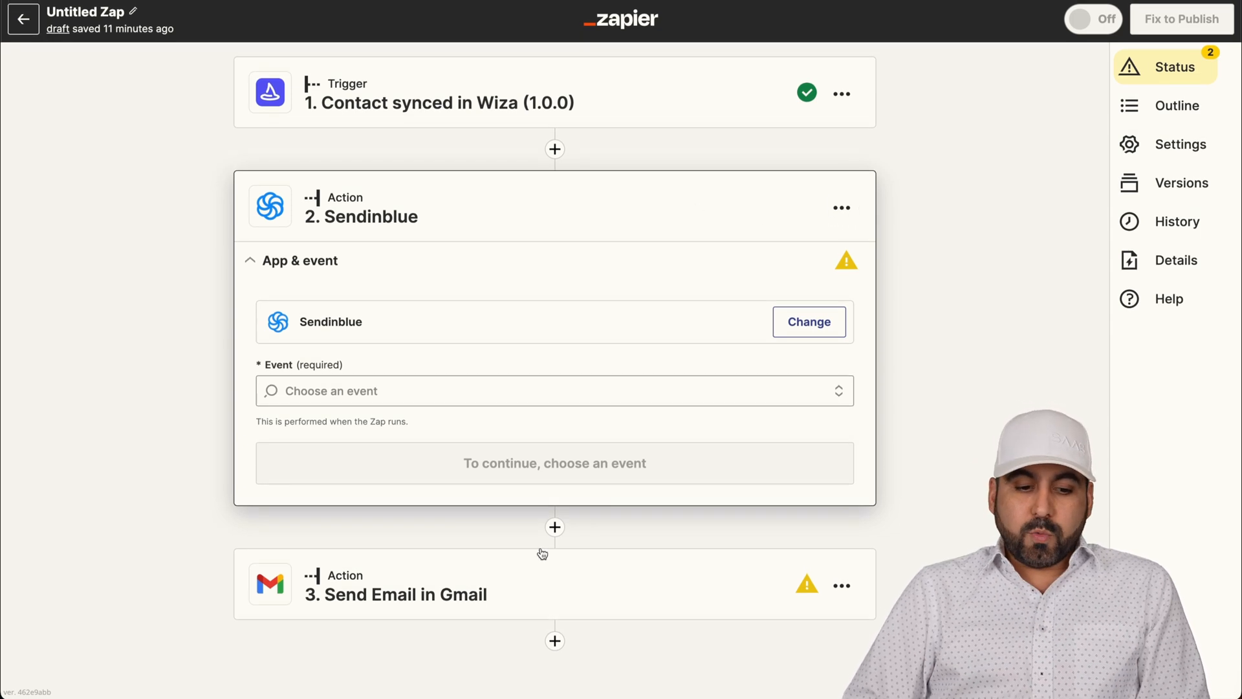
click(394, 594)
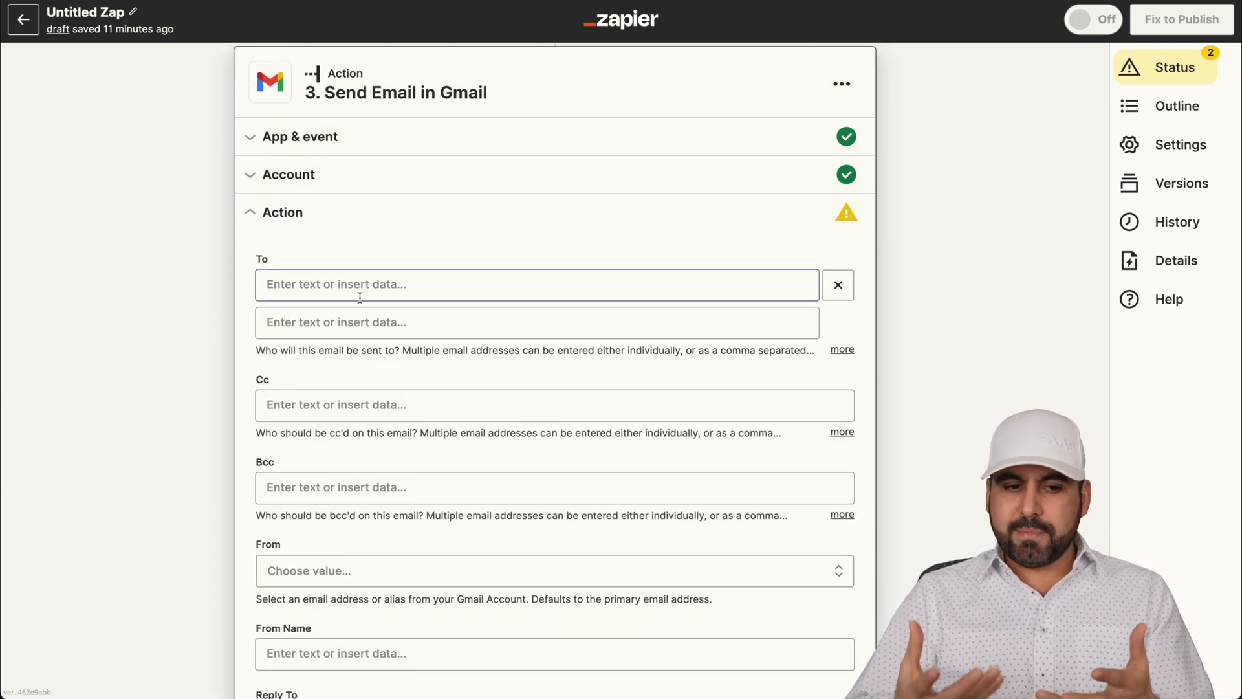
mouse_move(839, 285)
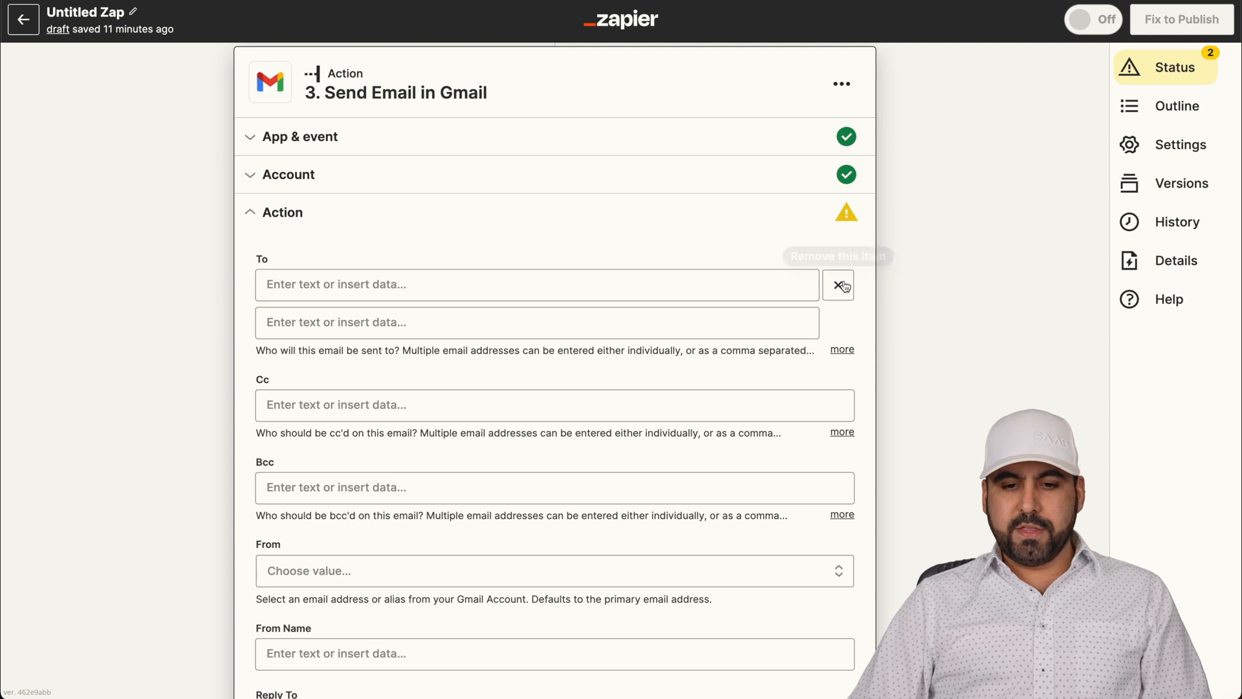
click(535, 283)
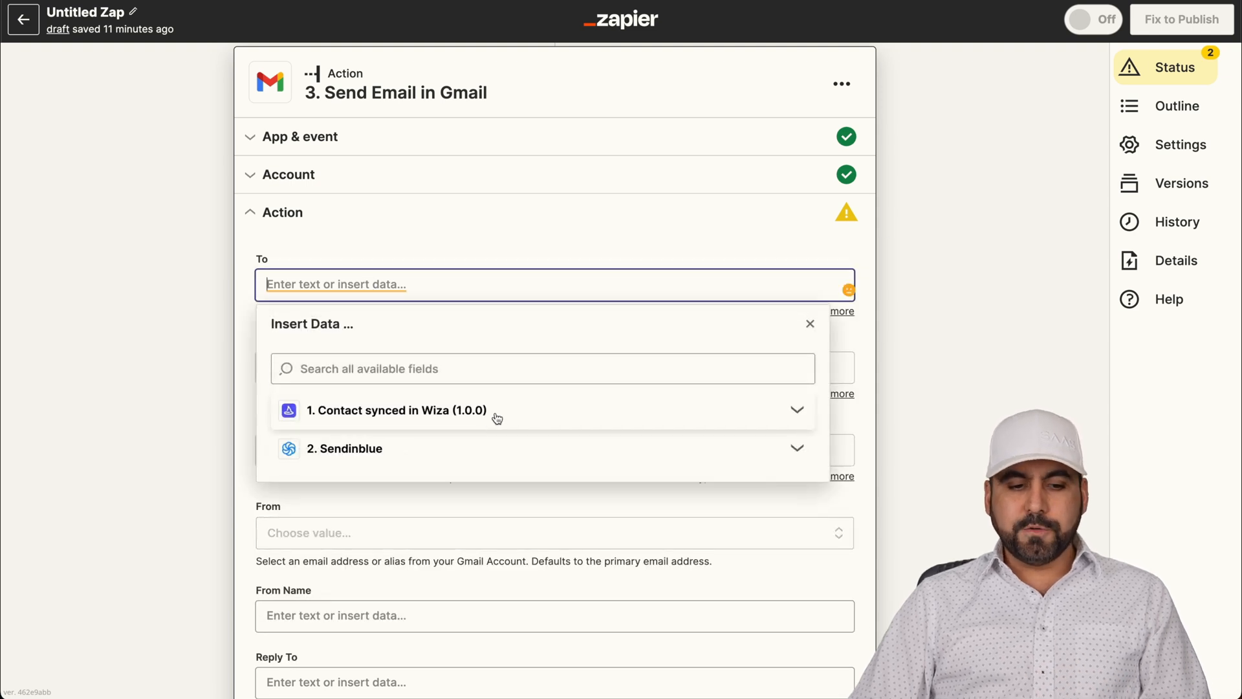
click(391, 475)
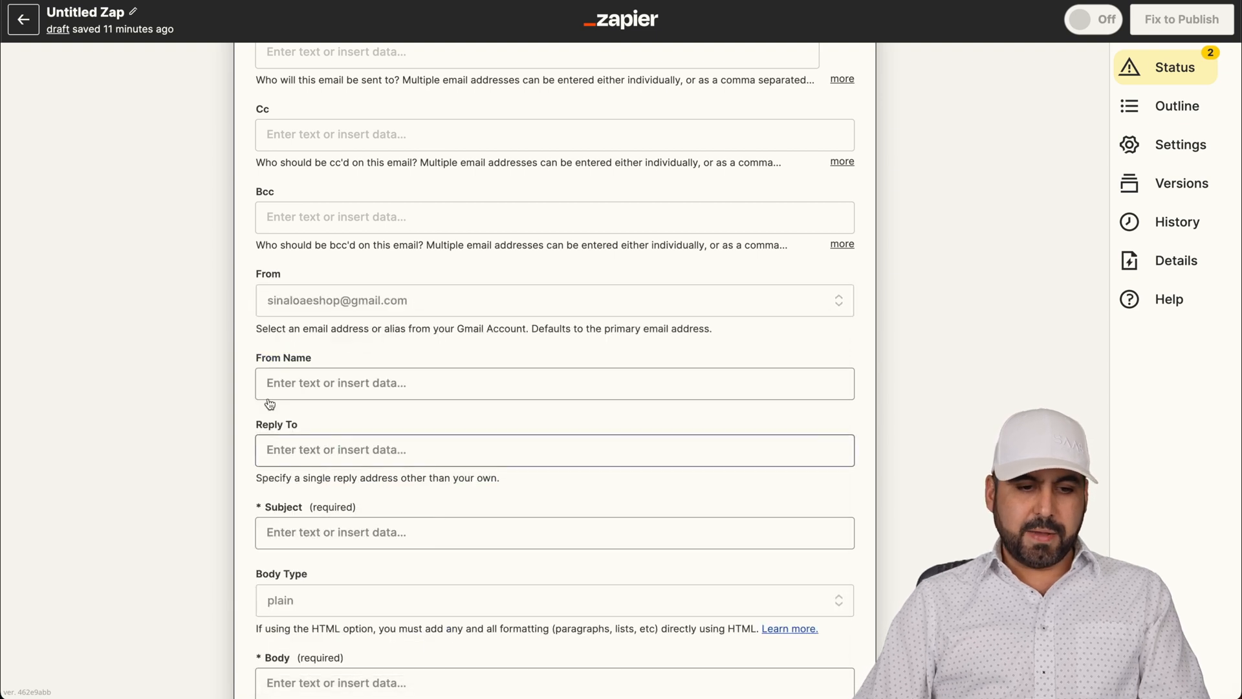
text(S)
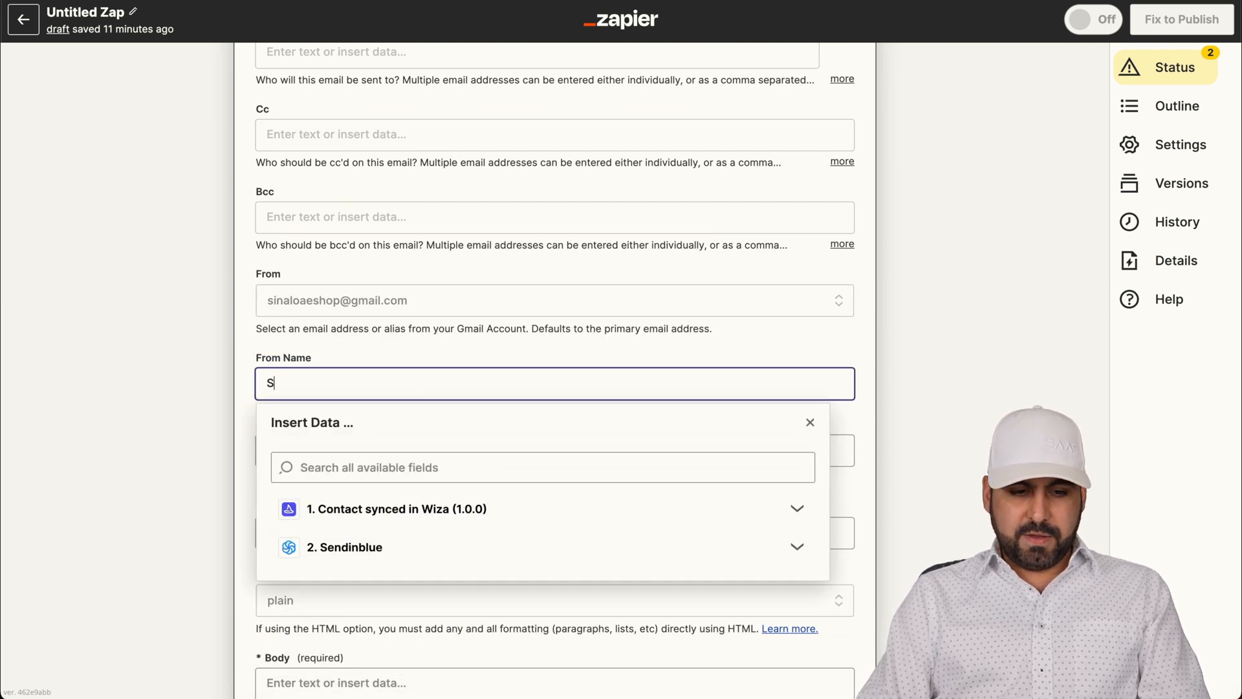
text(aaS MAster)
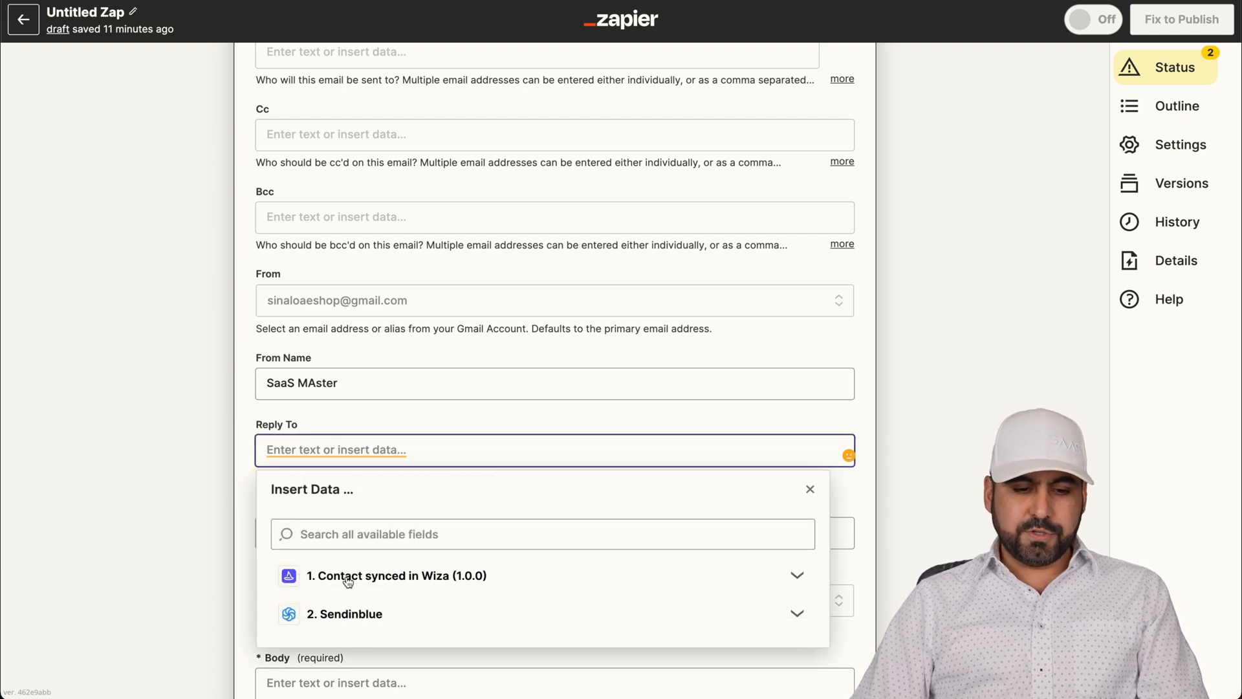
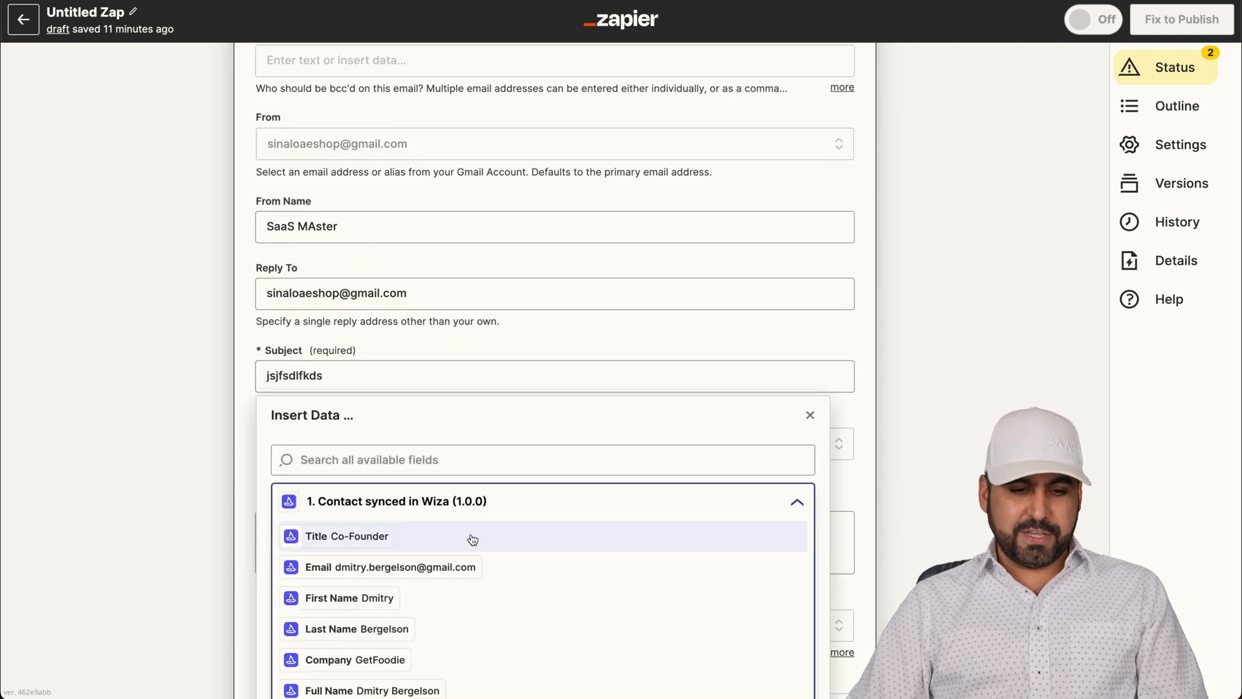
Step: Fill a placeholder subject for the Gmail step, leaving the body empty
scroll(down, 3)
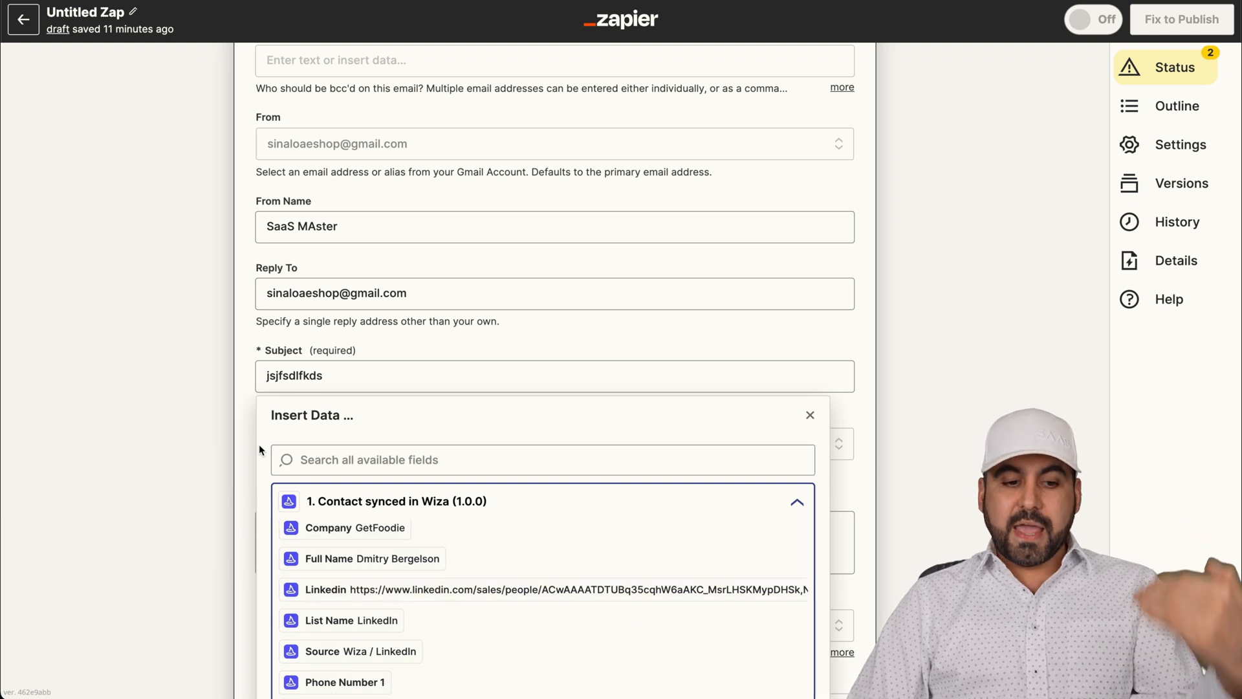
click(810, 414)
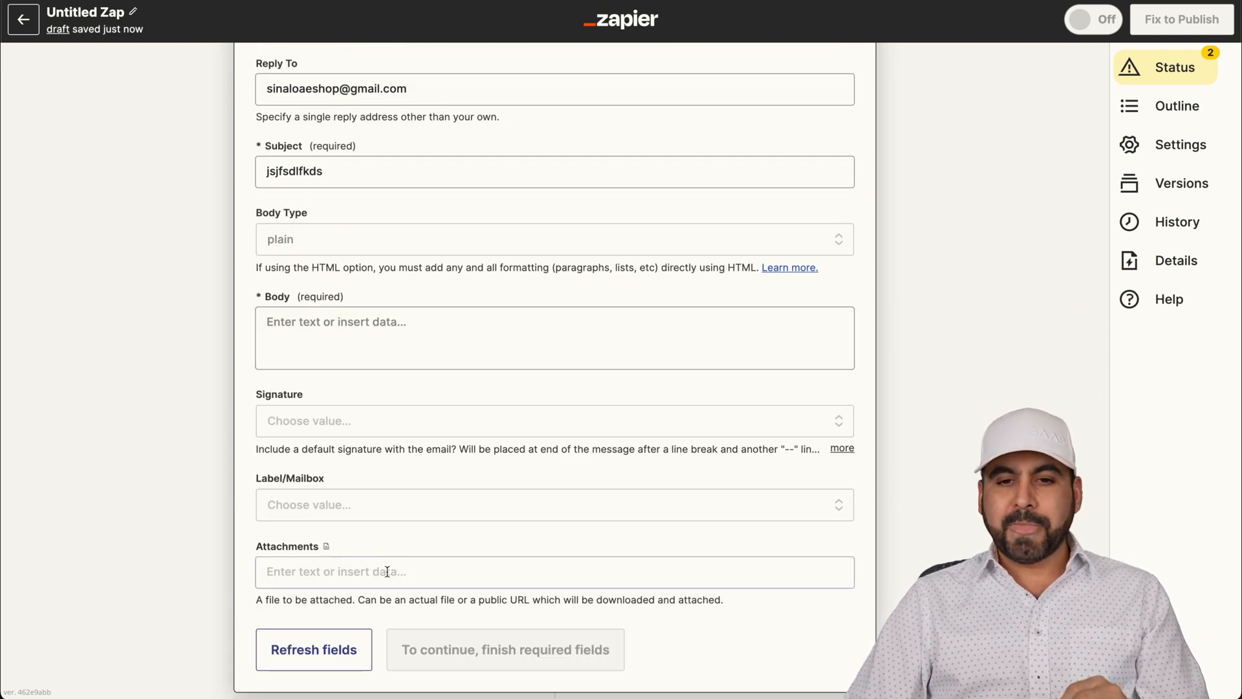
scroll(up, 3)
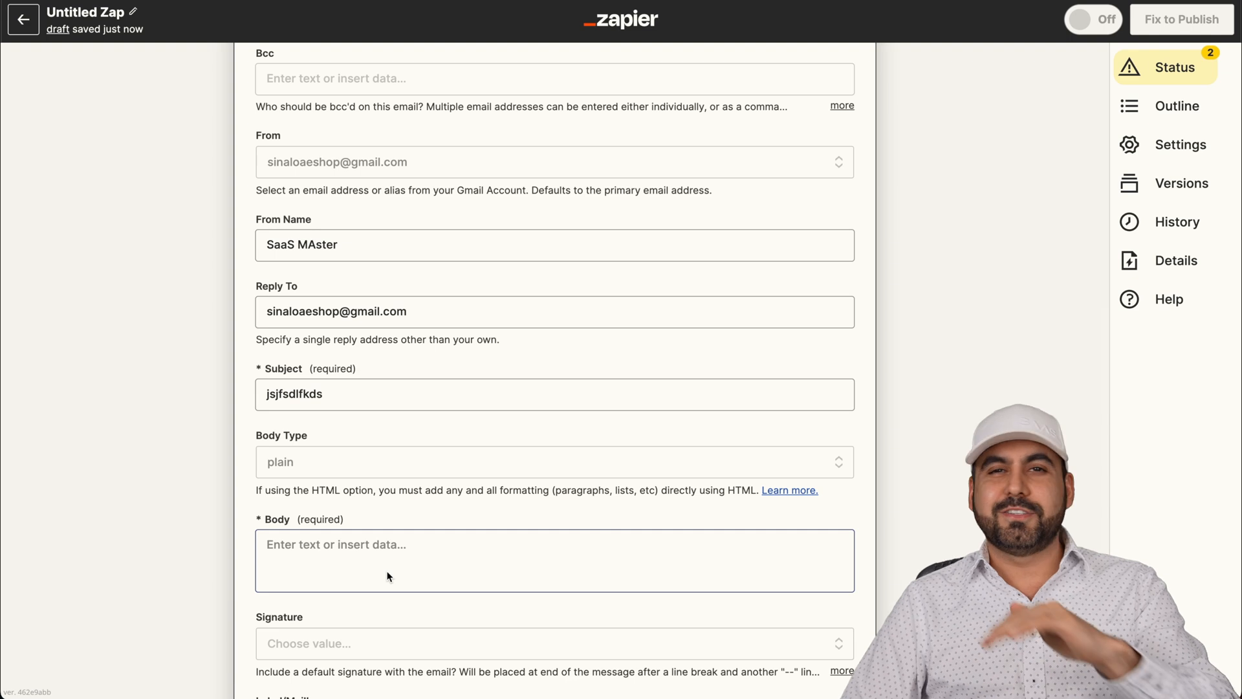
mouse_move(412, 574)
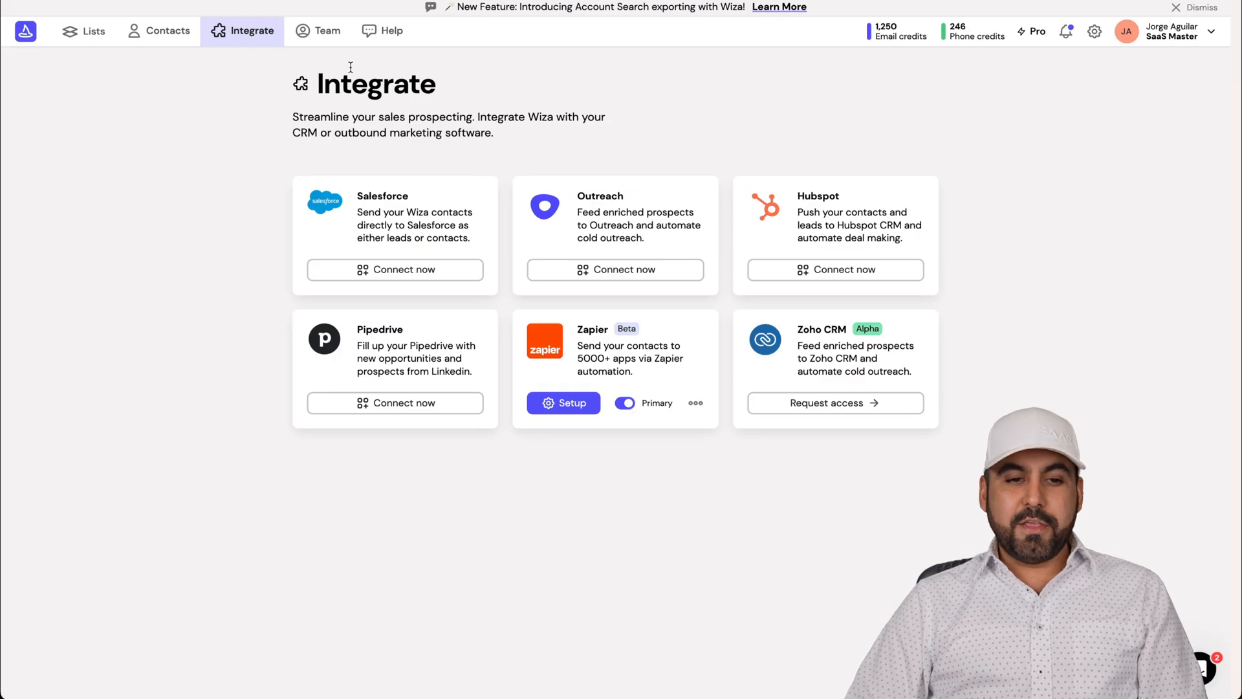
Step: Review Wiza's team page with one admin, then show the two finished five-contact lists
click(318, 30)
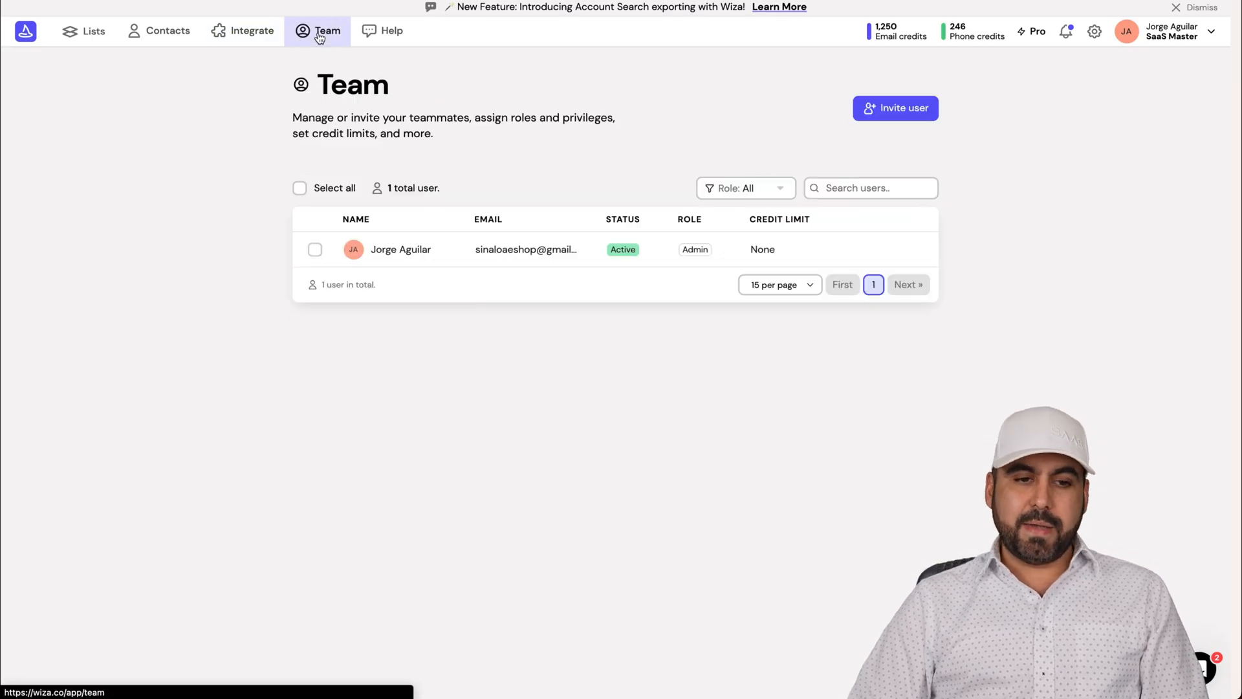
mouse_move(193, 236)
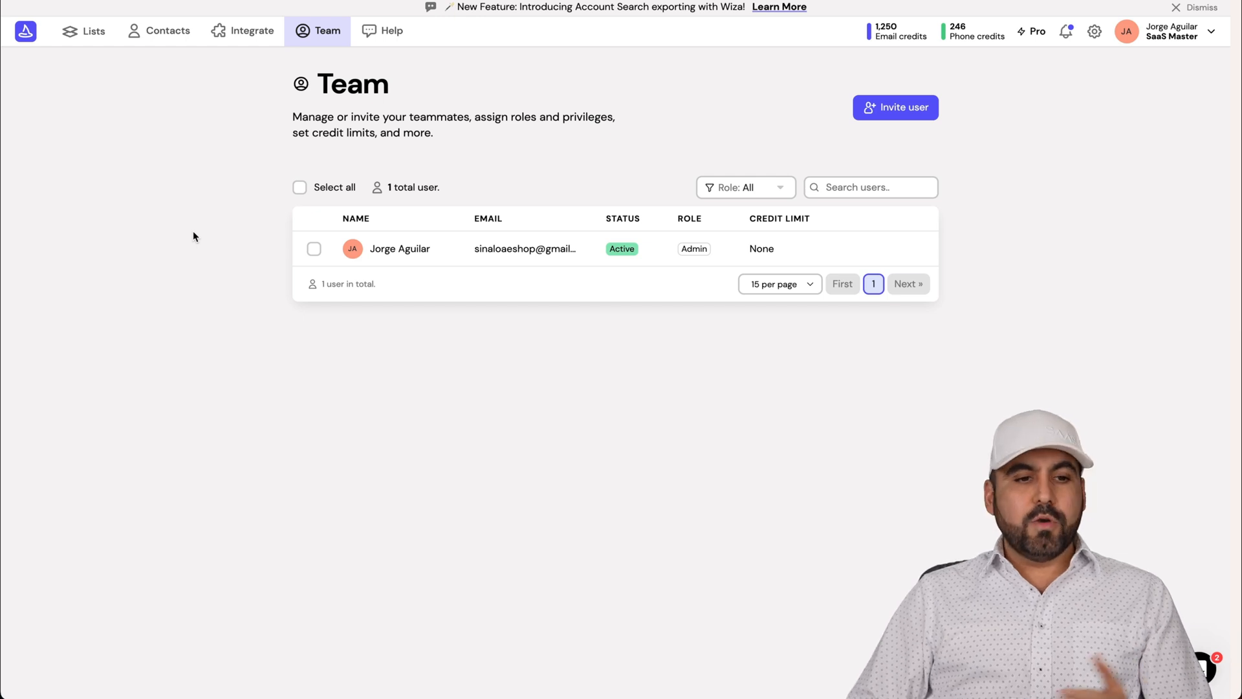
click(94, 32)
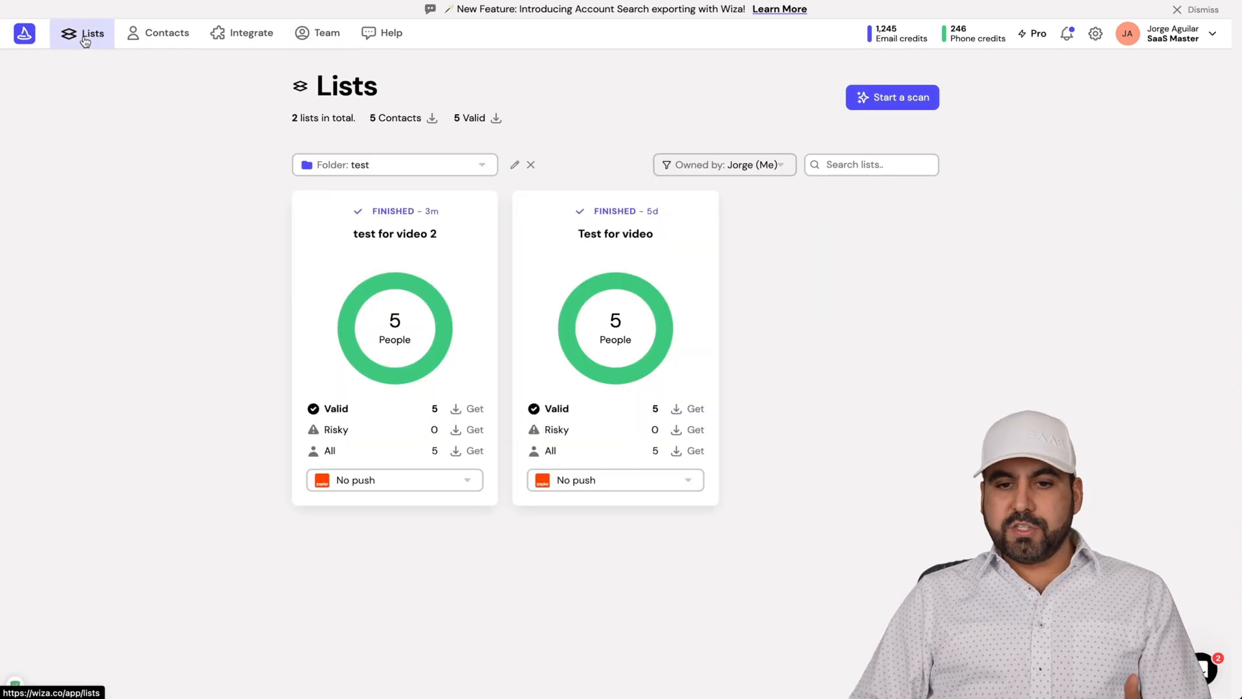